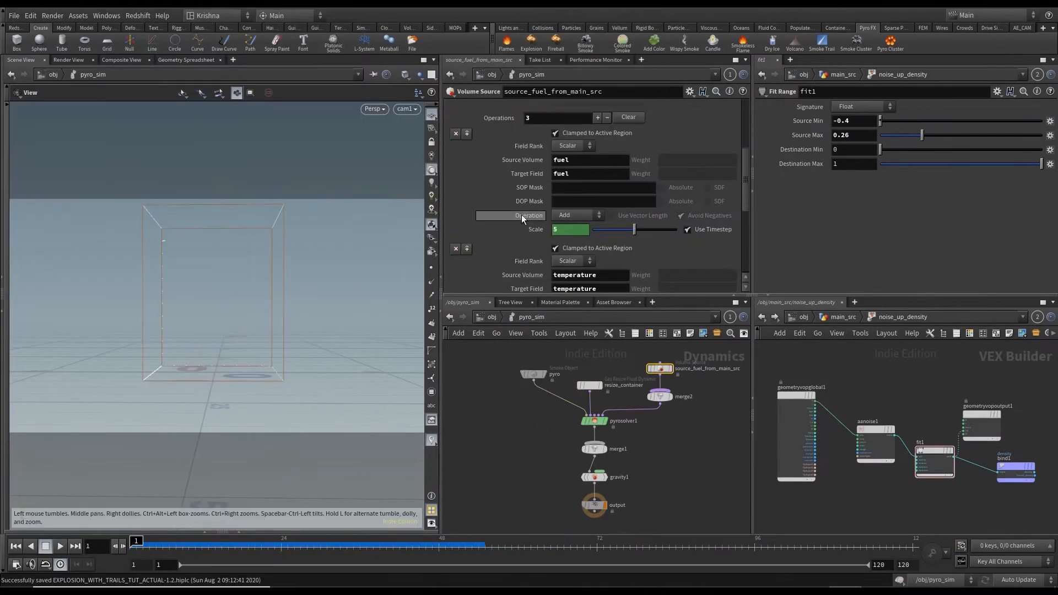
Step: Go up from pyro_sim to /obj, showing flash_lines_src, embers_src and pyro_sim
left_click(58, 546)
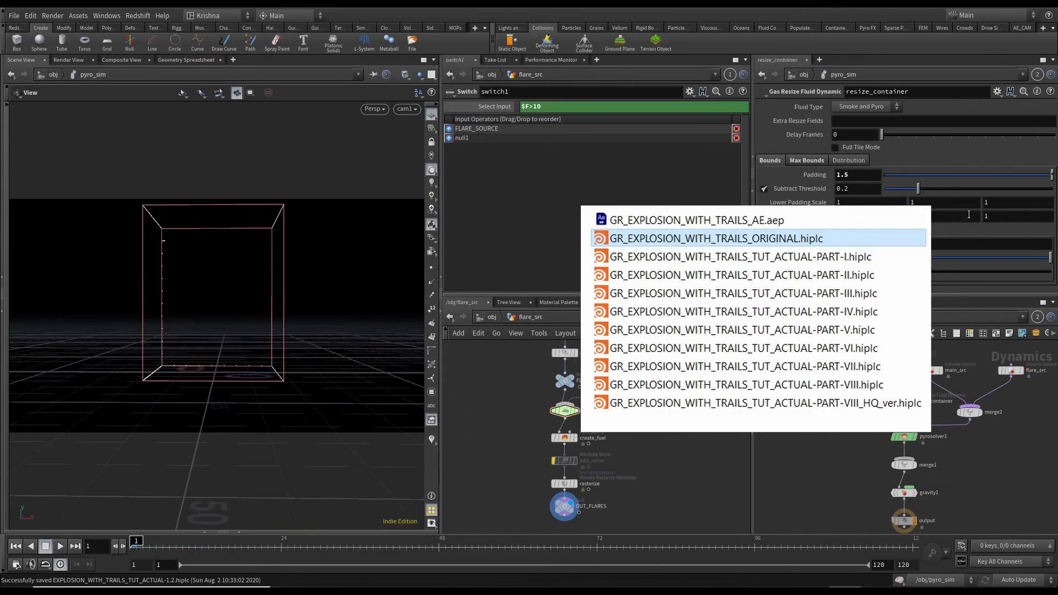
left_click(931, 436)
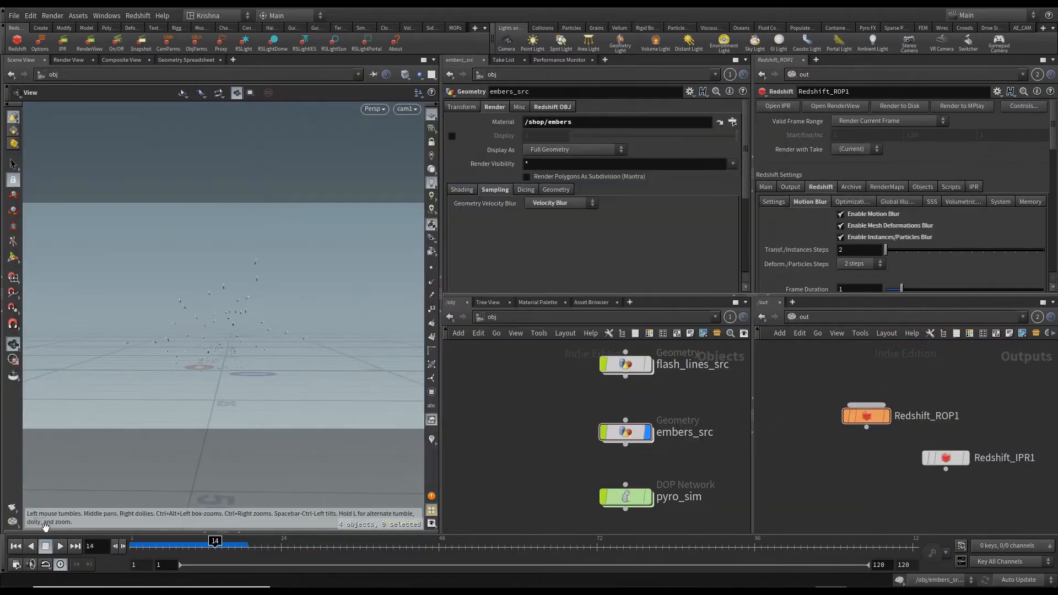
Step: Dive into pyro_sim, preview frame 48 in the Redshift Render View, then close it
double_click(625, 496)
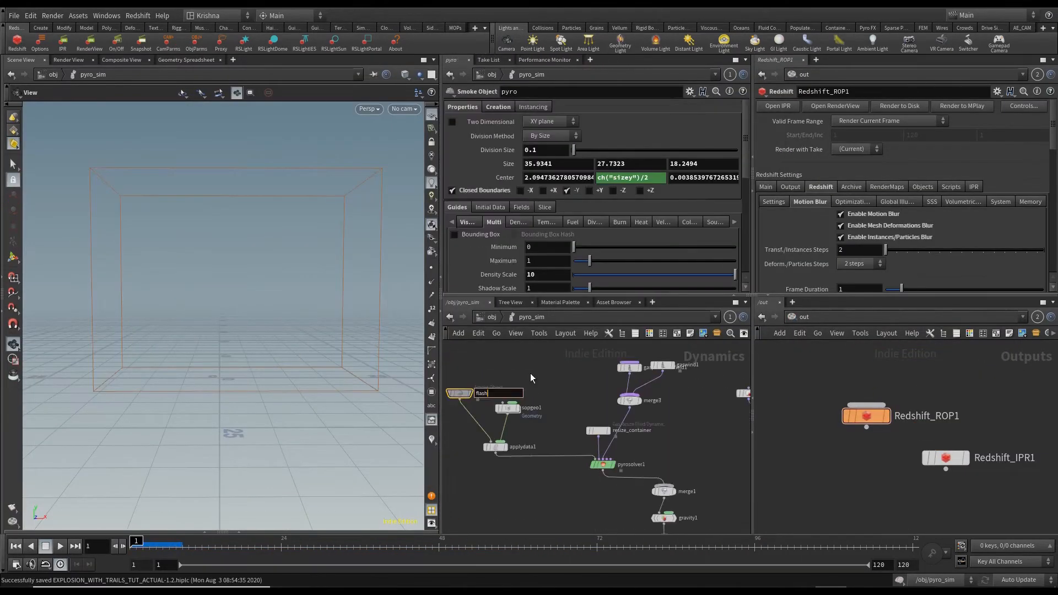
left_click(59, 546)
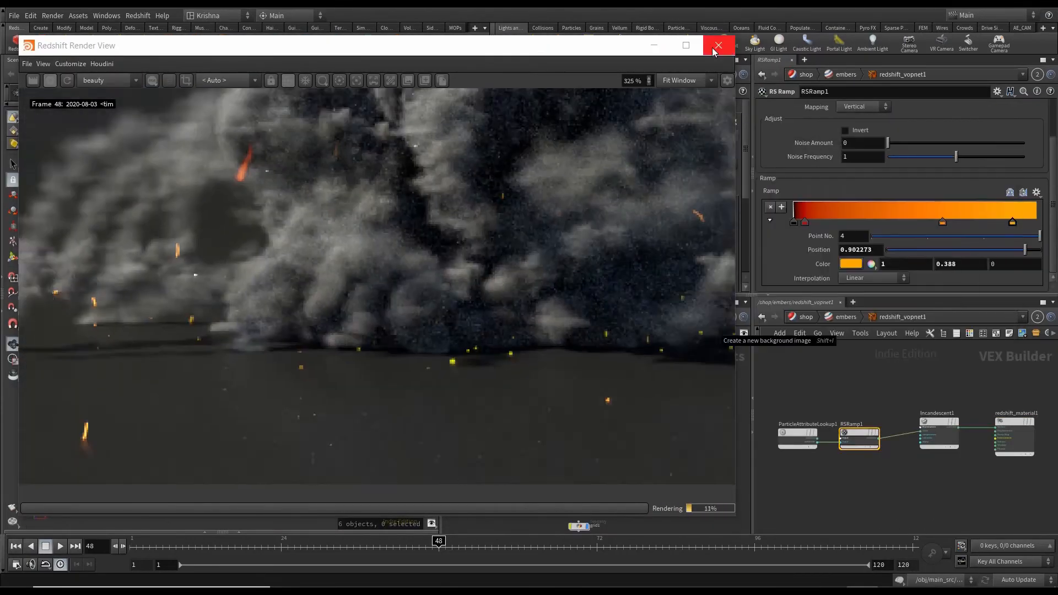
left_click(717, 45)
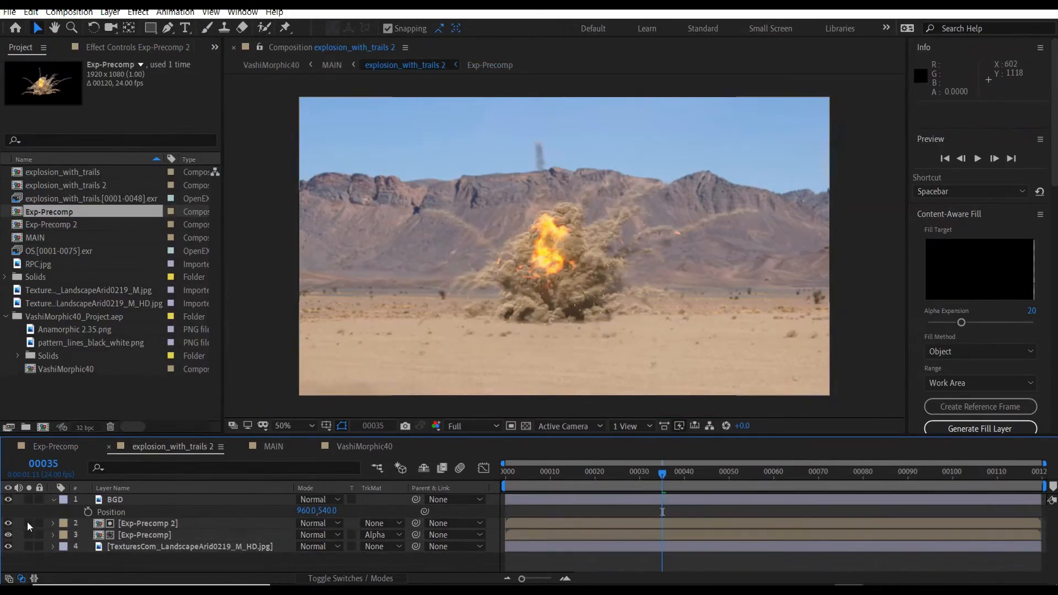
left_click(273, 445)
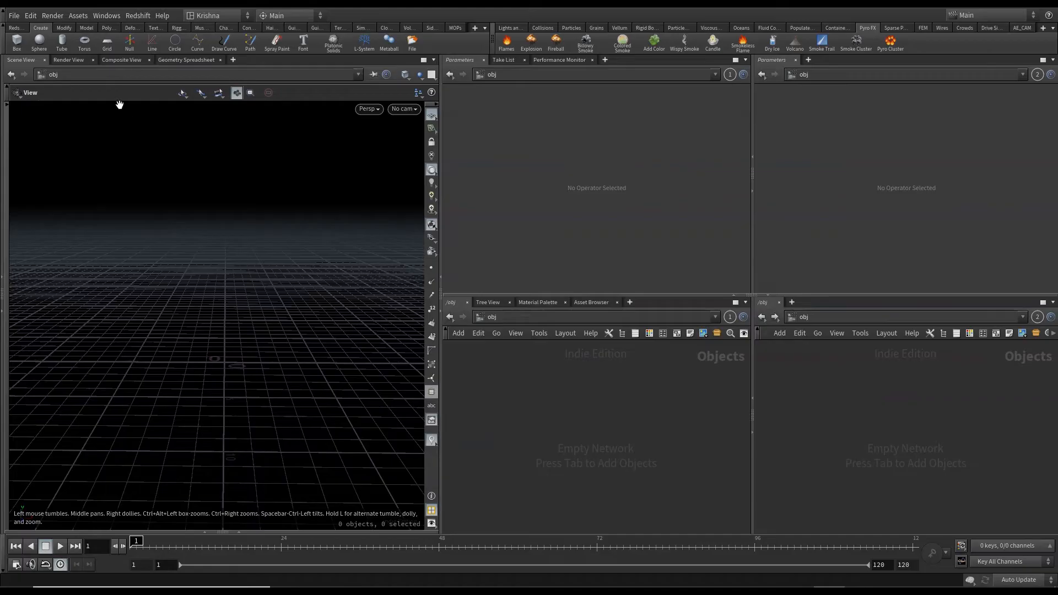
Step: Set the viewport background to Light and rename the sphere object main_src
left_click(38, 42)
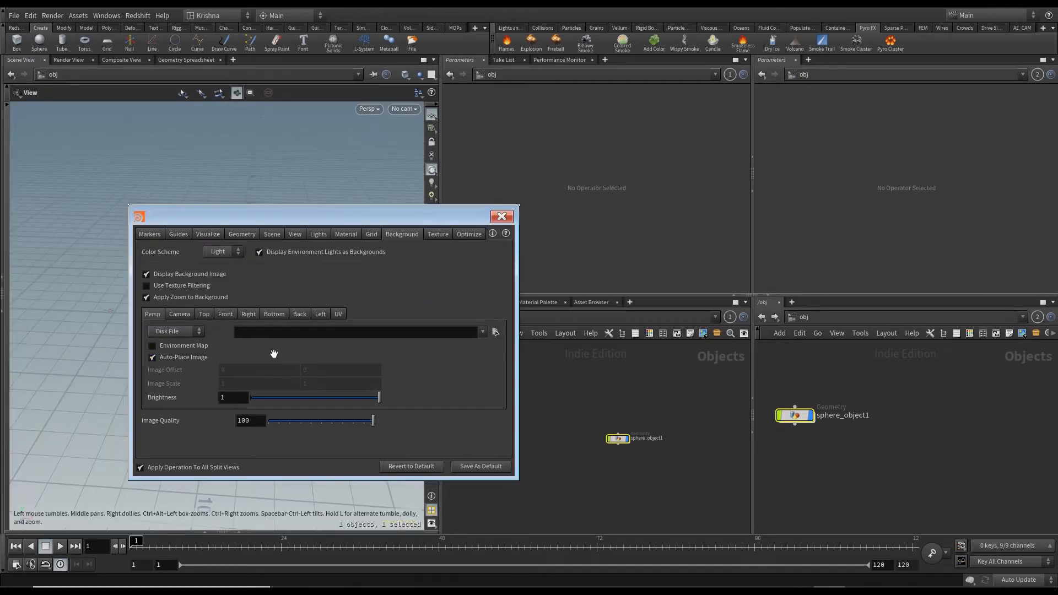
left_click(502, 216)
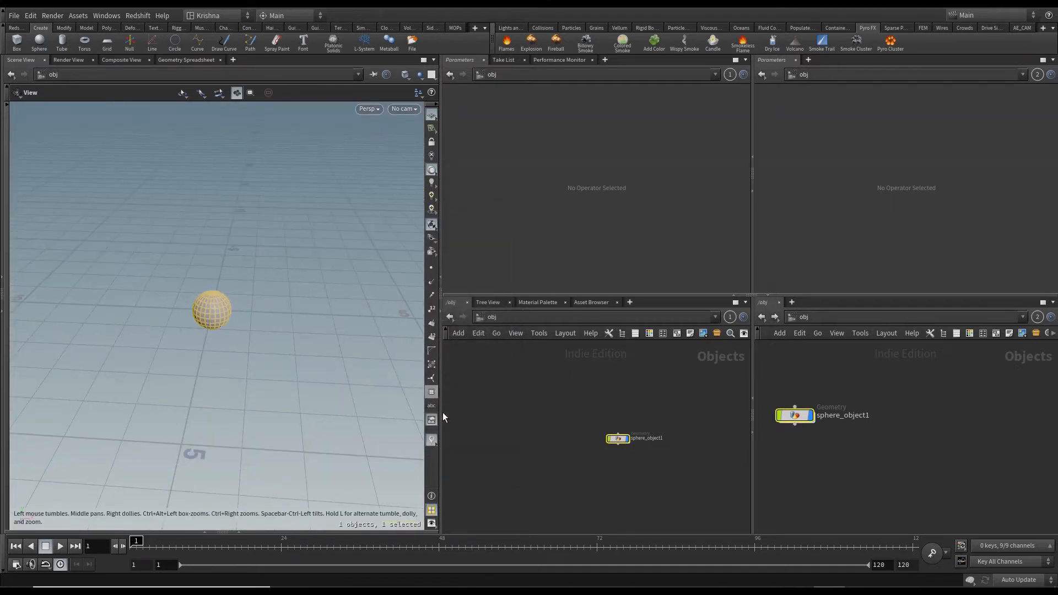
double_click(646, 438)
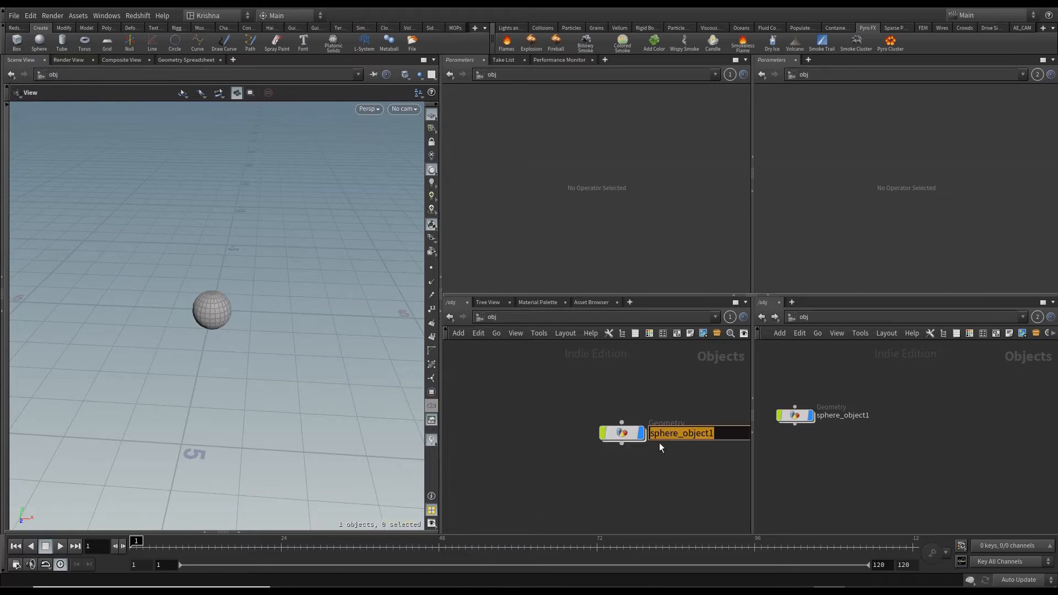
type("main_src")
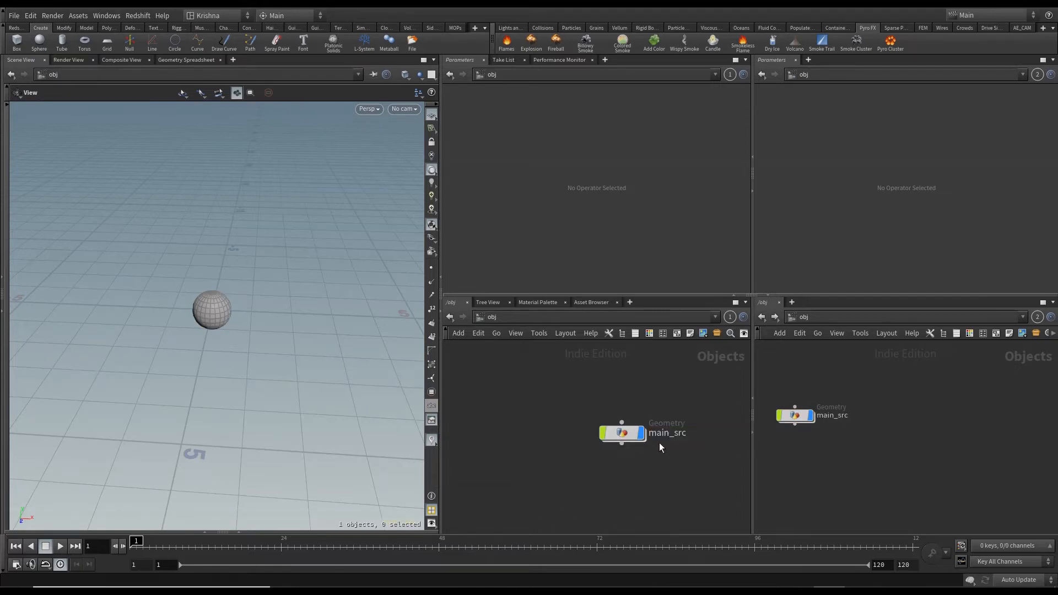
double_click(622, 432)
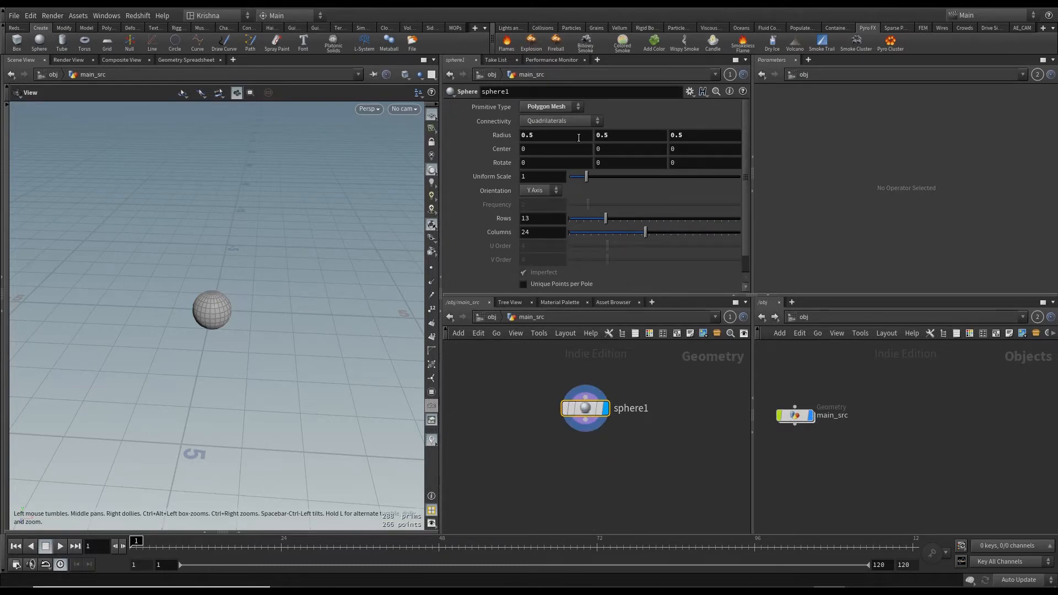
mouse_move(543, 214)
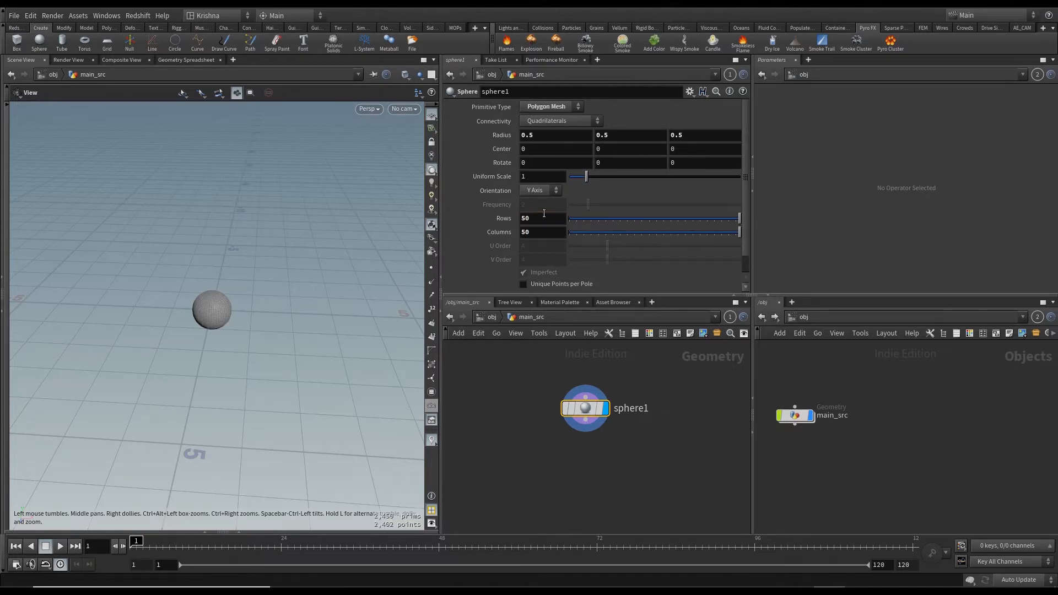
mouse_move(600, 447)
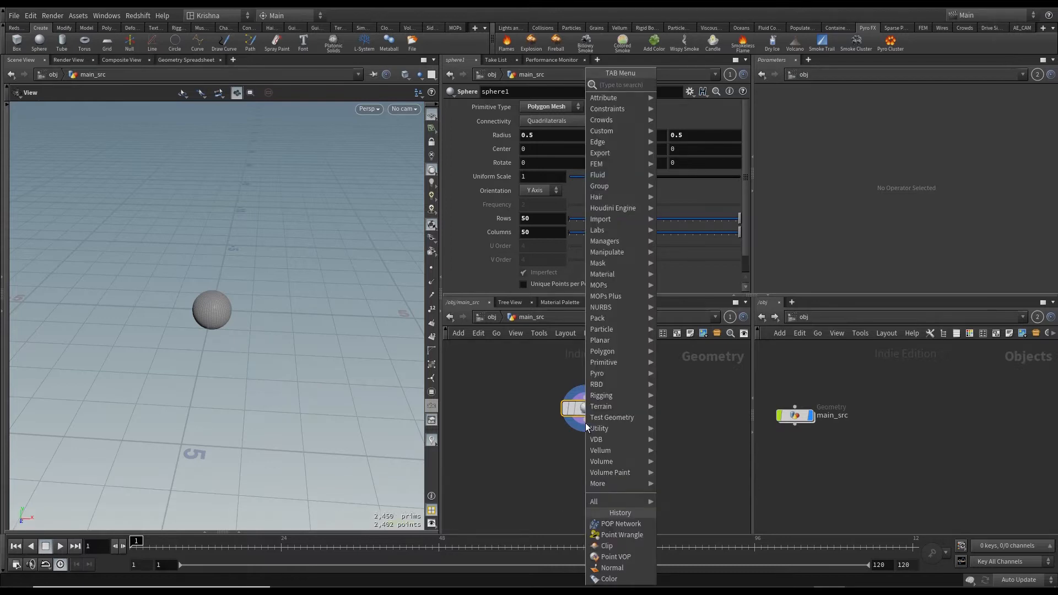
Step: Add a Normal SOP on points and a Point Wrangle renamed set_density after the sphere
left_click(610, 567)
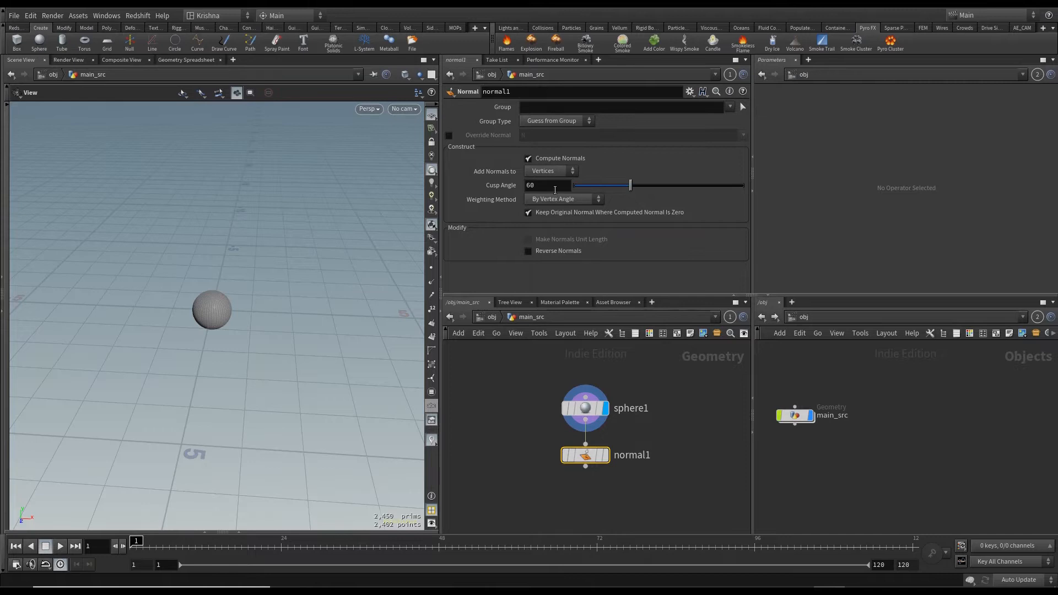
left_click(549, 171)
type("po")
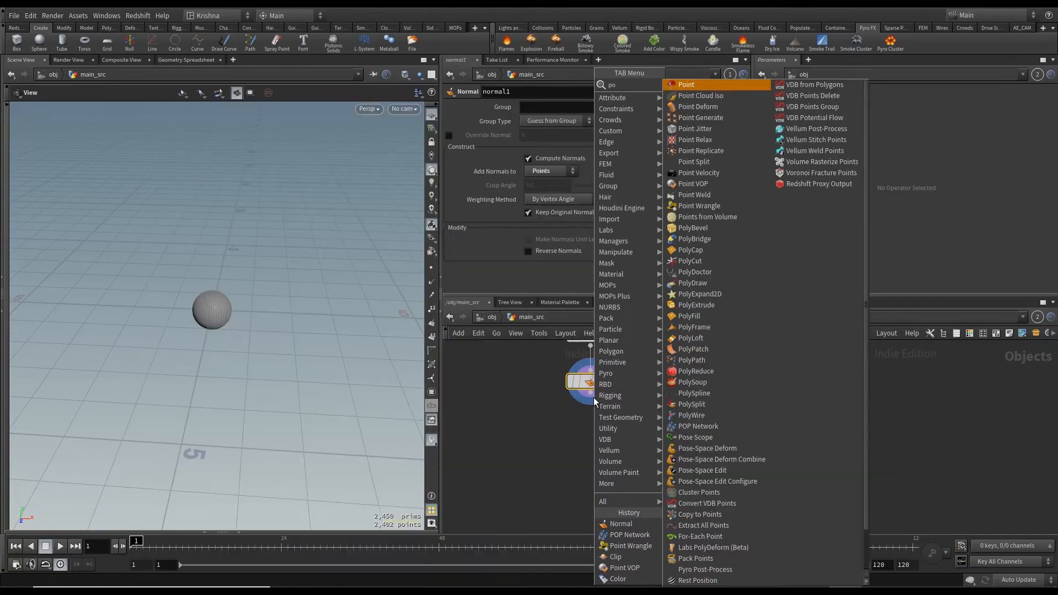
left_click(699, 205)
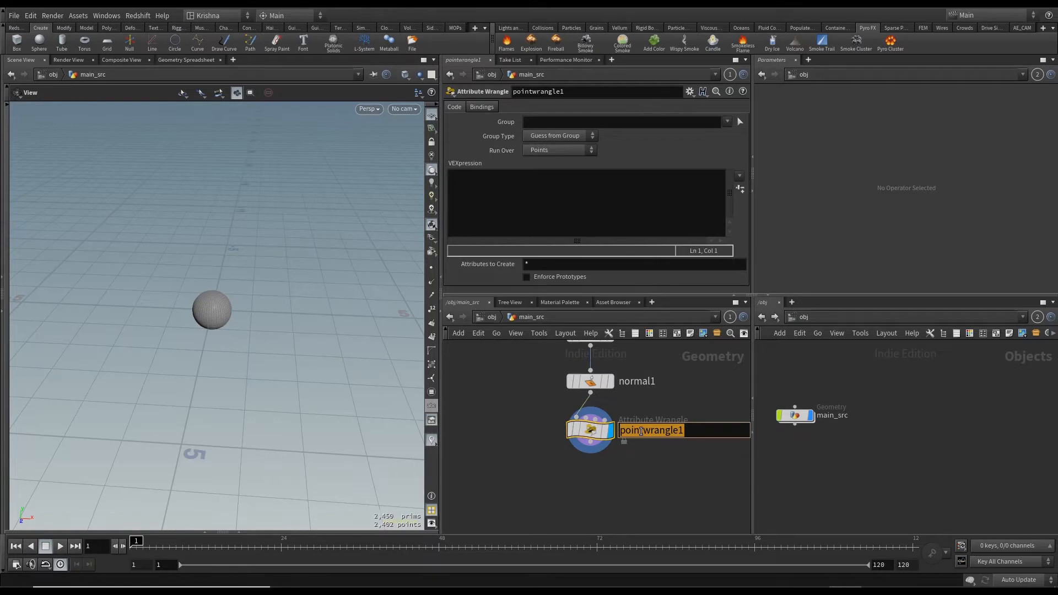
type("set_desity")
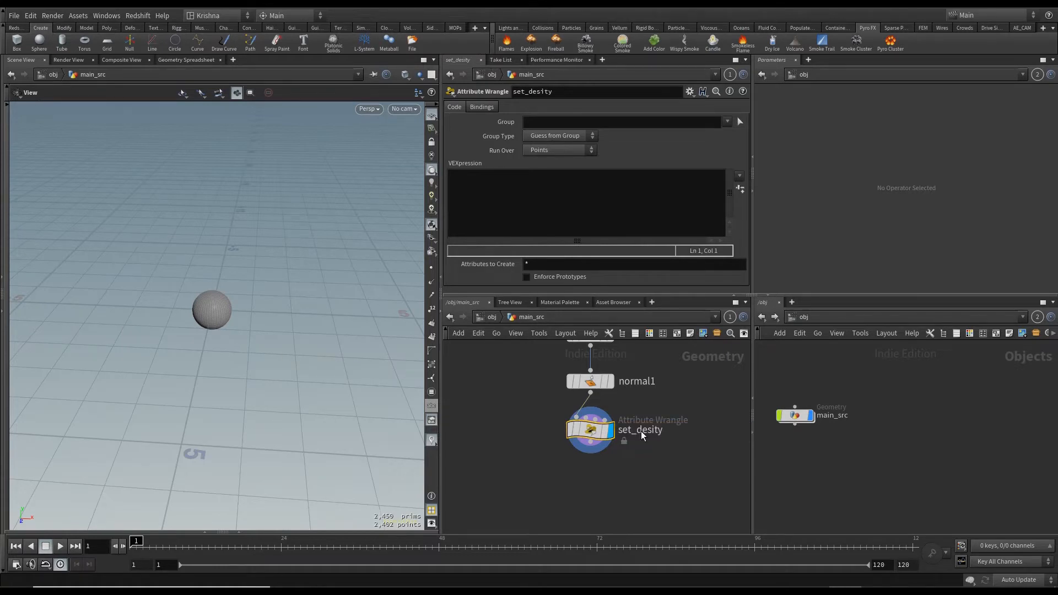
double_click(639, 429)
type("n")
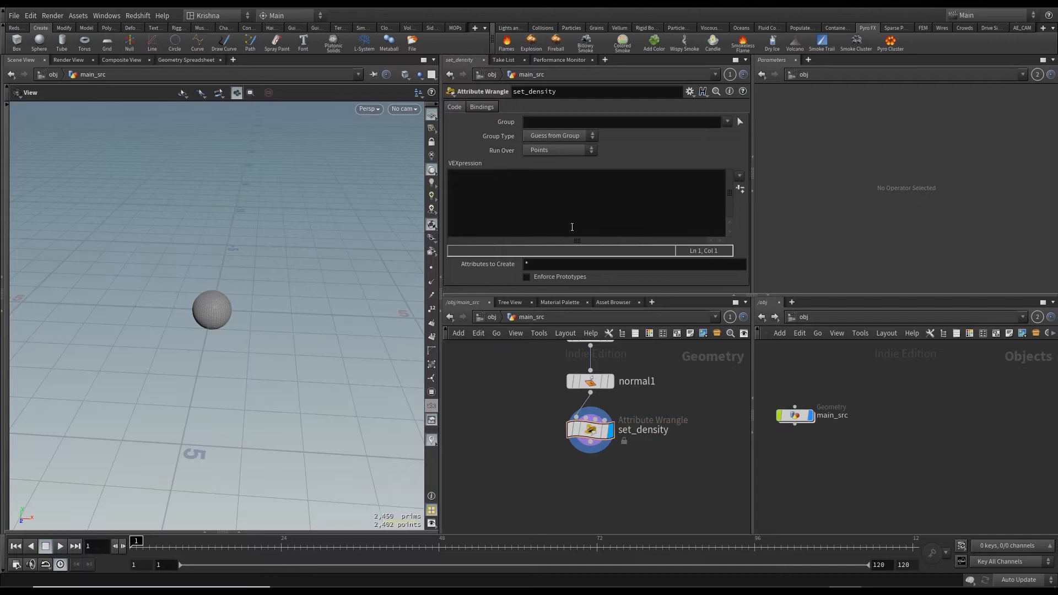
type("fe")
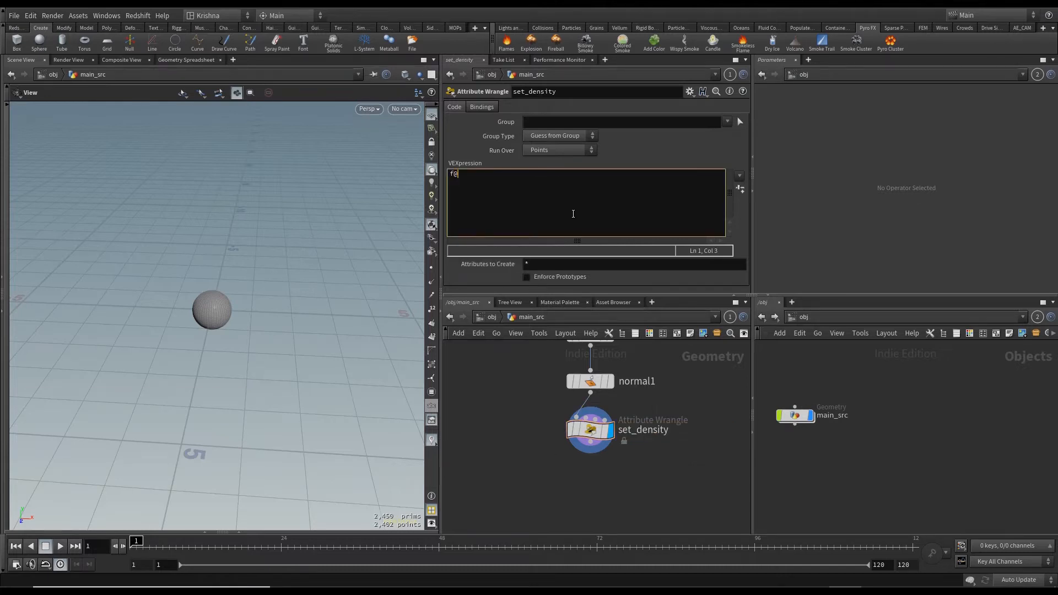
type("density = 1;")
type("po")
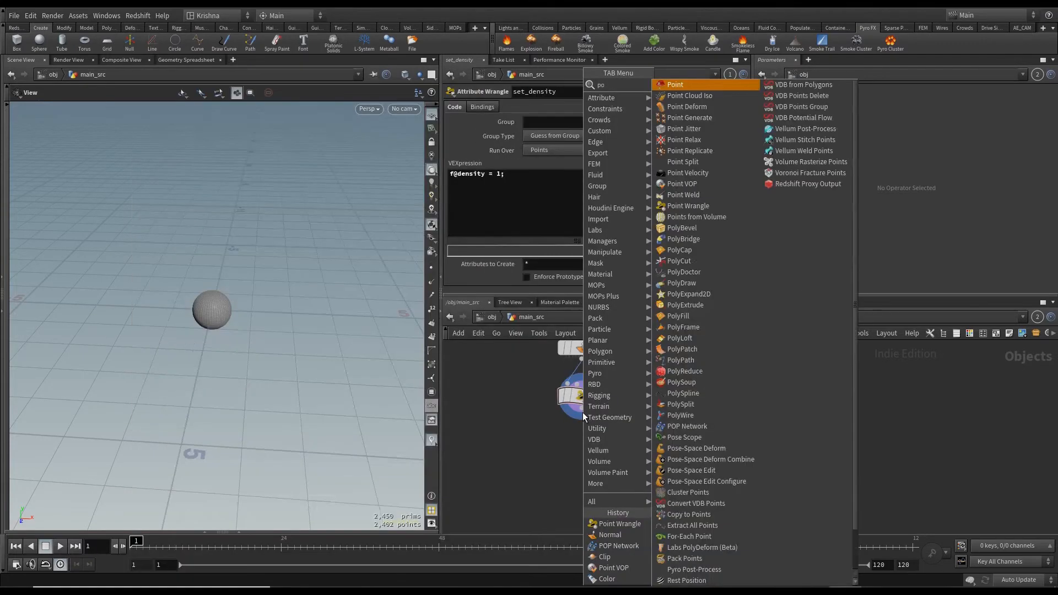
Step: Add a Point VOP named noise_up_density below set_density
left_click(682, 184)
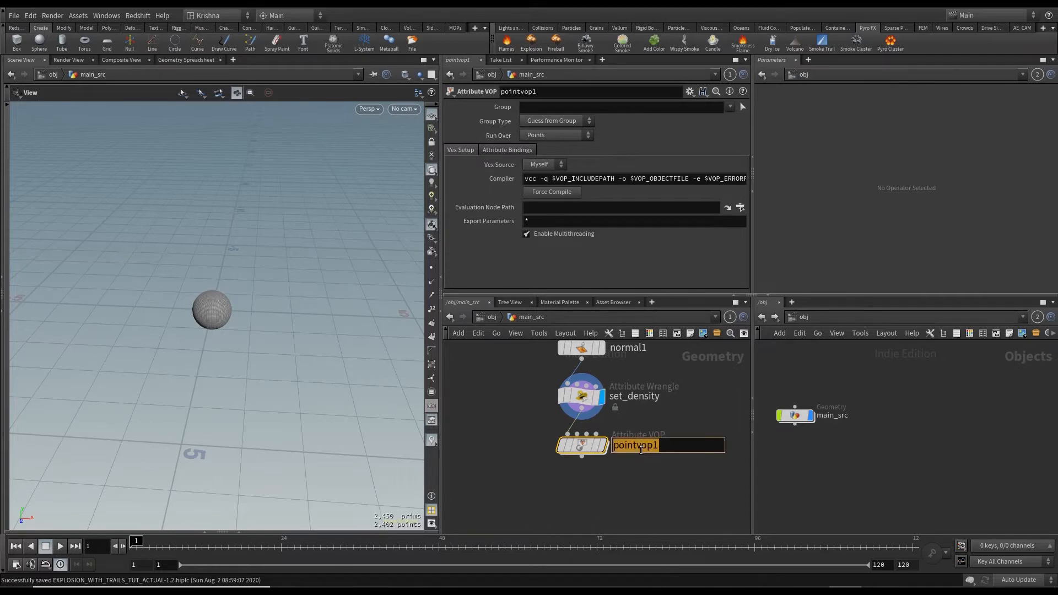
type("noise_")
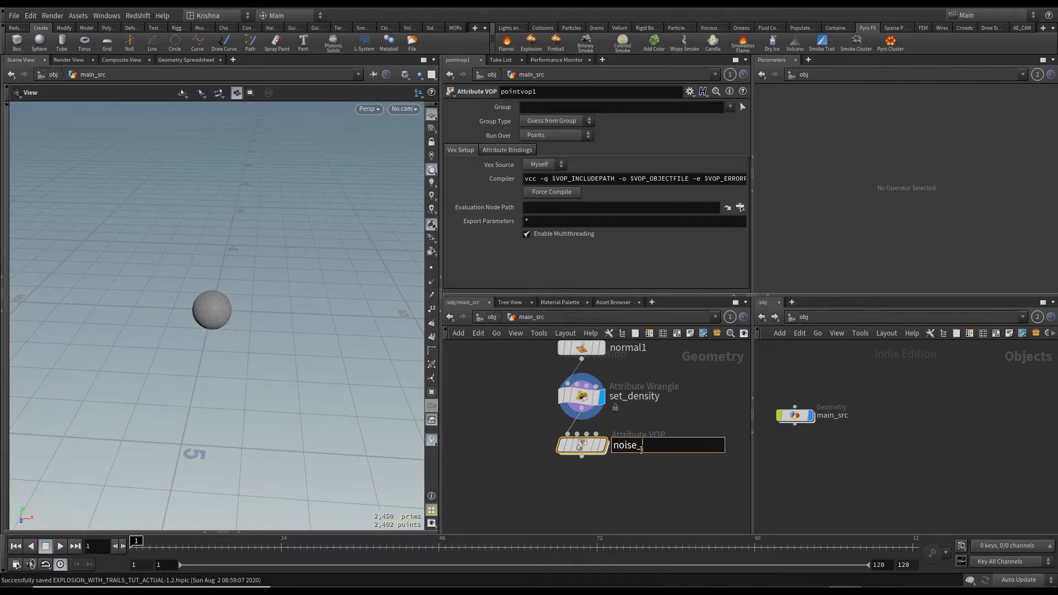
type("up_densiy")
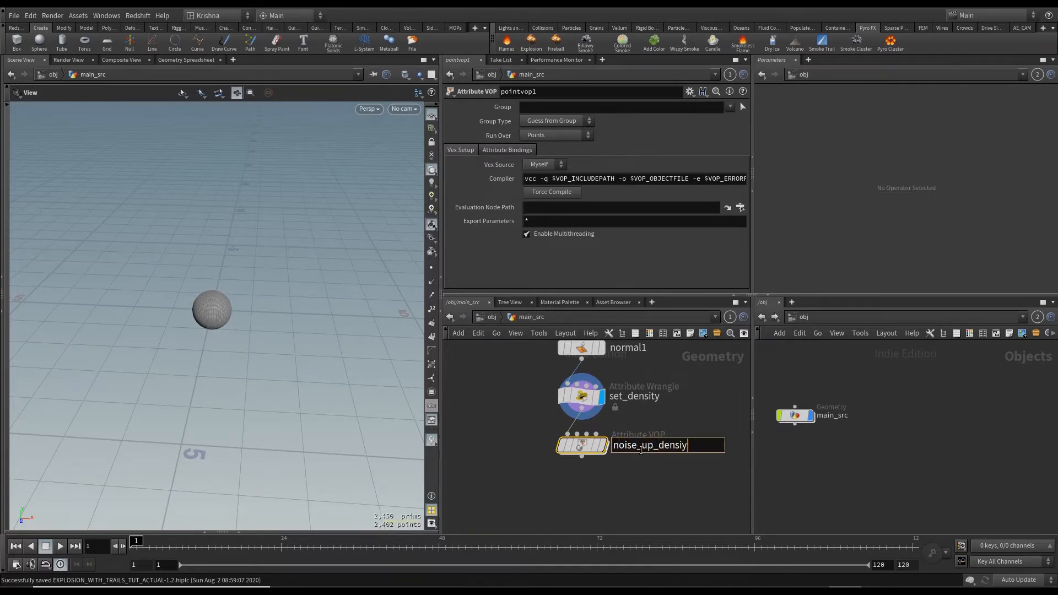
key("Return")
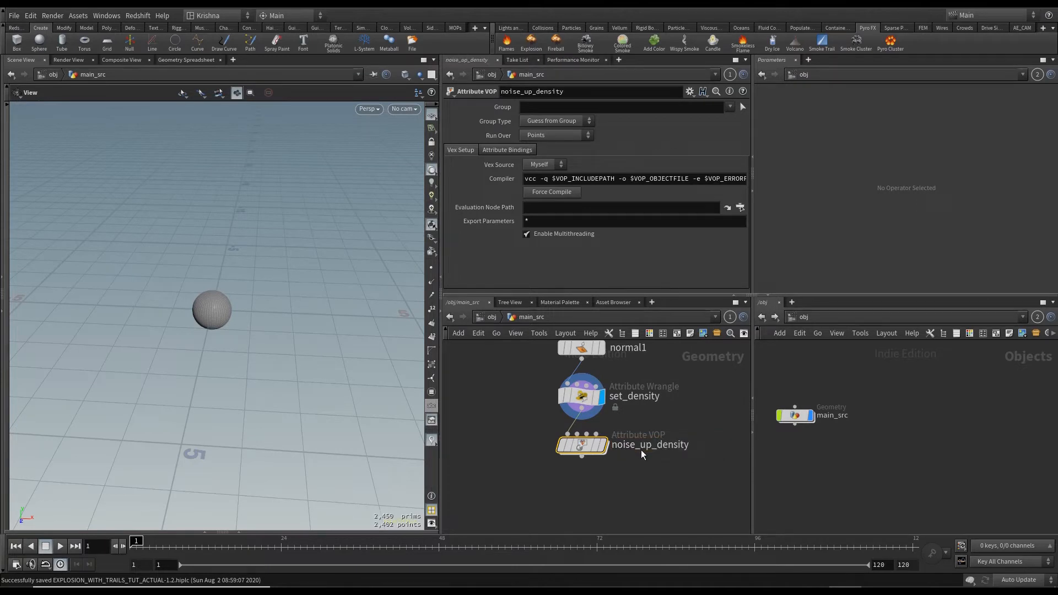
Step: Inside noise_up_density, add Anti-Aliased Noise and a Bind export named density
double_click(582, 444)
type("aa")
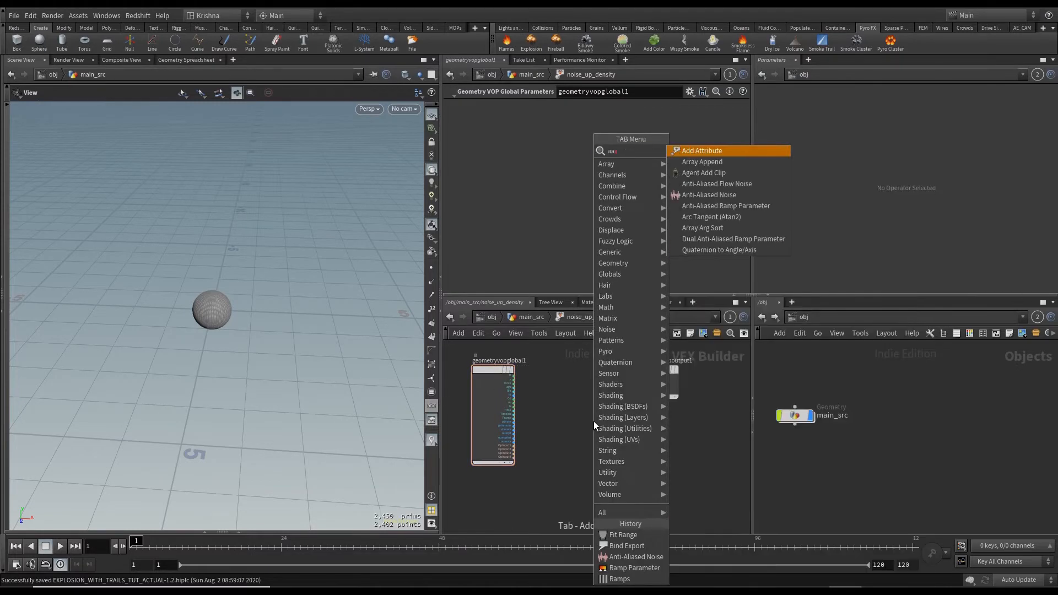
left_click(708, 194)
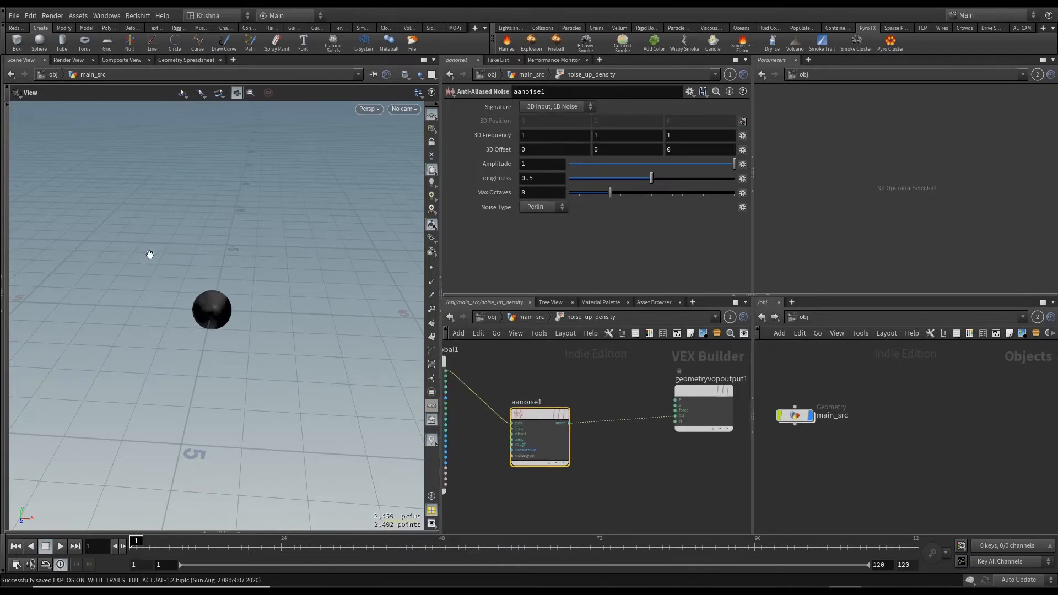
left_click(632, 474)
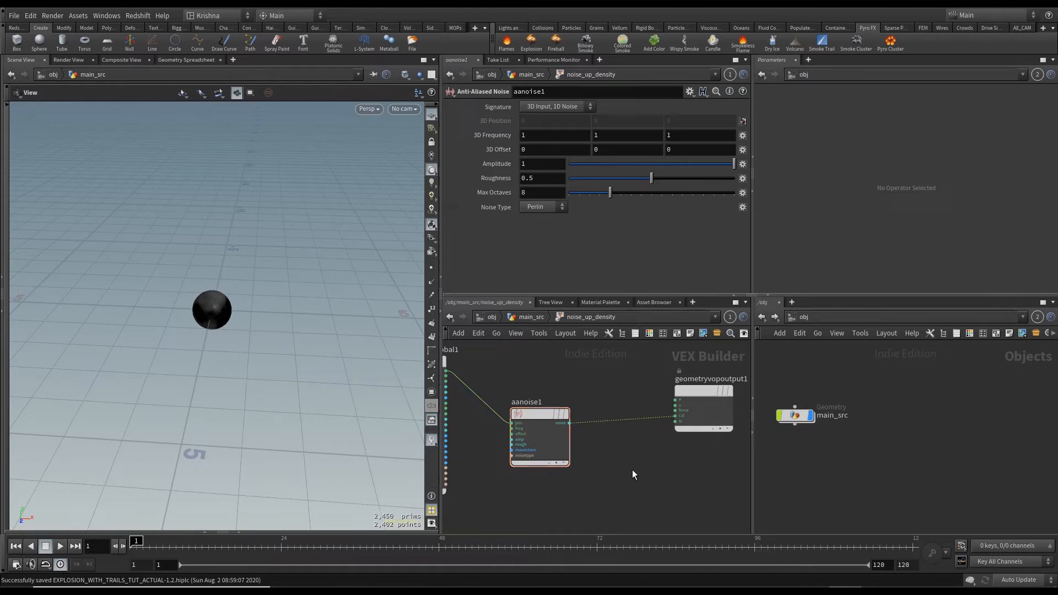
key("Tab")
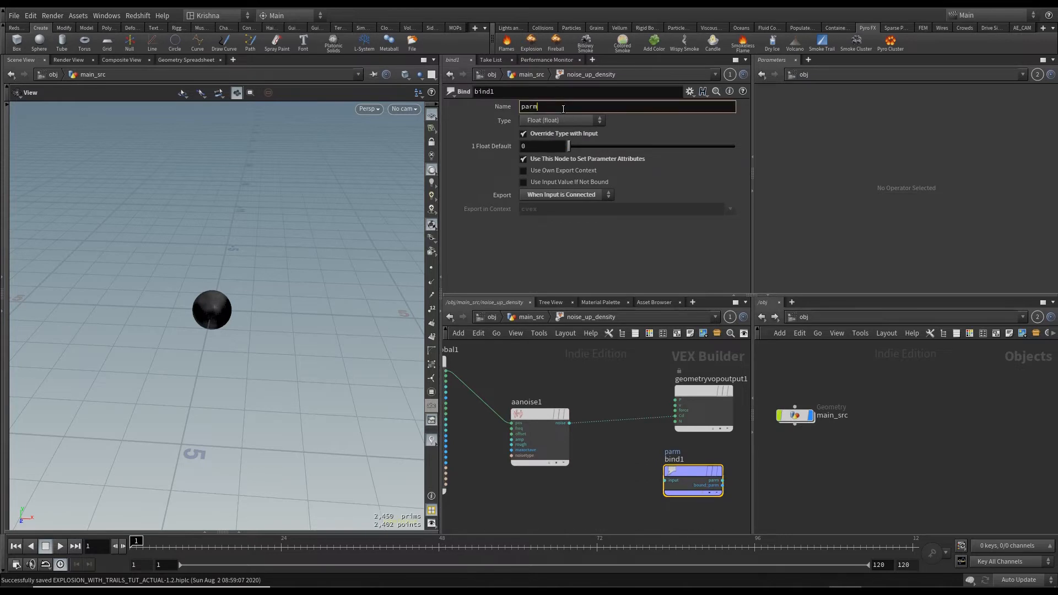
type("density")
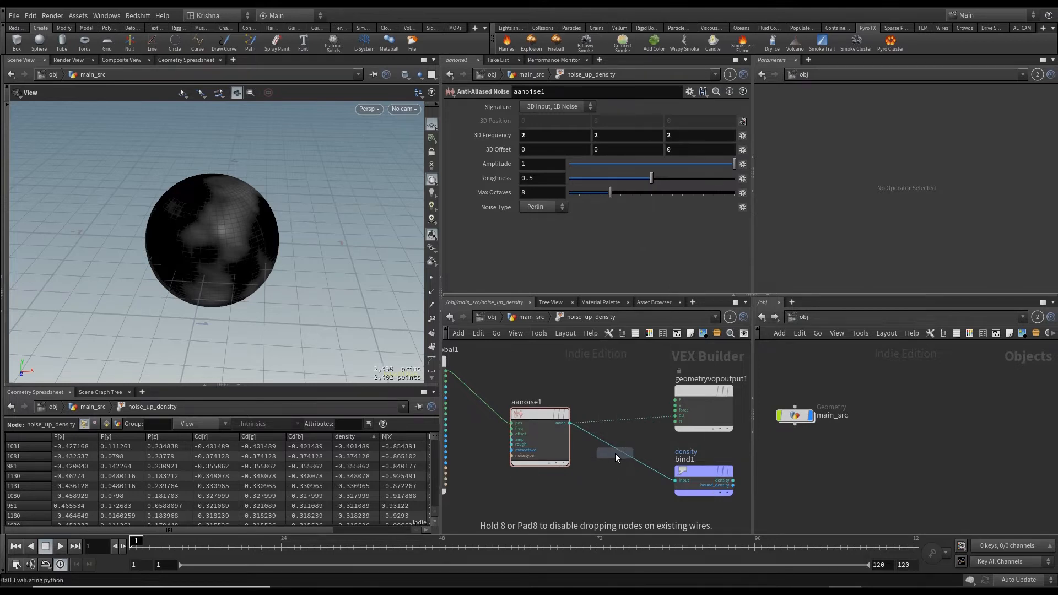
Step: Insert a fit range node remapping noise from -0.4–0.26 to 0–1, then return to main_src
left_click(640, 464)
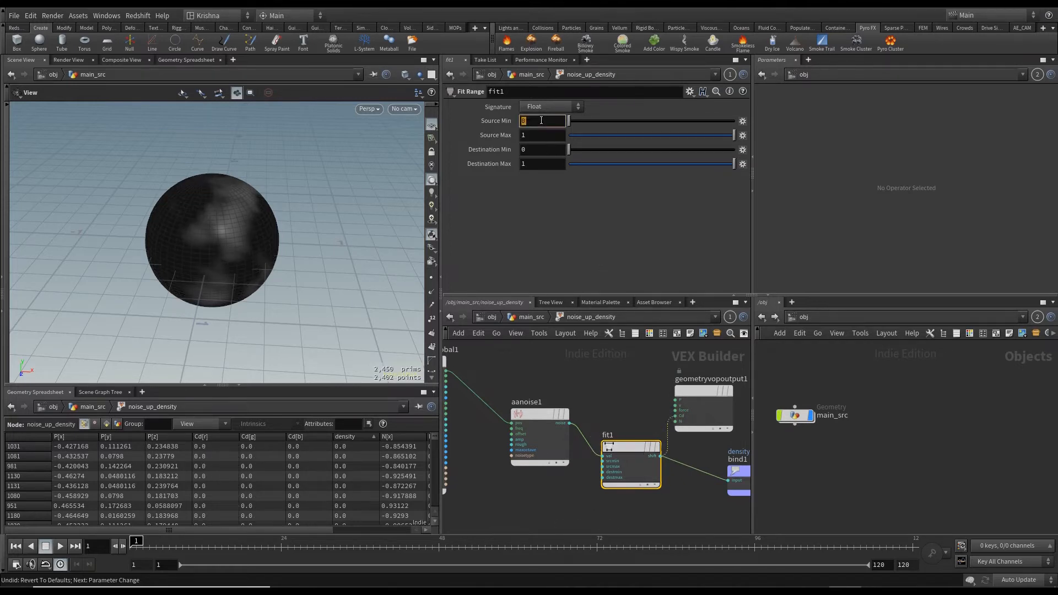
type("-0.4")
left_click(542, 134)
type("0.26")
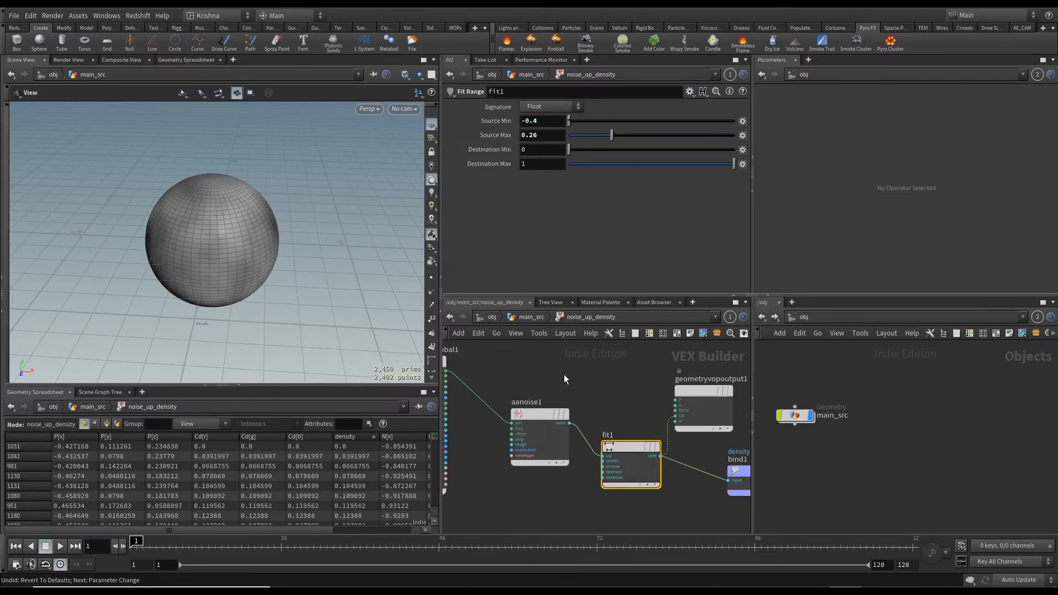
left_click(539, 439)
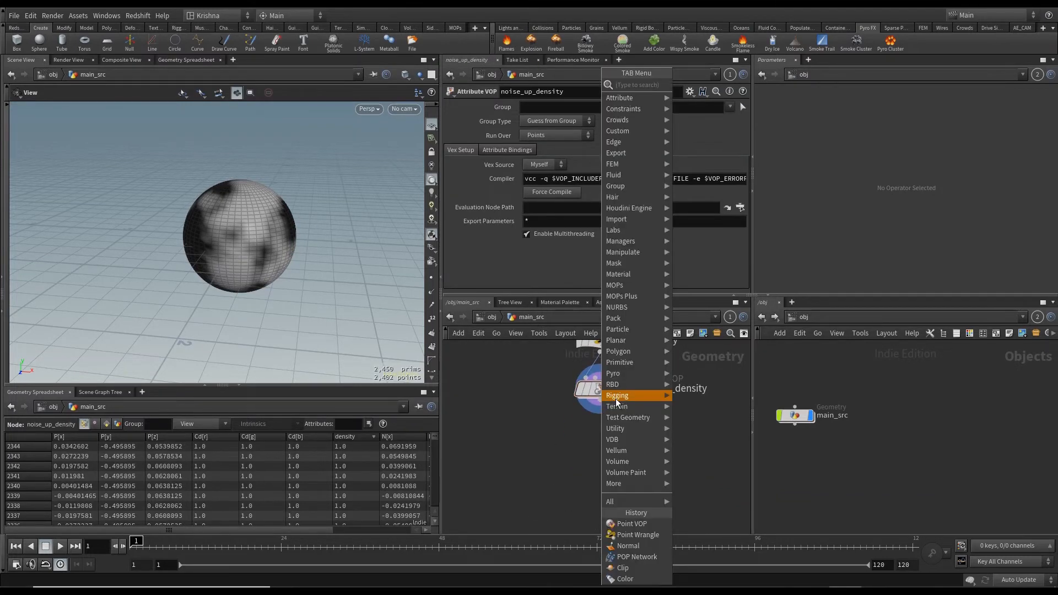
Step: Add a Clip SOP and a Point Wrangle named set_v with v@v = v@N;
left_click(621, 567)
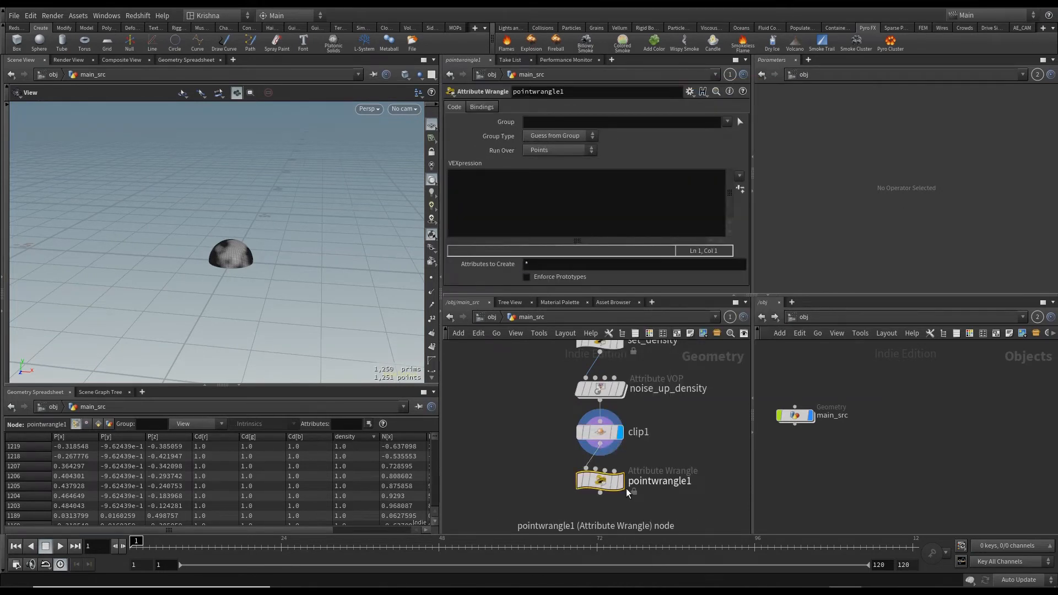
left_click(548, 202)
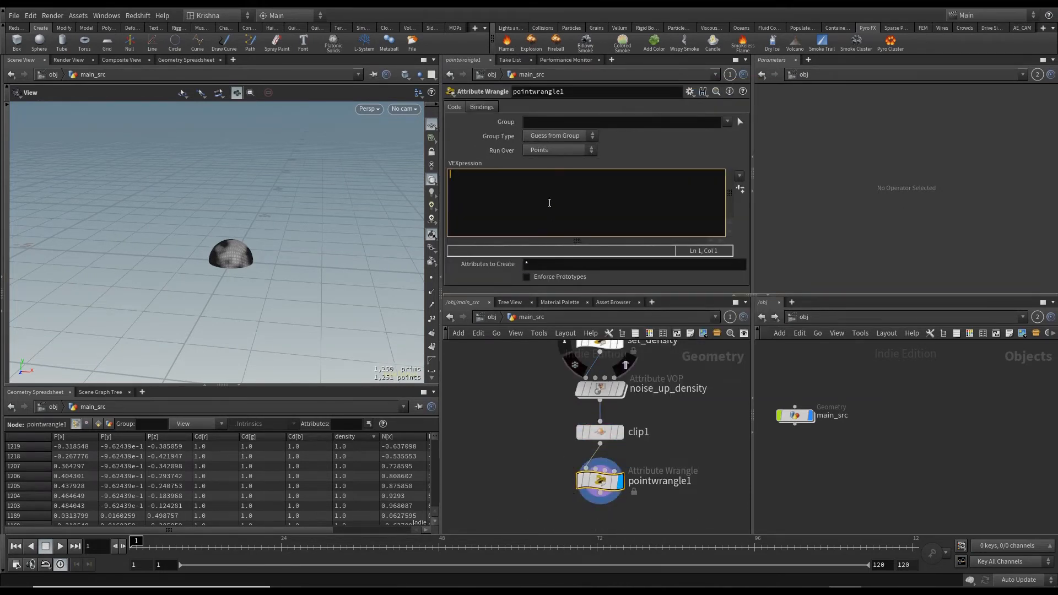
type("v")
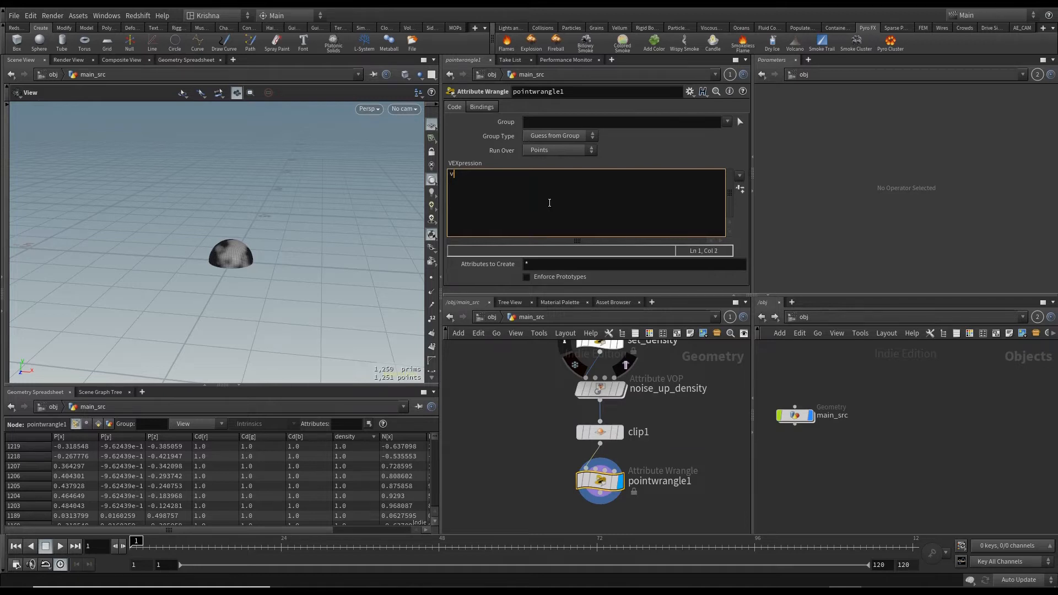
type("@v = v")
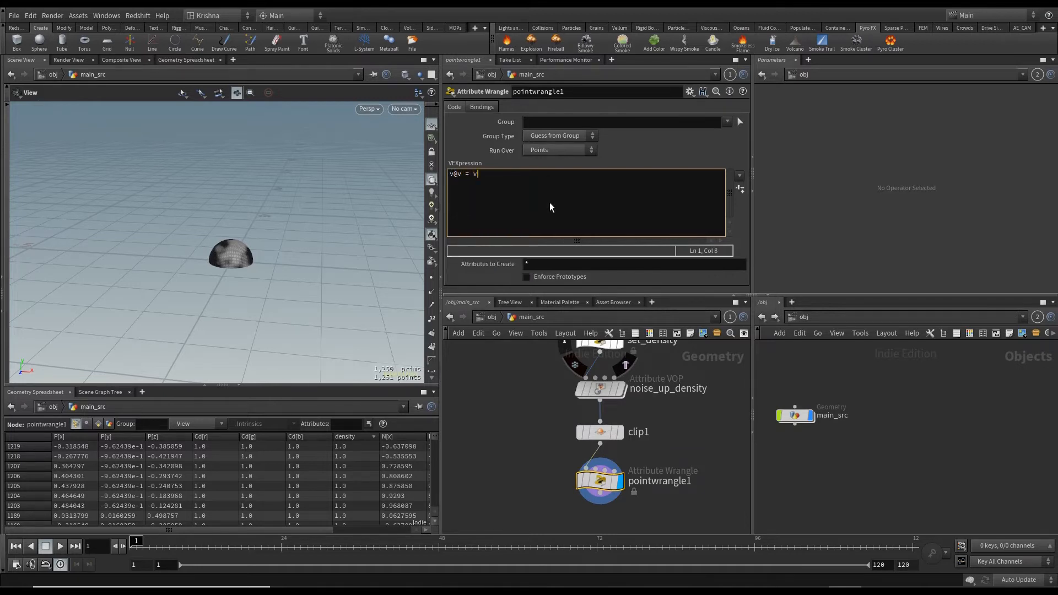
type("@N;")
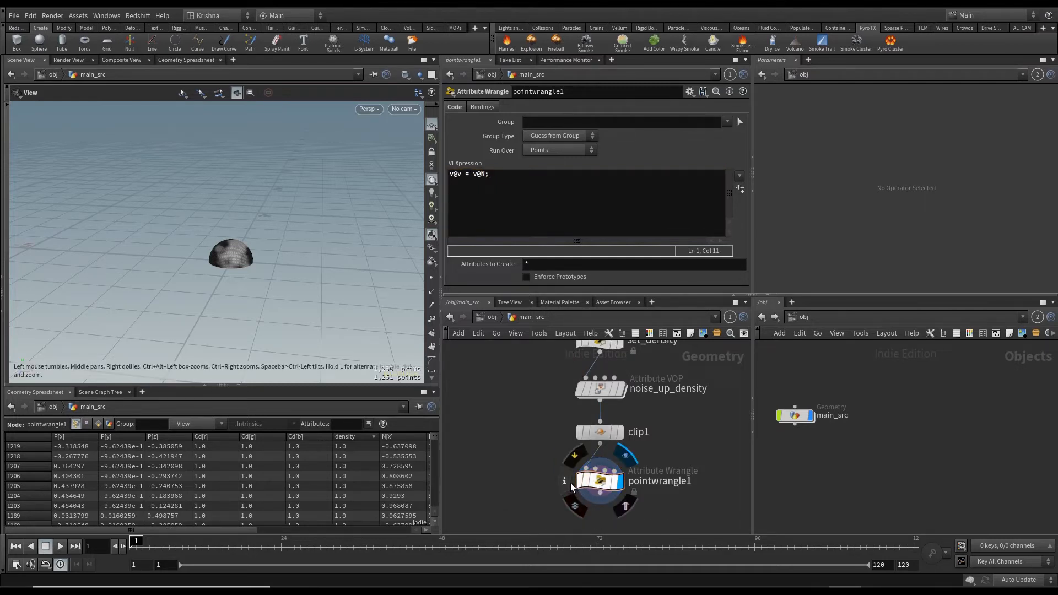
left_click(564, 480)
type("set_v")
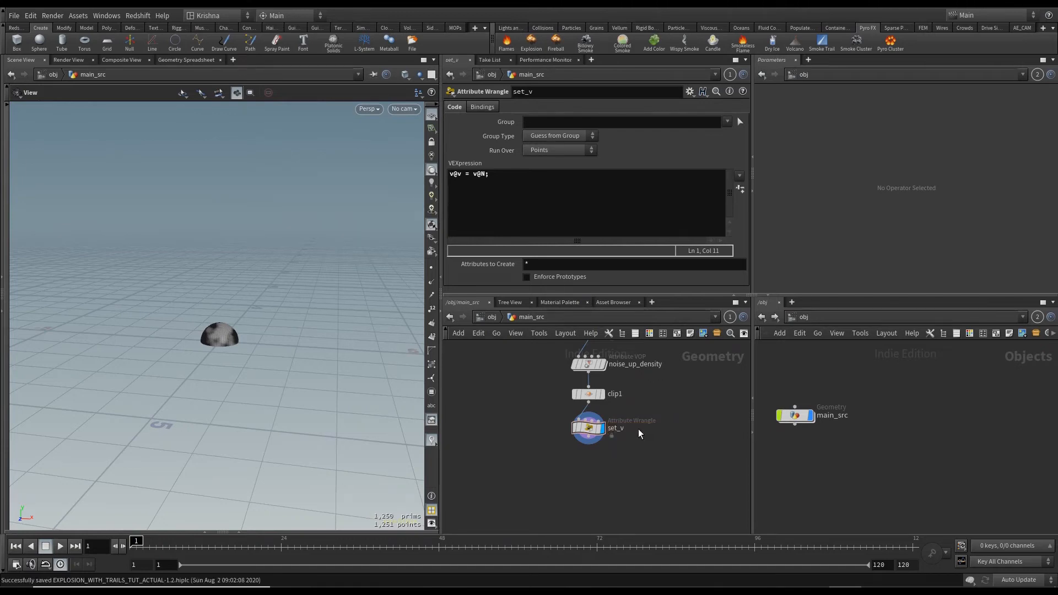
mouse_move(587, 443)
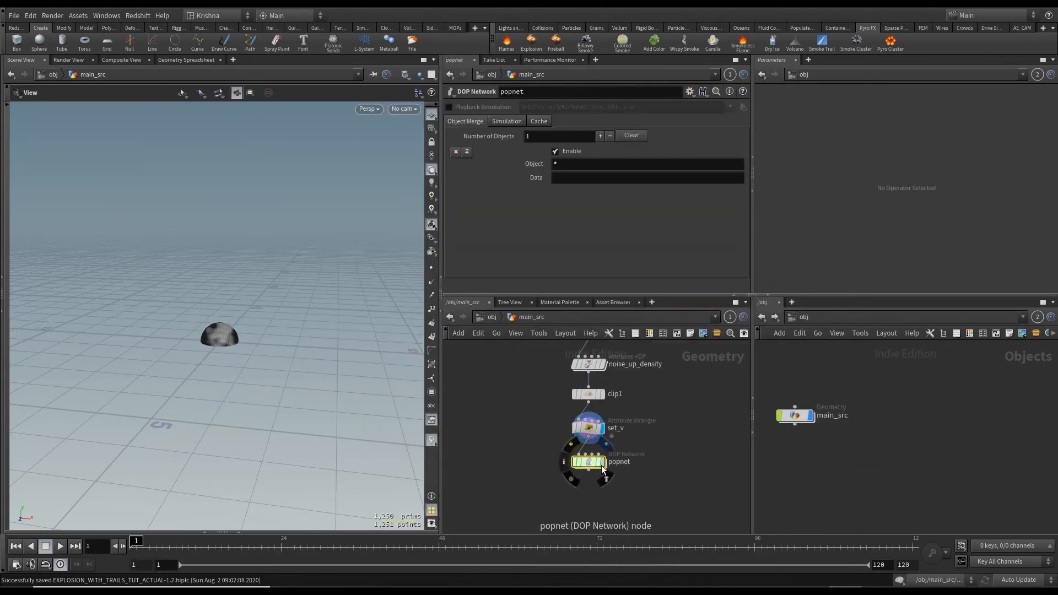
Step: In popnet's POP Source, emit by density and scale point count by area, reference 0.1
double_click(586, 461)
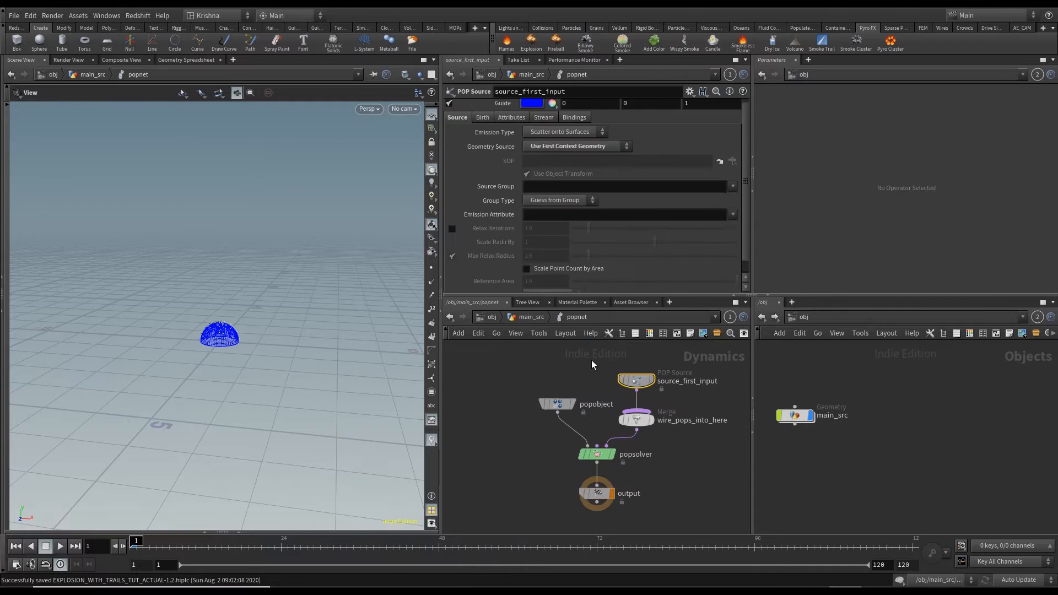
mouse_move(610, 275)
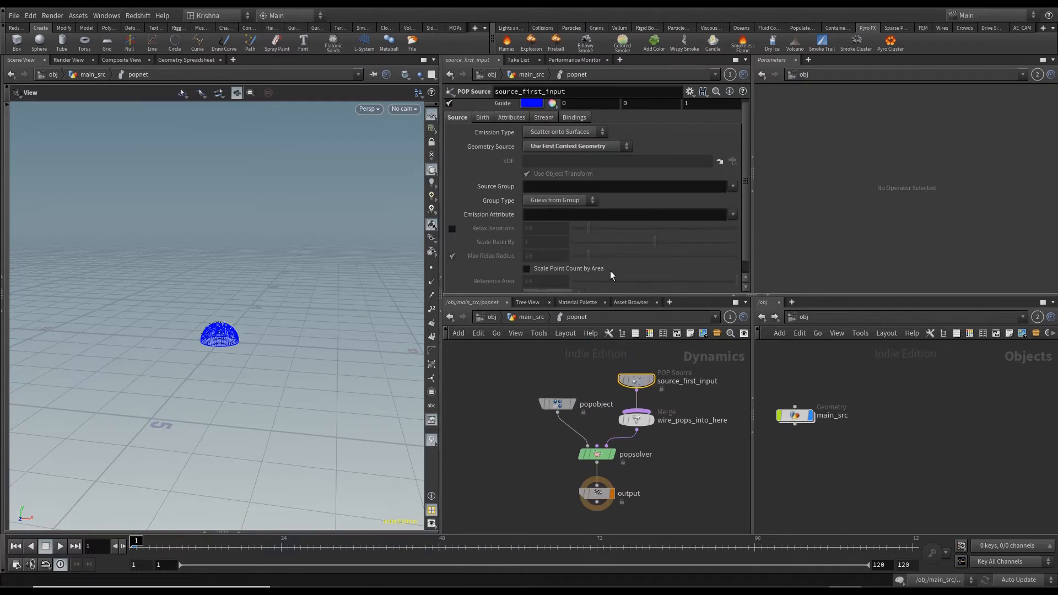
left_click(624, 214)
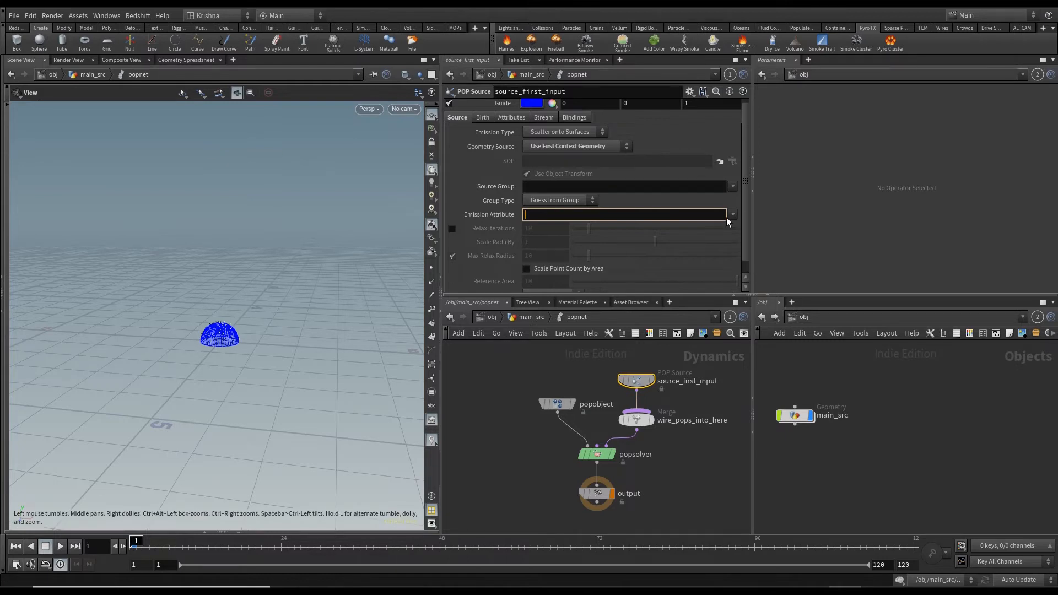
type("density")
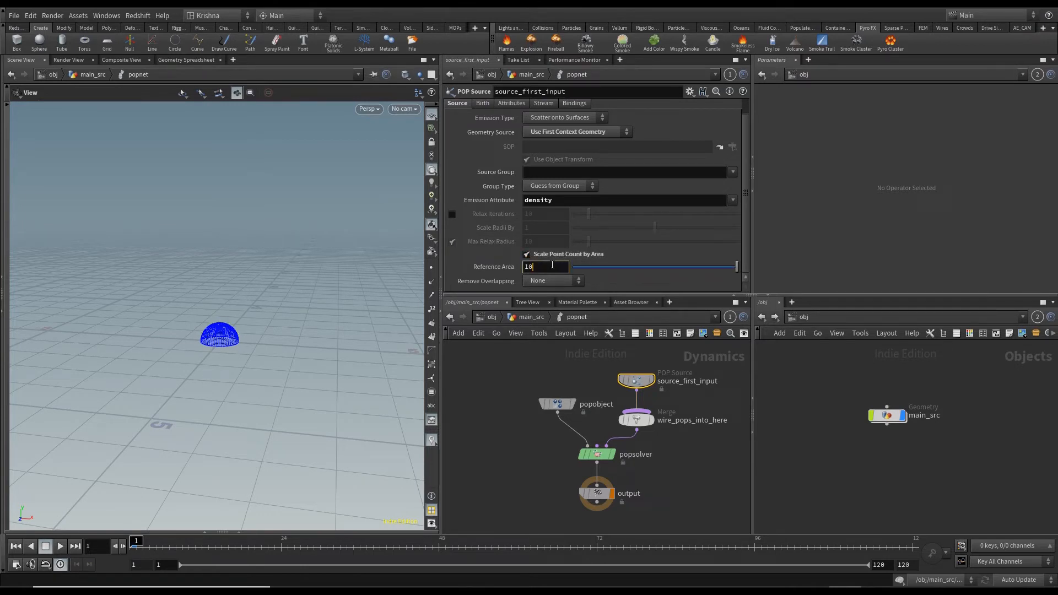
type("0.1")
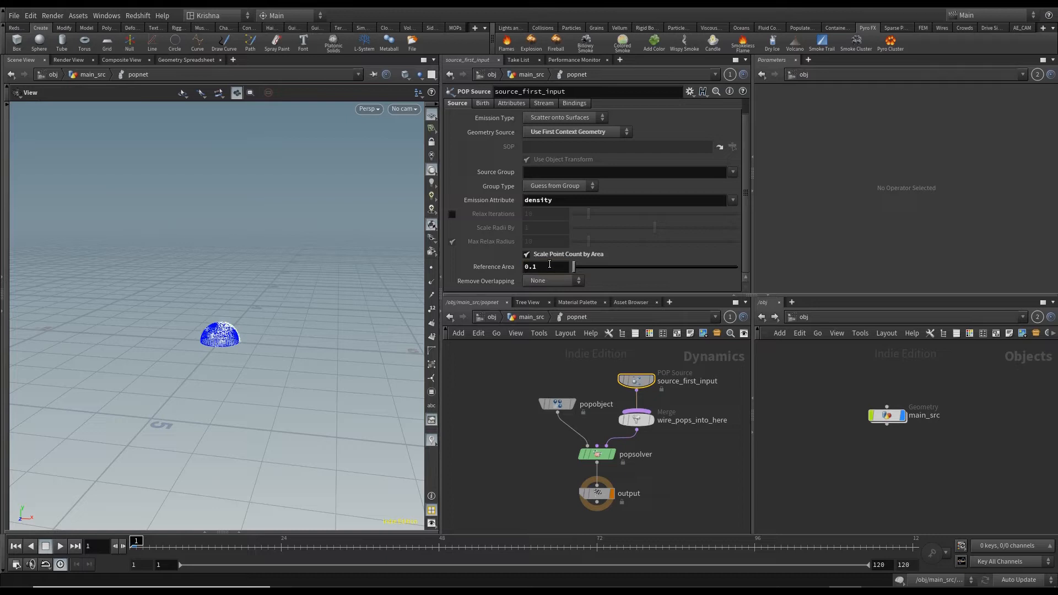
mouse_move(242, 338)
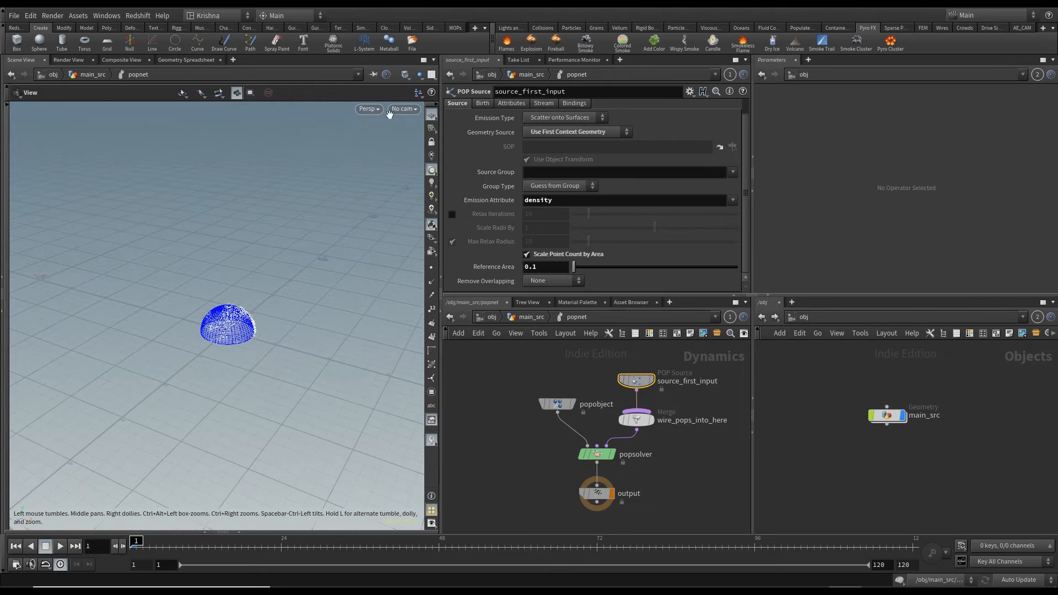
Step: Return to /obj, open main_src, and bring up the Lights and Cameras shelf
left_click(403, 109)
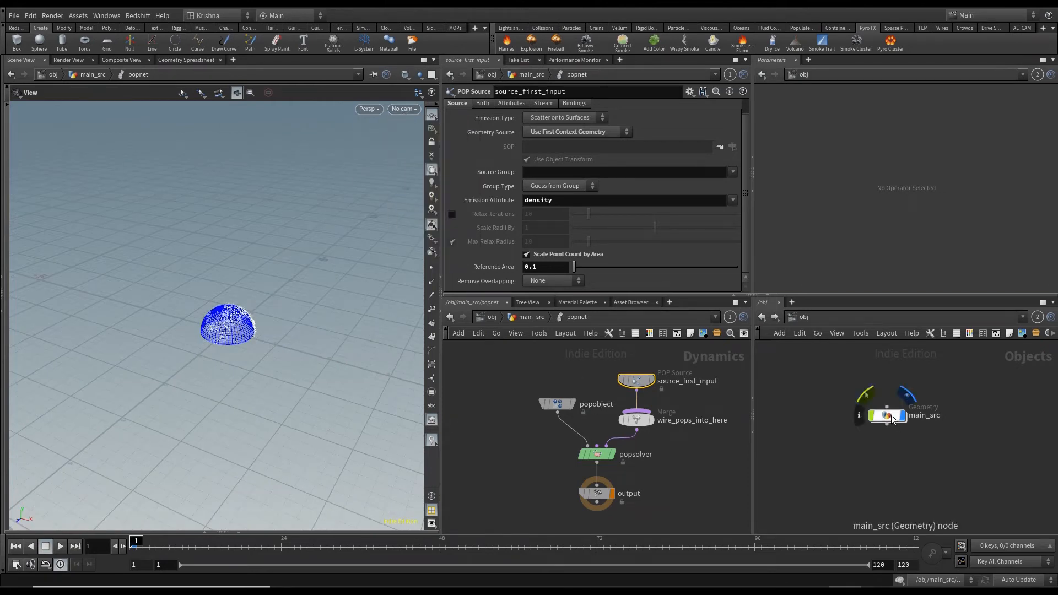
double_click(887, 416)
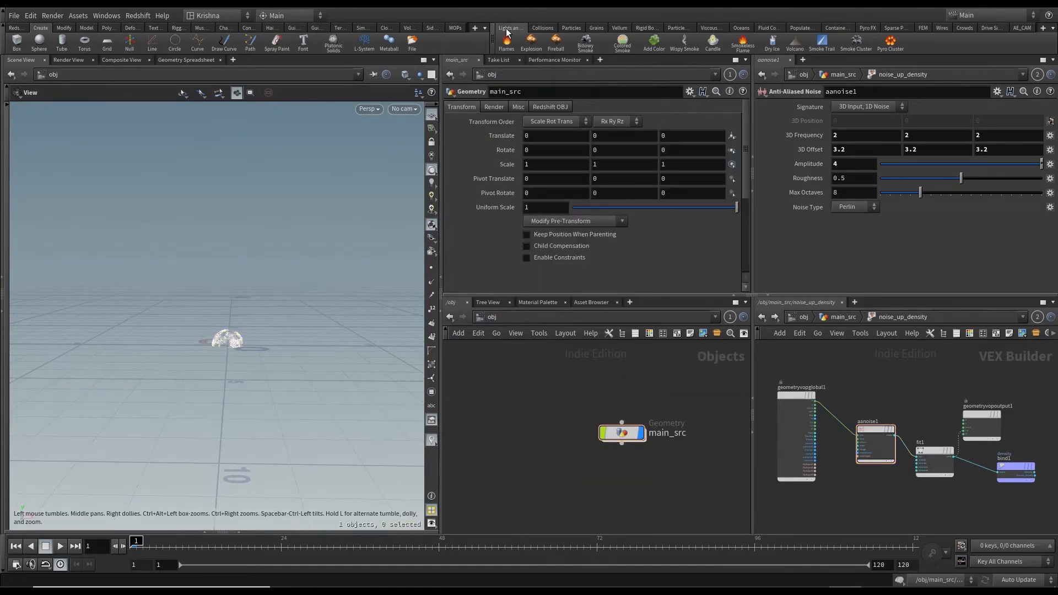
left_click(509, 27)
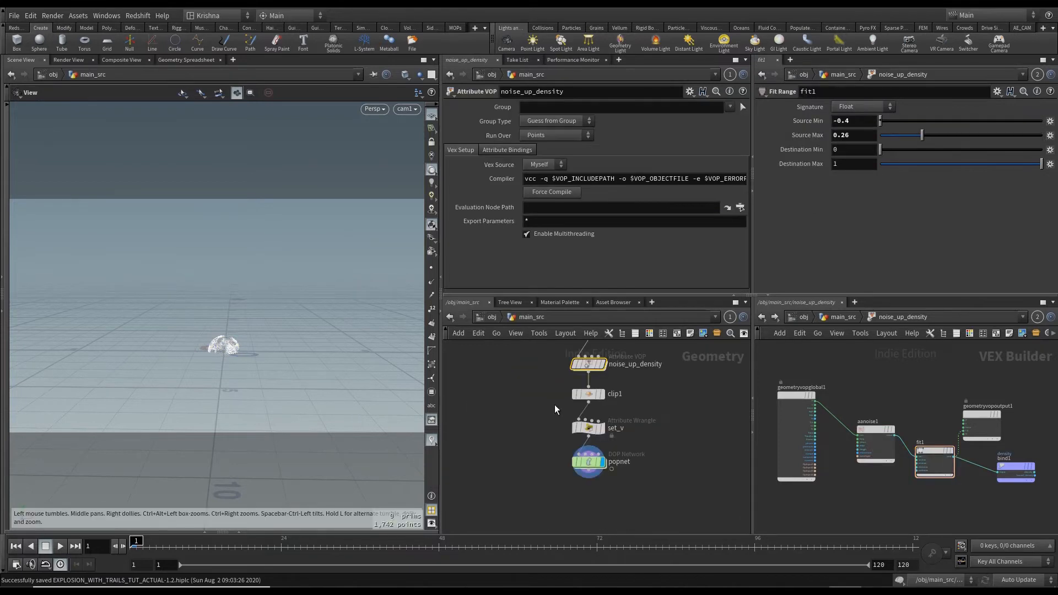
Step: Make POP Source birth 50000 points only when $F==3, life 0.1, variance 0.2
double_click(587, 460)
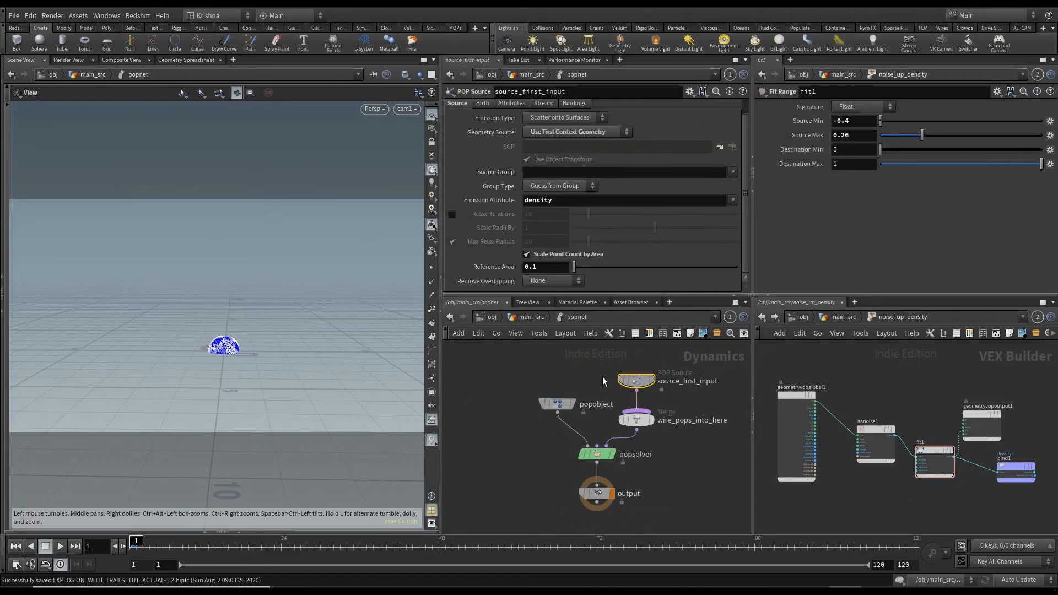
mouse_move(520, 214)
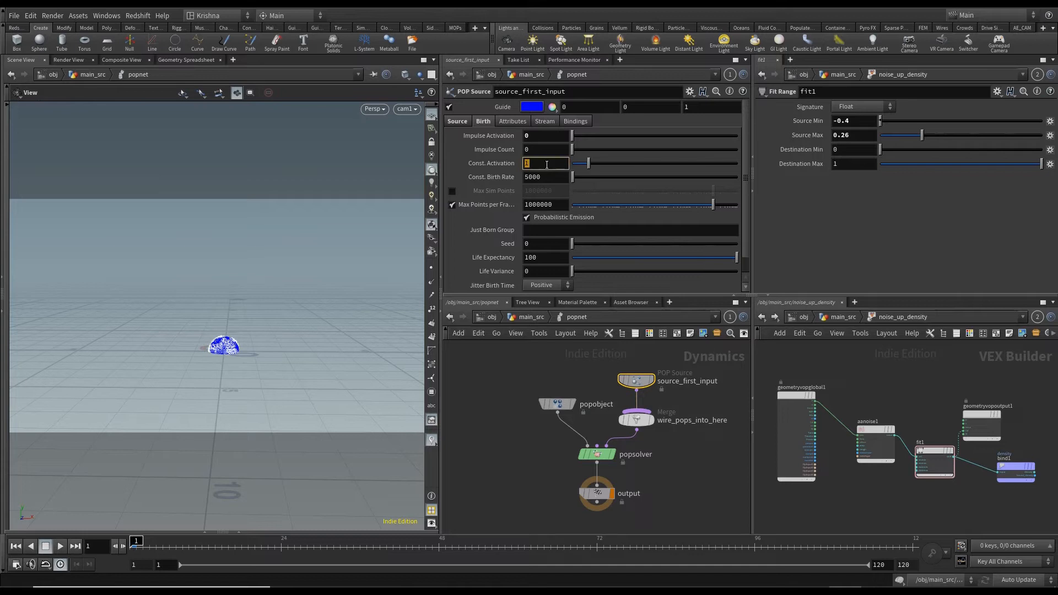
type("$F==3")
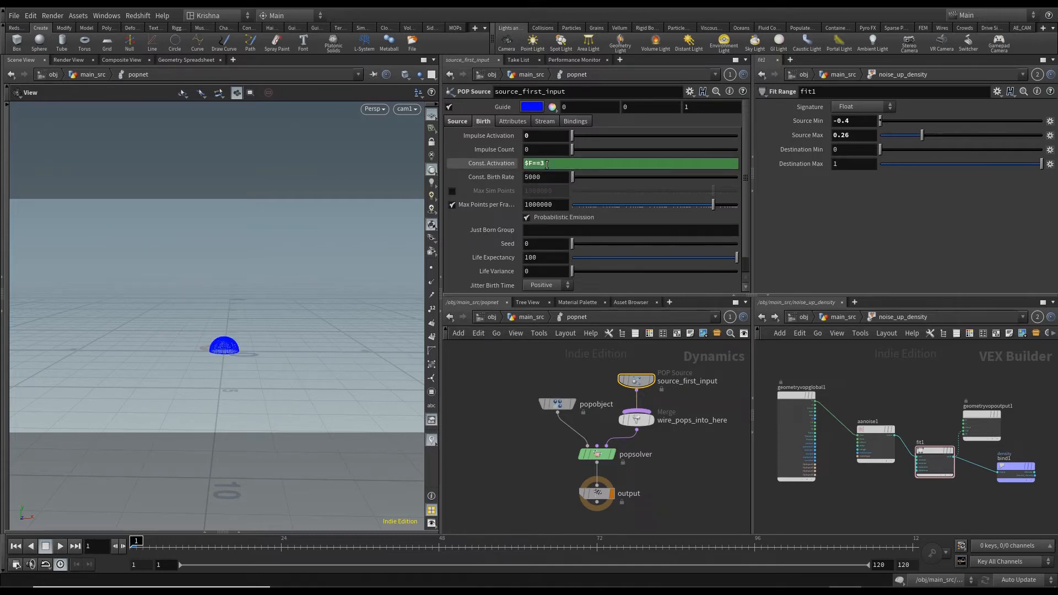
left_click(540, 176)
type("0.")
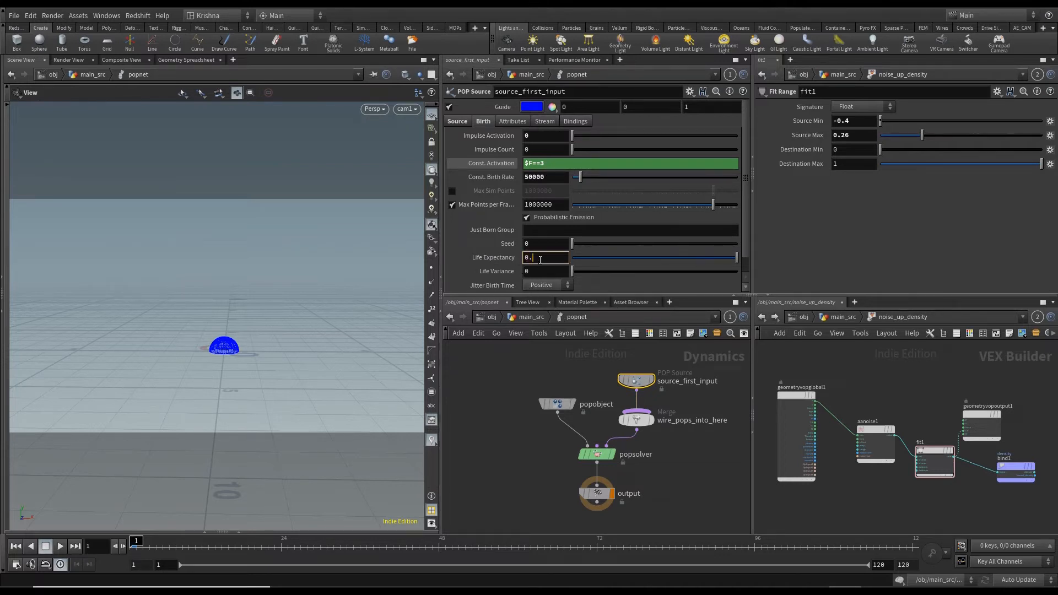
type("1")
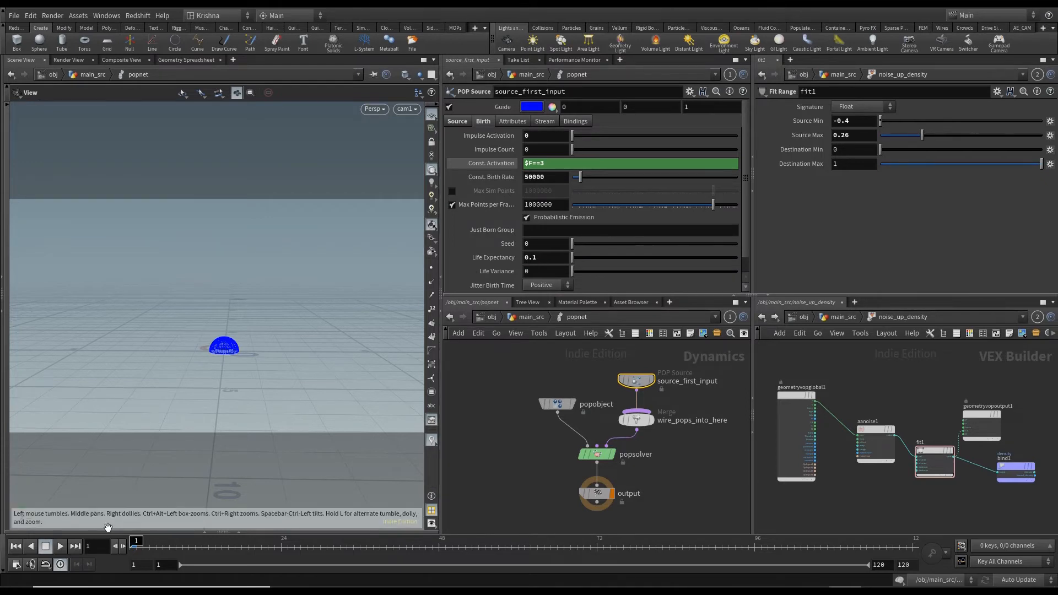
left_click(59, 564)
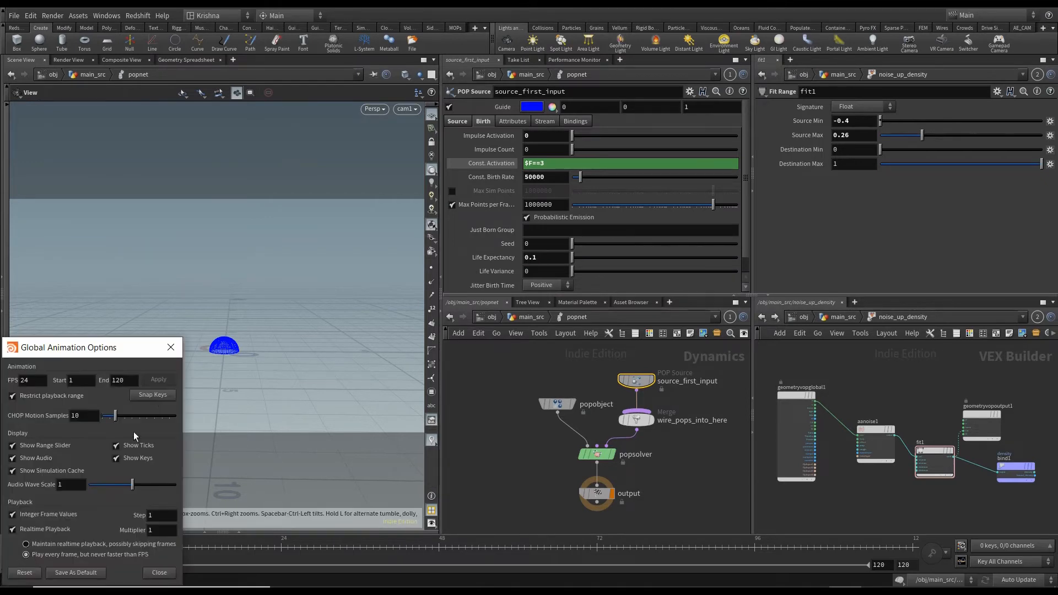
mouse_move(143, 536)
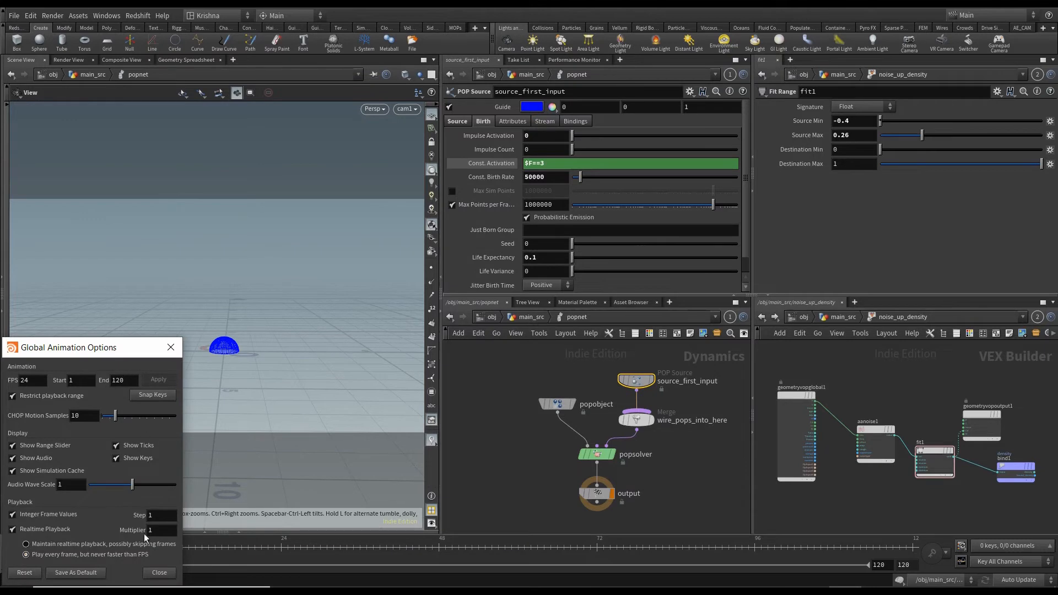
left_click(158, 572)
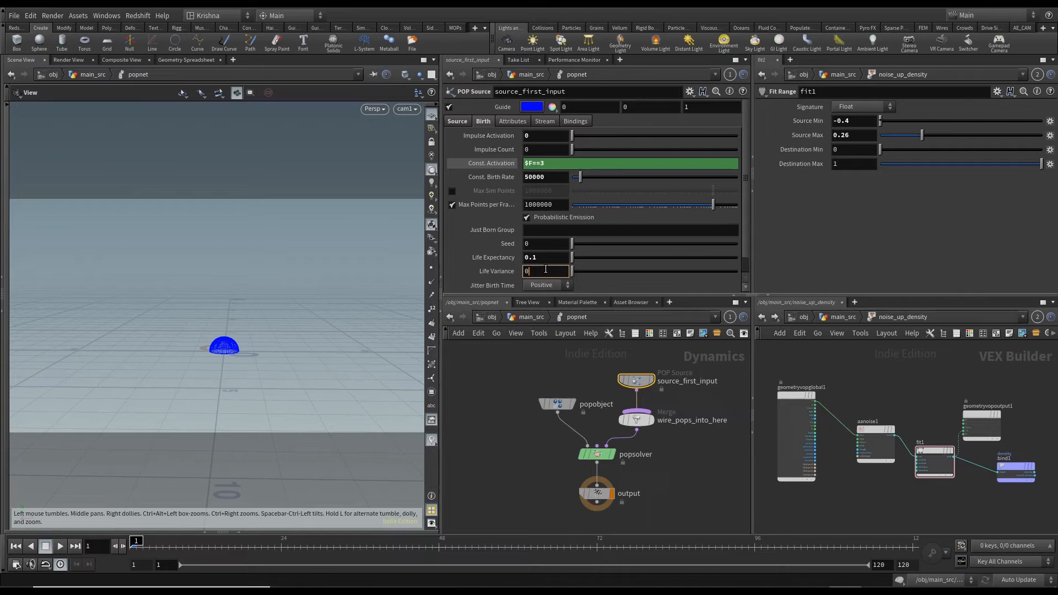
type("0.2")
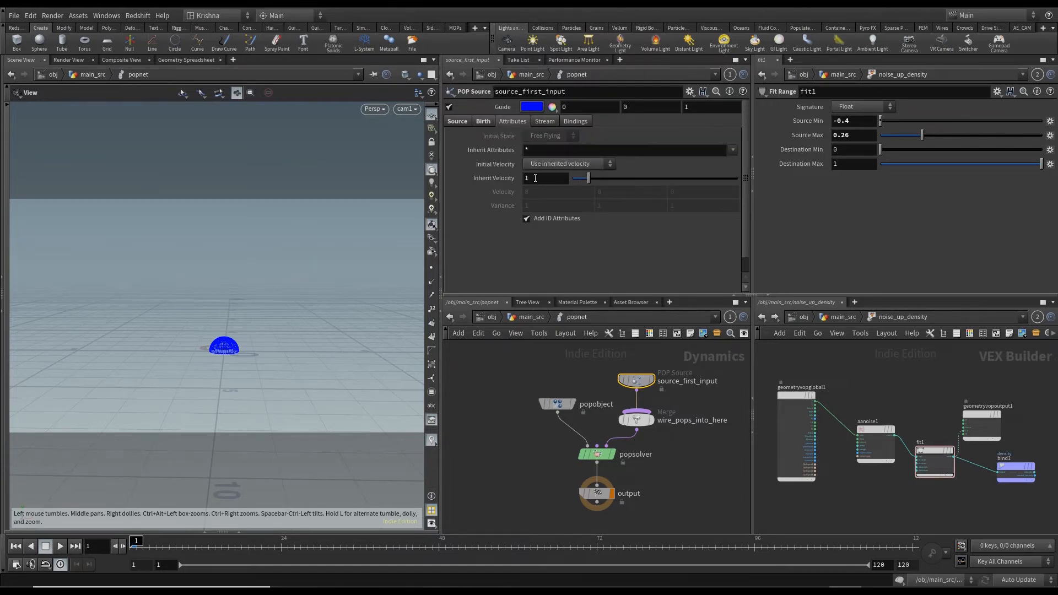
Step: Set the POP Source Inherit Velocity to 8 and play the particle simulation
triple_click(545, 177)
type("8")
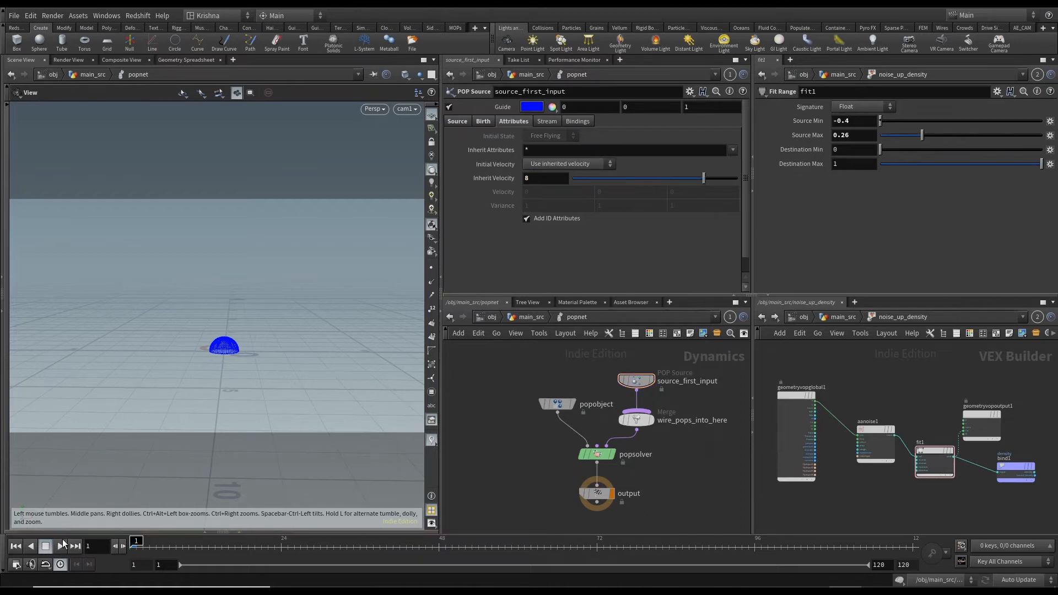
left_click(60, 546)
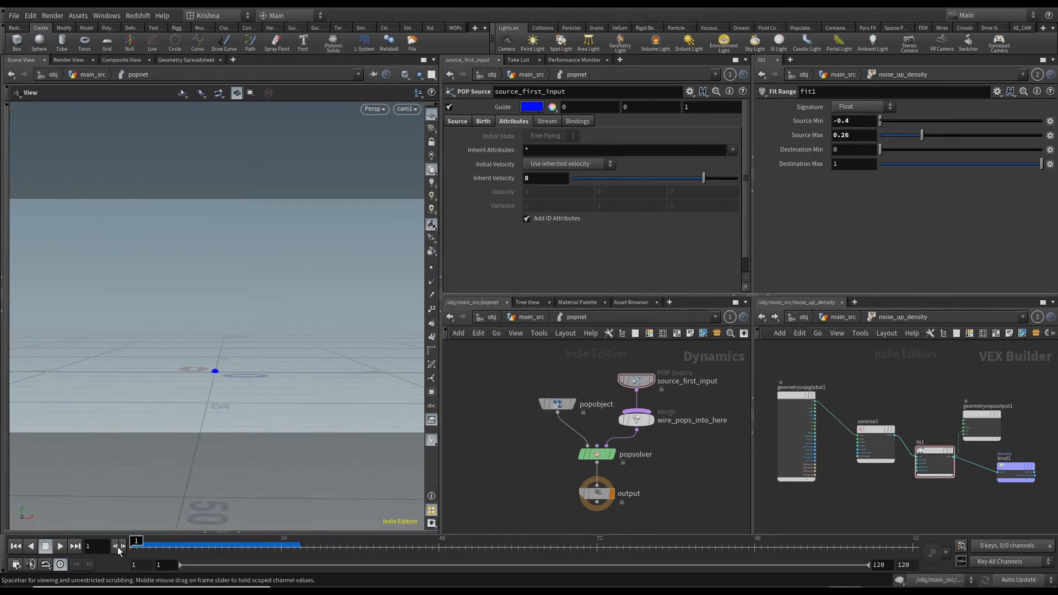
key("Tab")
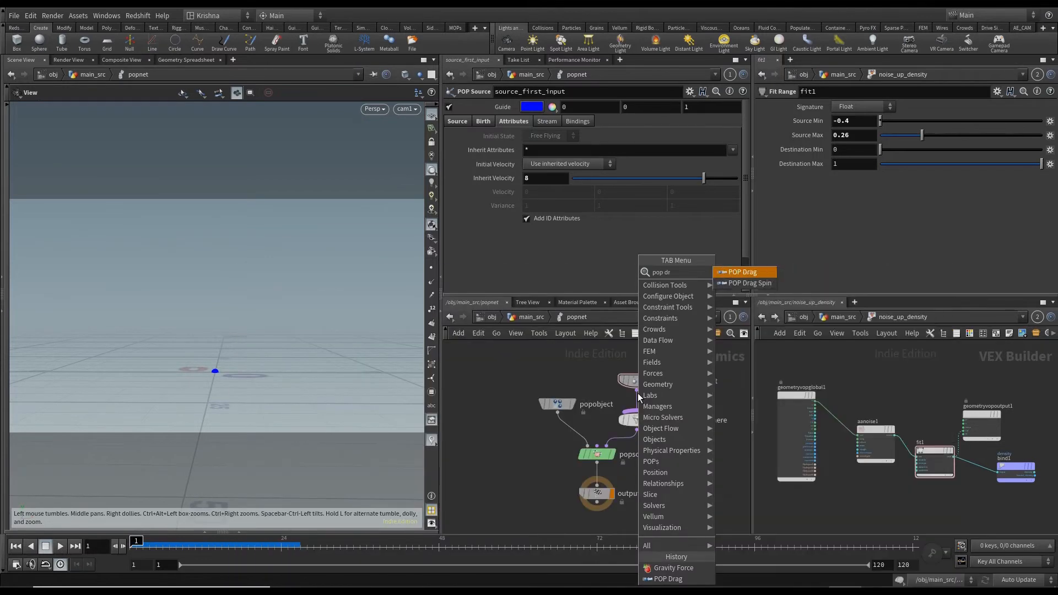
Step: Add a POP Drag force and a Gravity Force after the solver, viewing through cam1
left_click(741, 271)
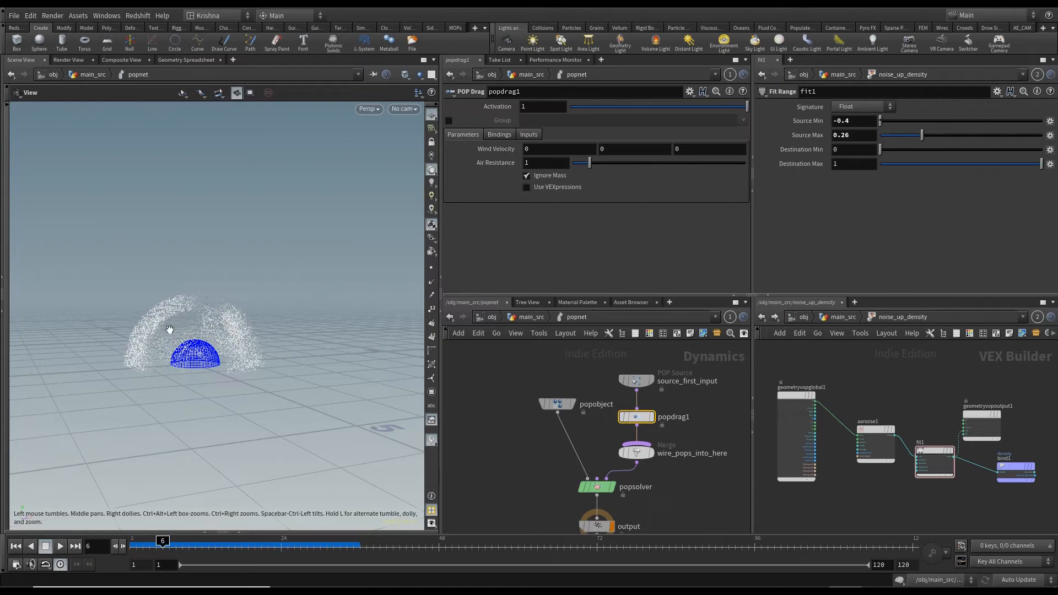
mouse_move(402, 115)
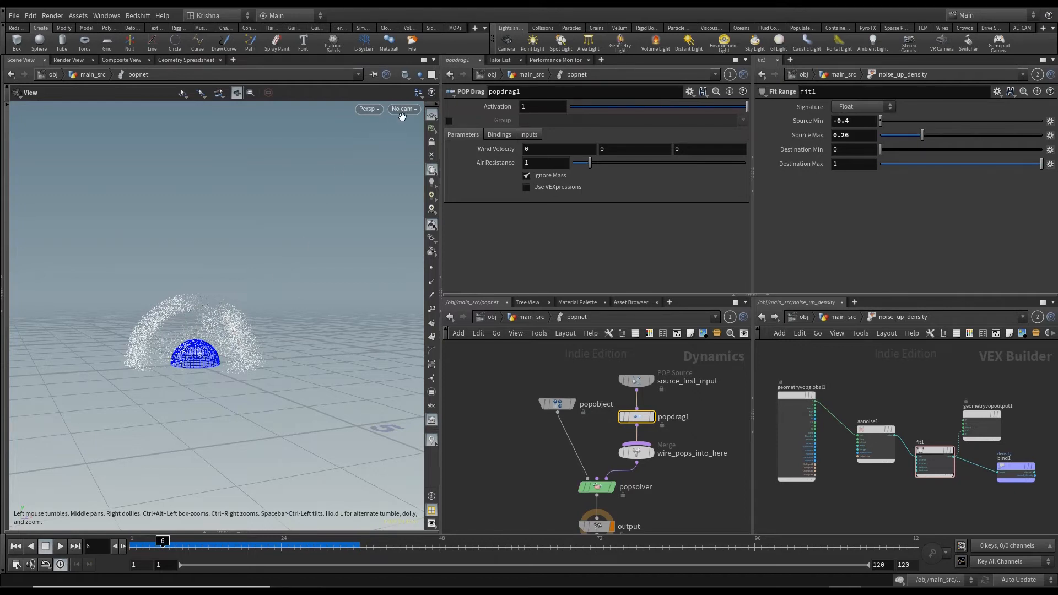
left_click(404, 109)
type("gra")
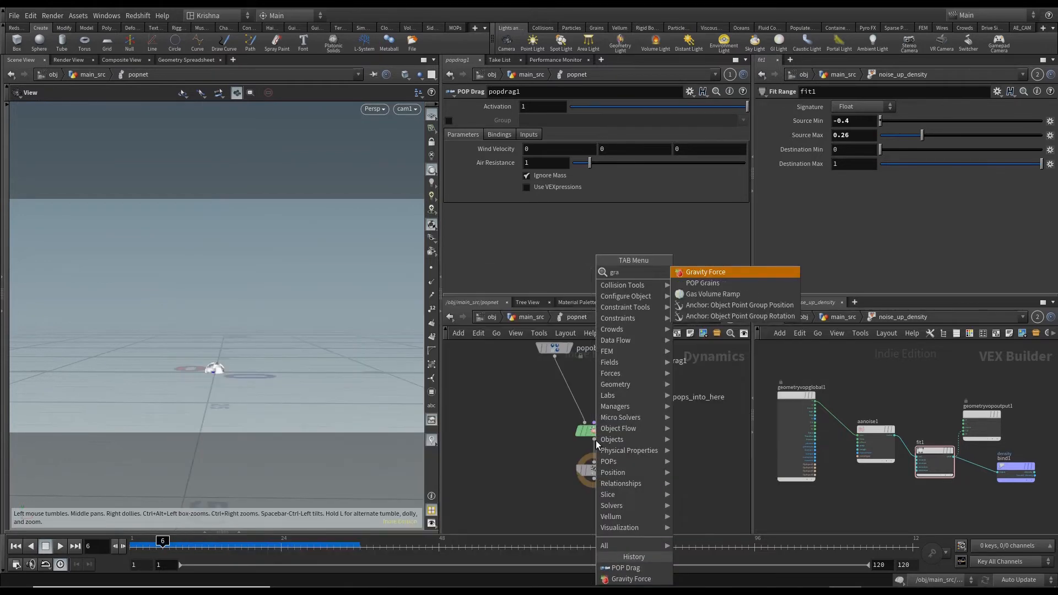
left_click(705, 272)
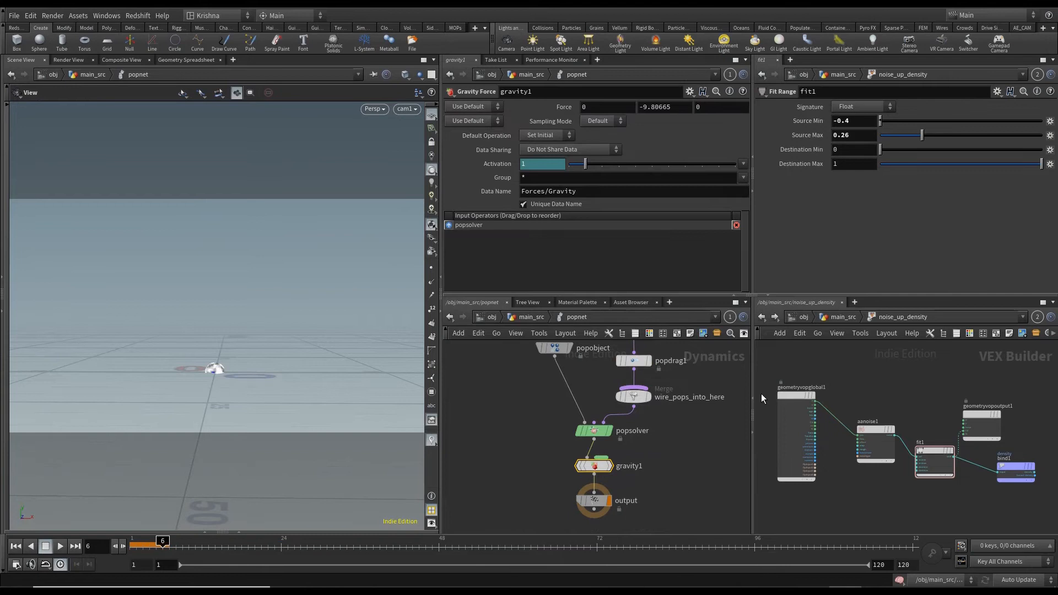
mouse_move(552, 30)
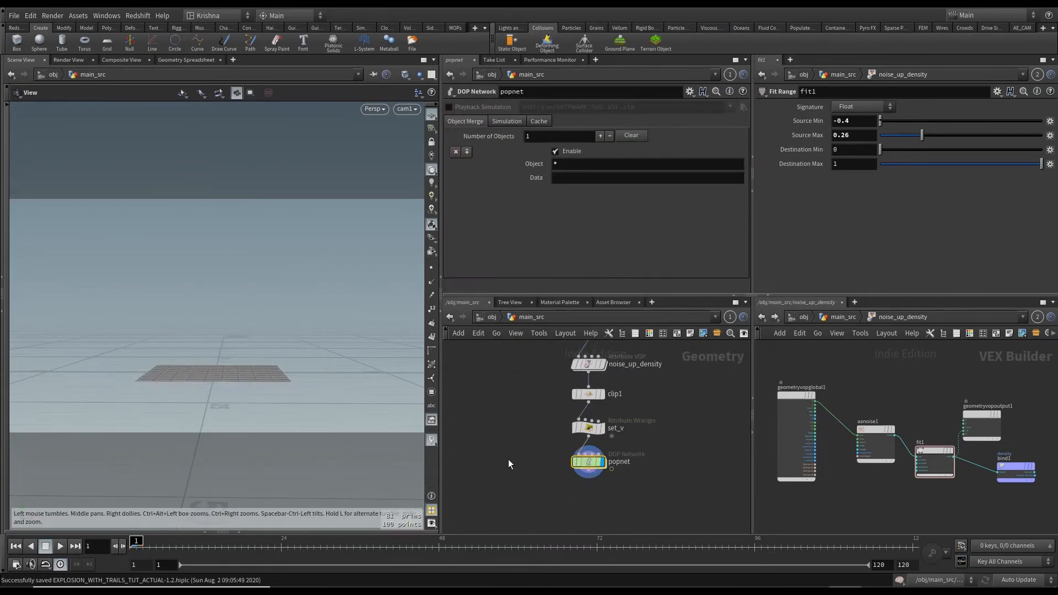
Step: Replay the particles and set the popnet Object Merge field to pop*
left_click(59, 545)
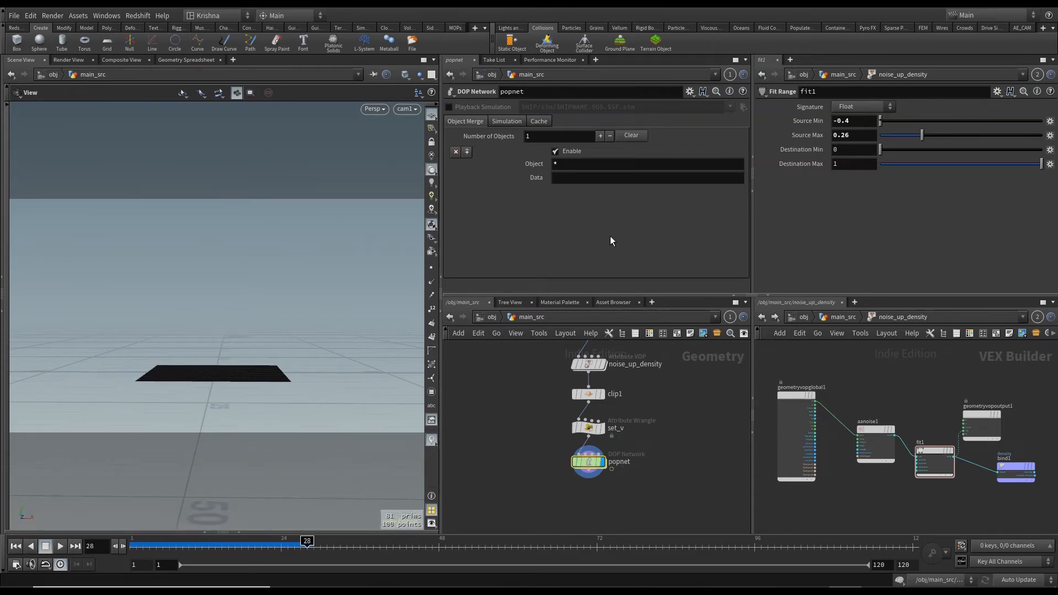
left_click(646, 163)
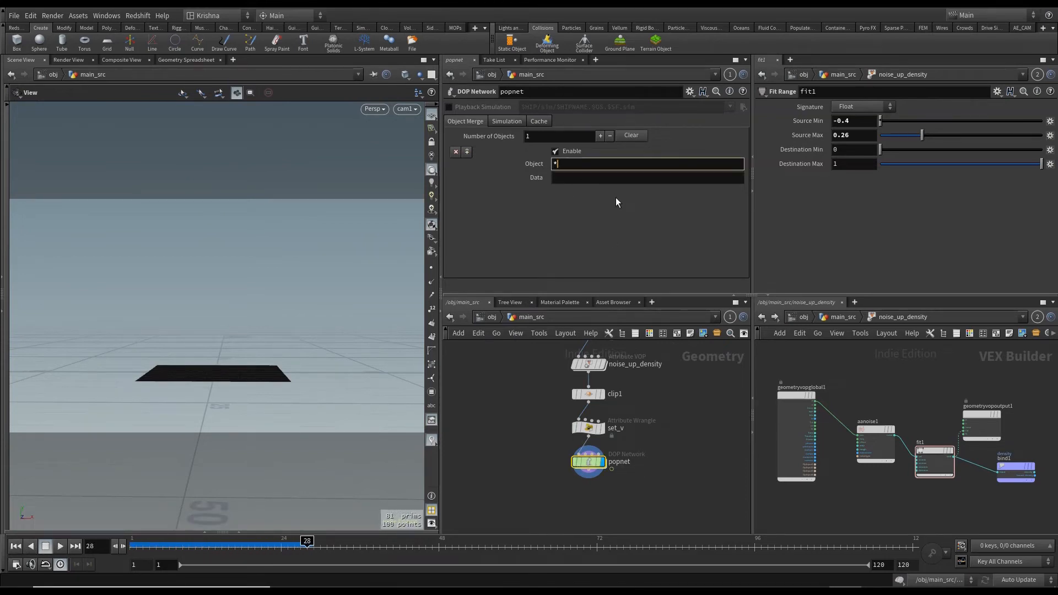
type("pop")
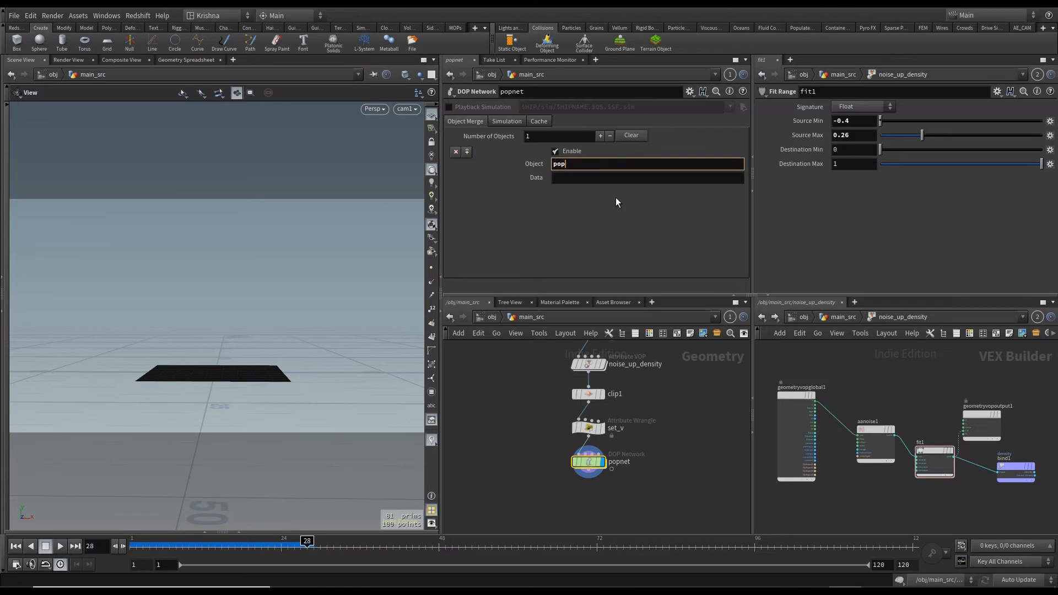
type("*")
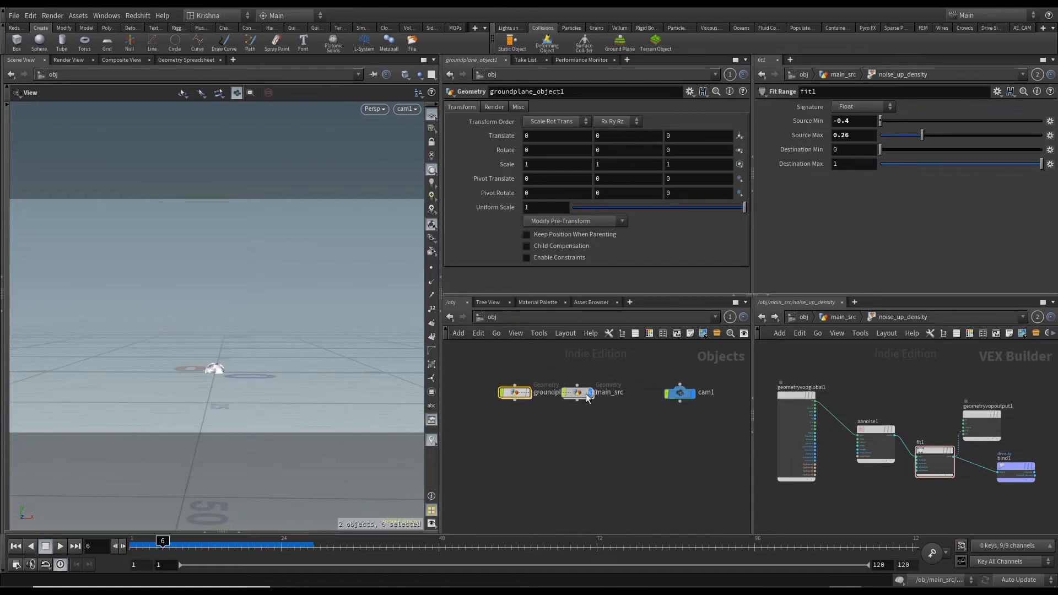
left_click(592, 392)
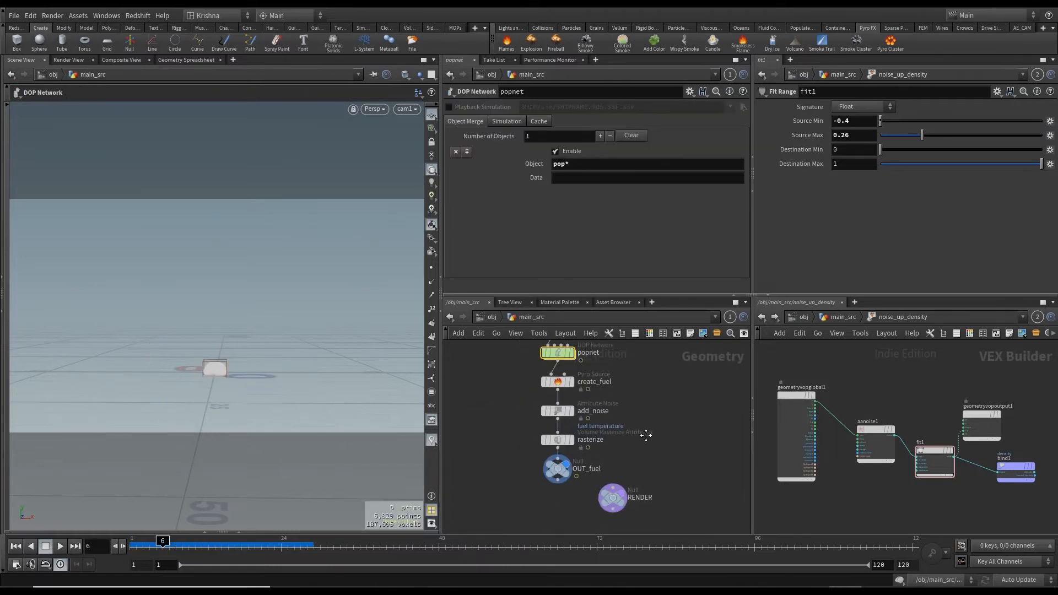
Step: Halve create_fuel's Particle Separation from 0.148007 to about 0.074 by appending /2
scroll("down", 3)
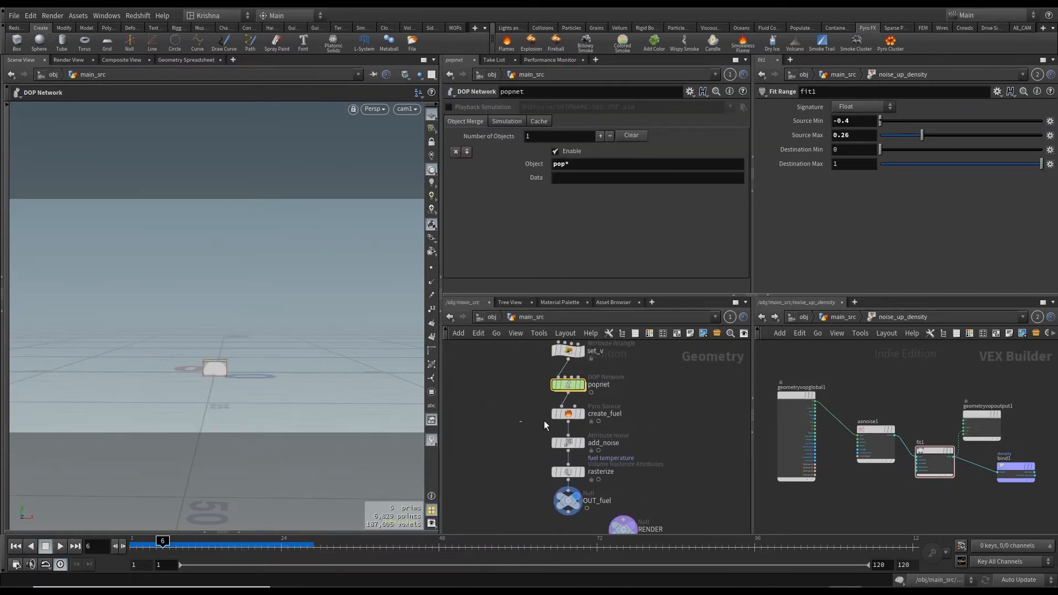
left_click(567, 413)
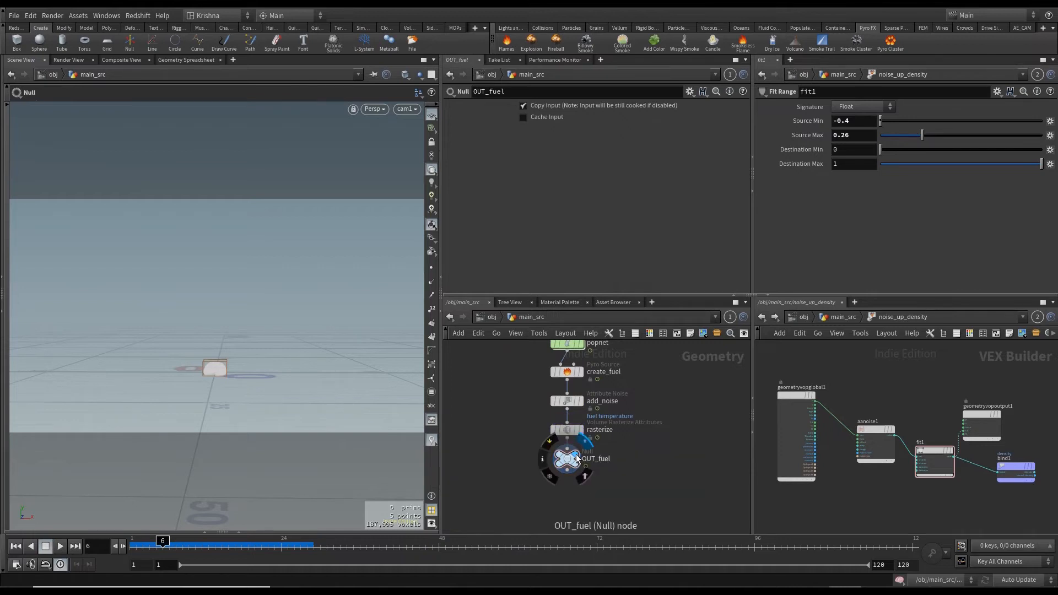
left_click(564, 371)
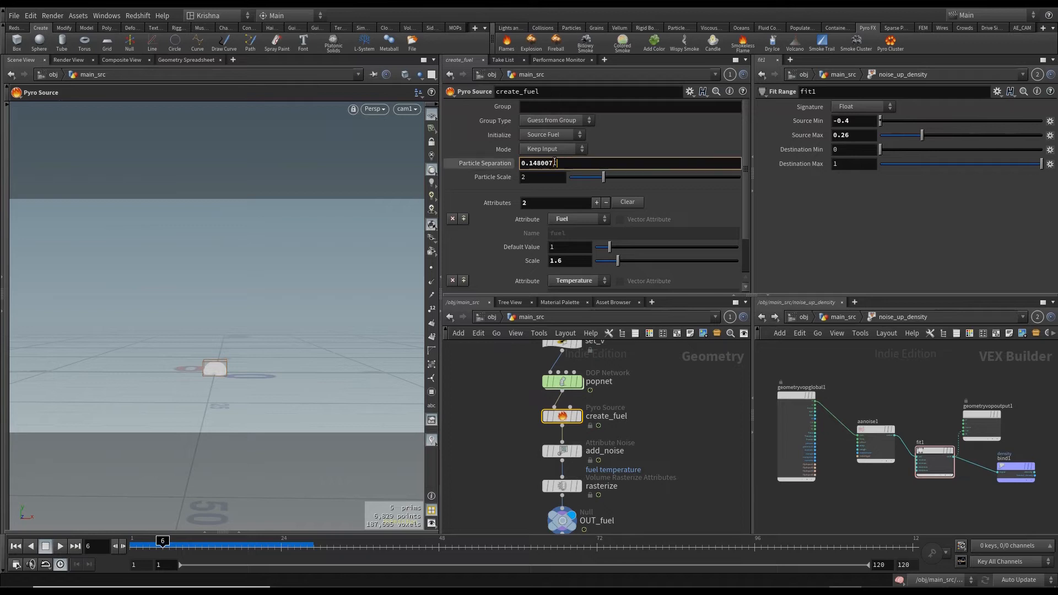
type("/2")
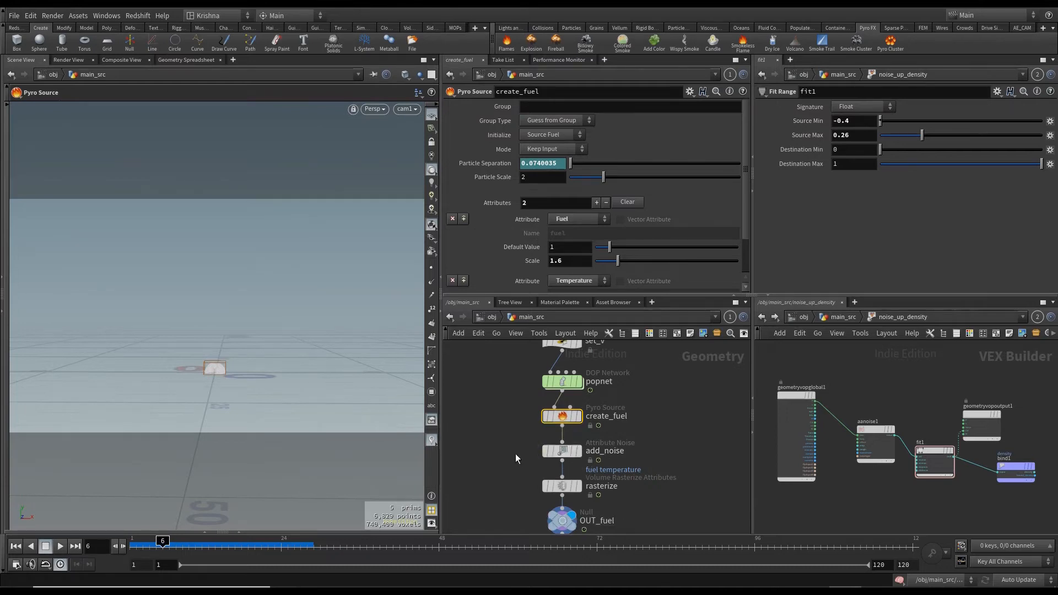
Step: Halve add_noise's Element Size from 0.592827 to 0.296013
left_click(560, 450)
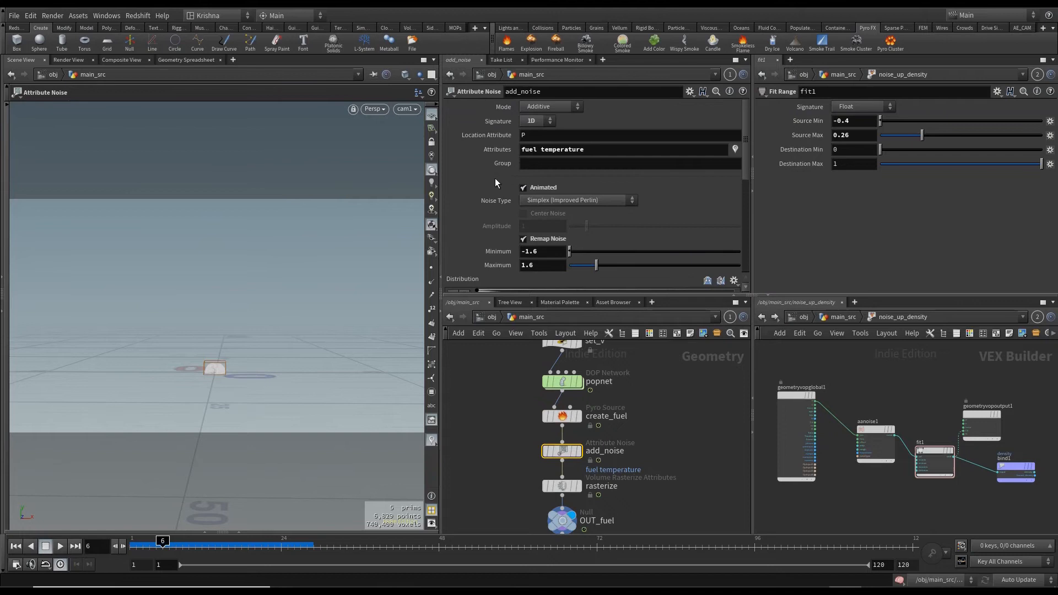
scroll("down", 3)
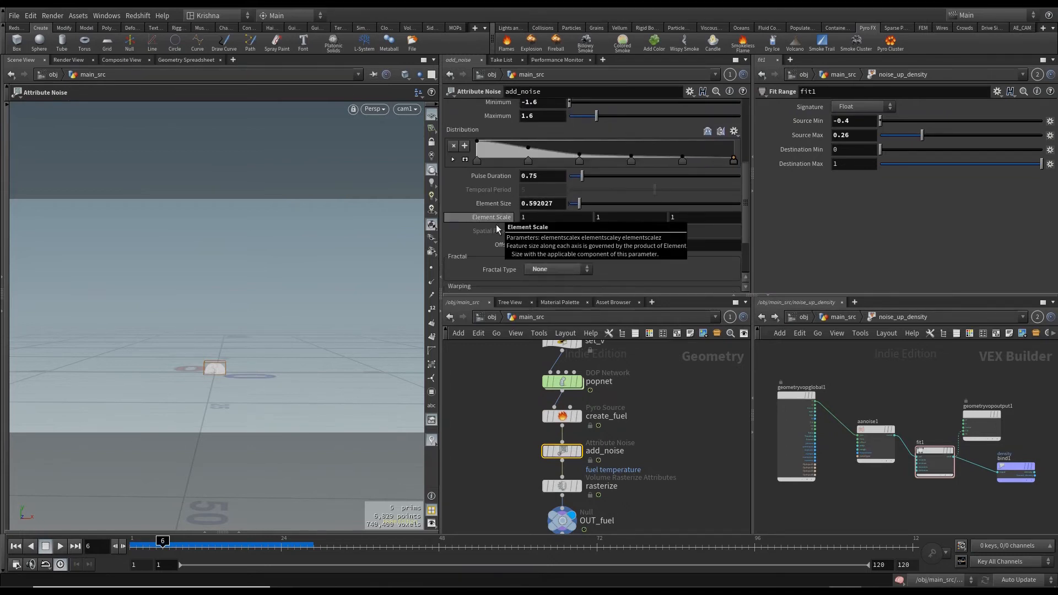
left_click(539, 203)
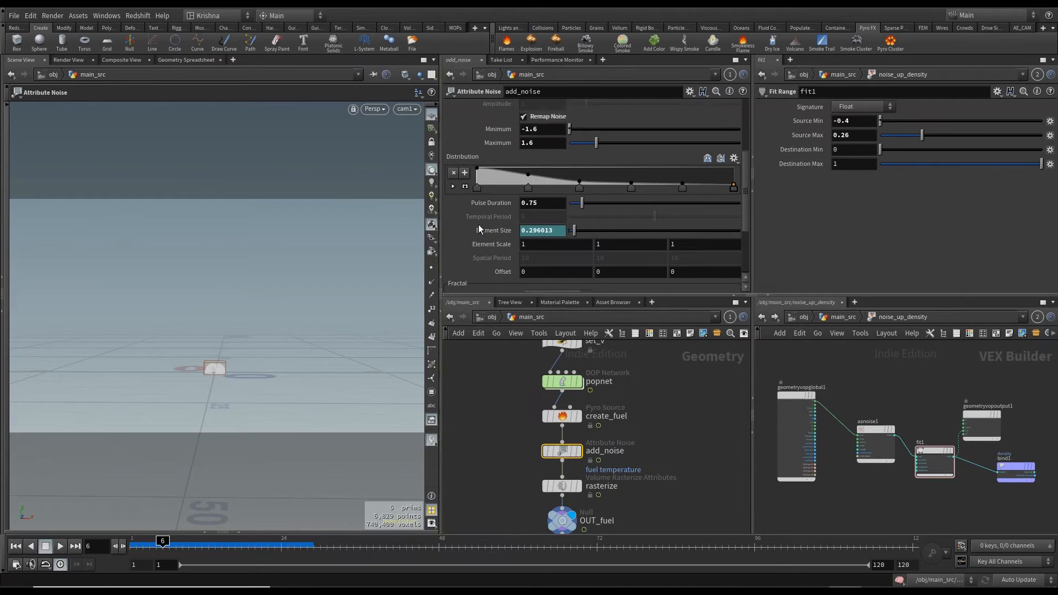
scroll("up", 3)
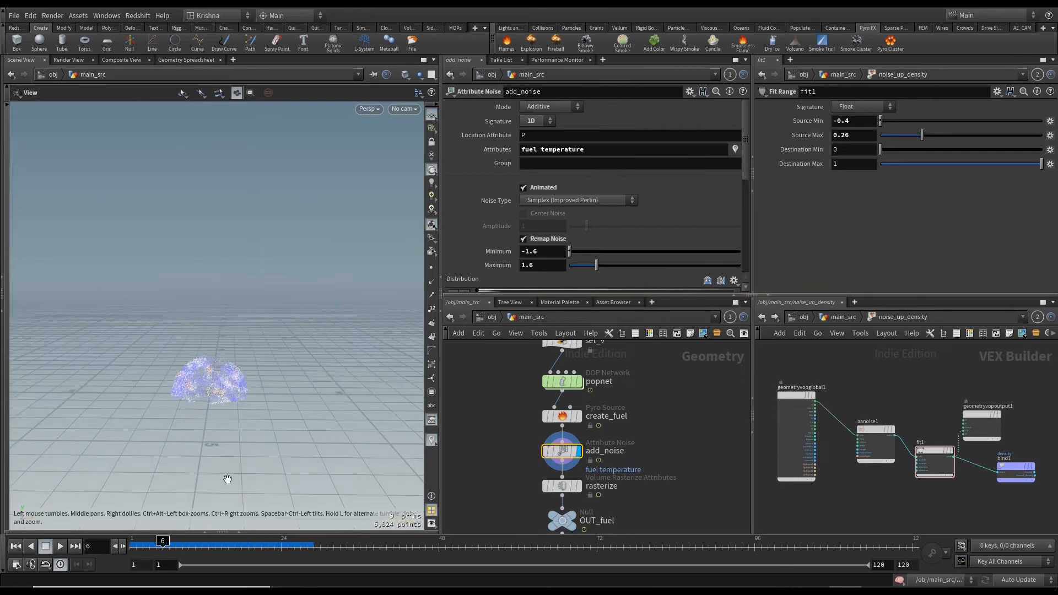
Step: Replay and stop the timeline to preview the noisy particle burst
left_click(58, 547)
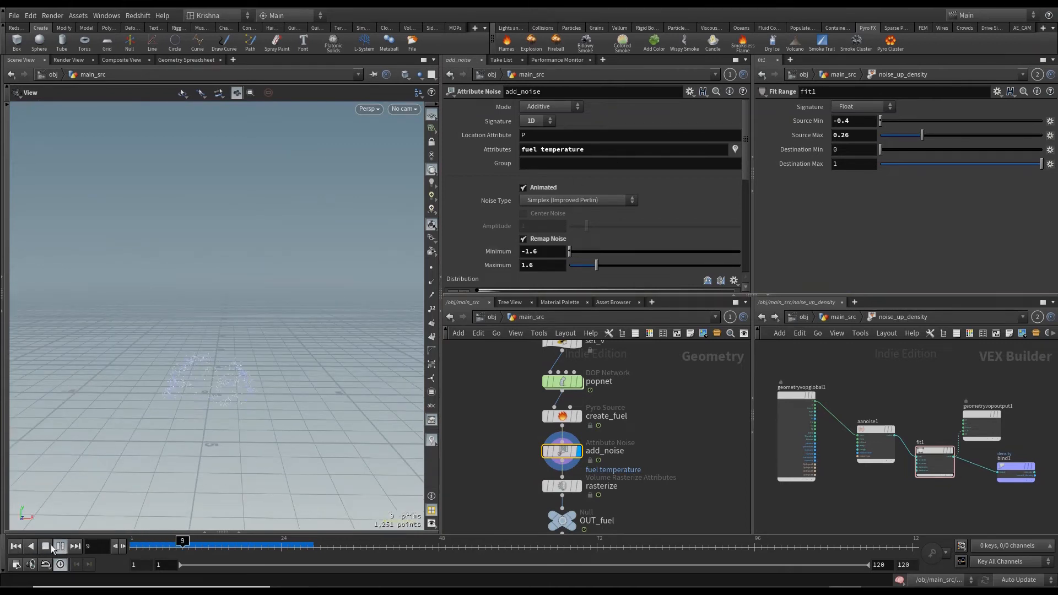
left_click(45, 547)
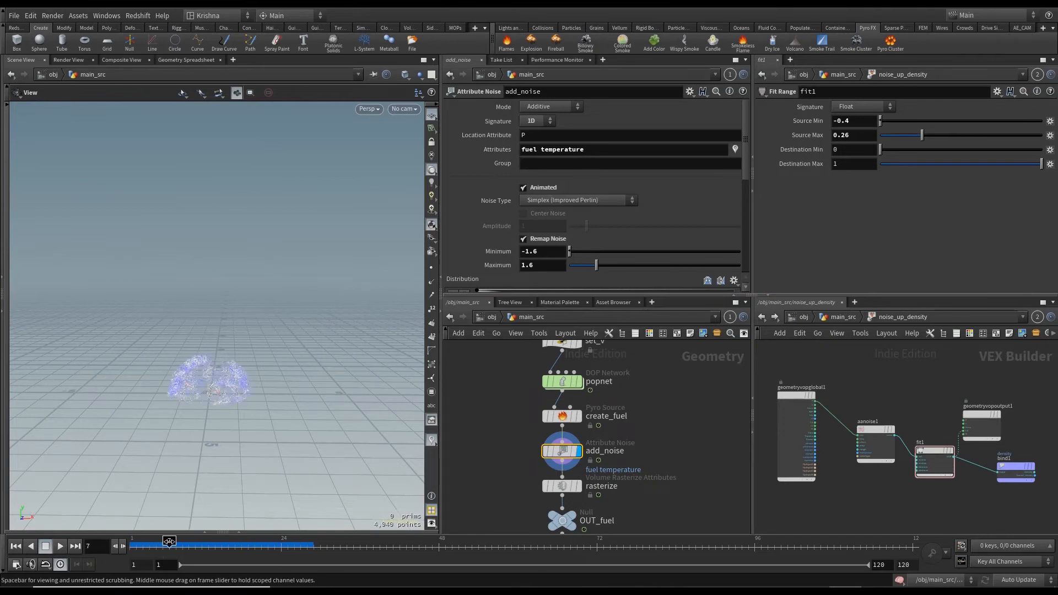
left_click(154, 546)
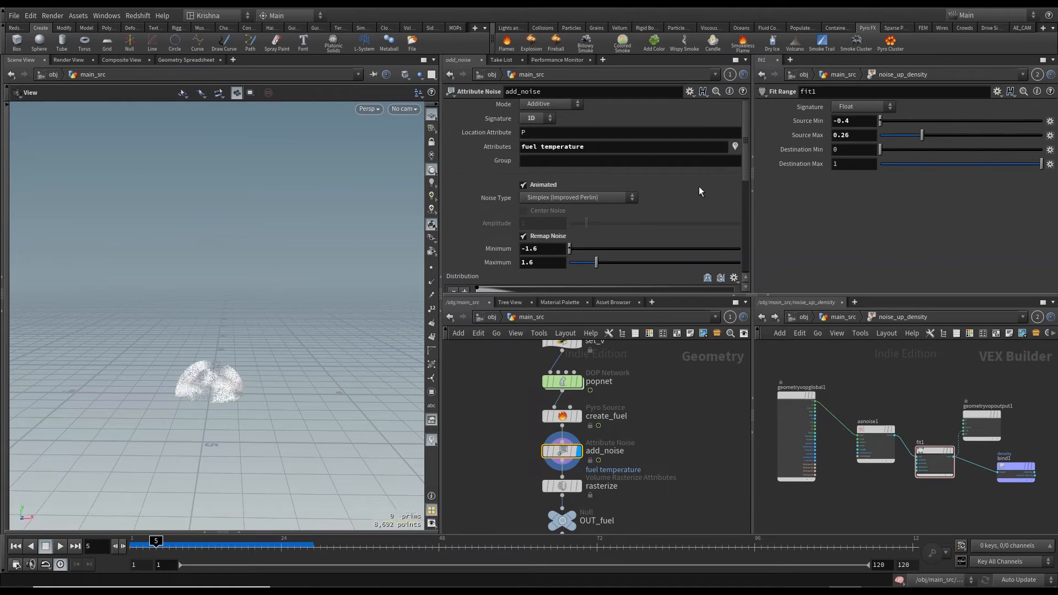
scroll("down", 3)
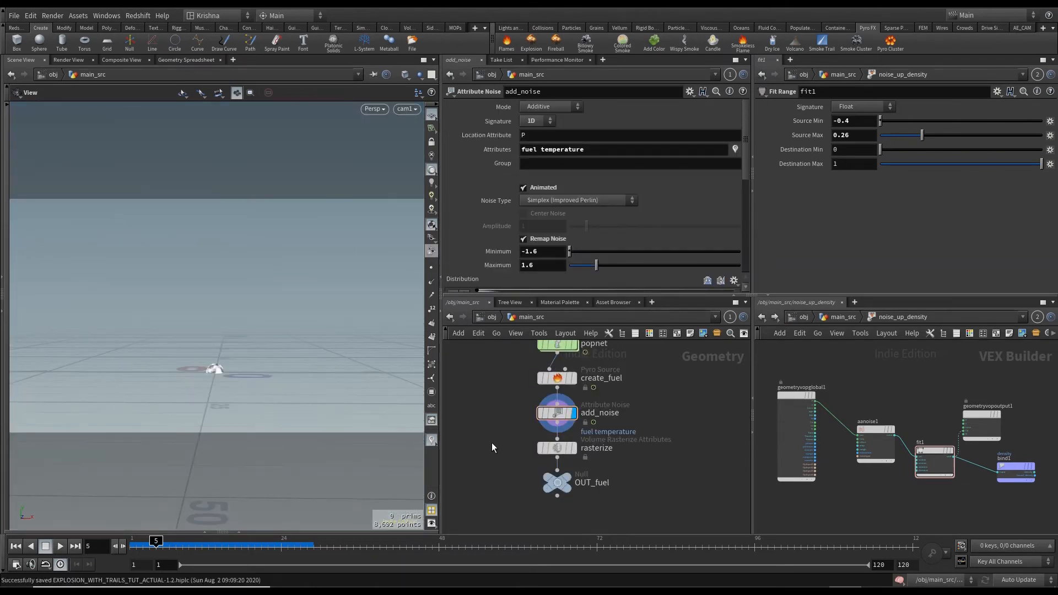
Step: Check the rasterize node's 0.0370017 voxel size, then return to /obj
left_click(556, 448)
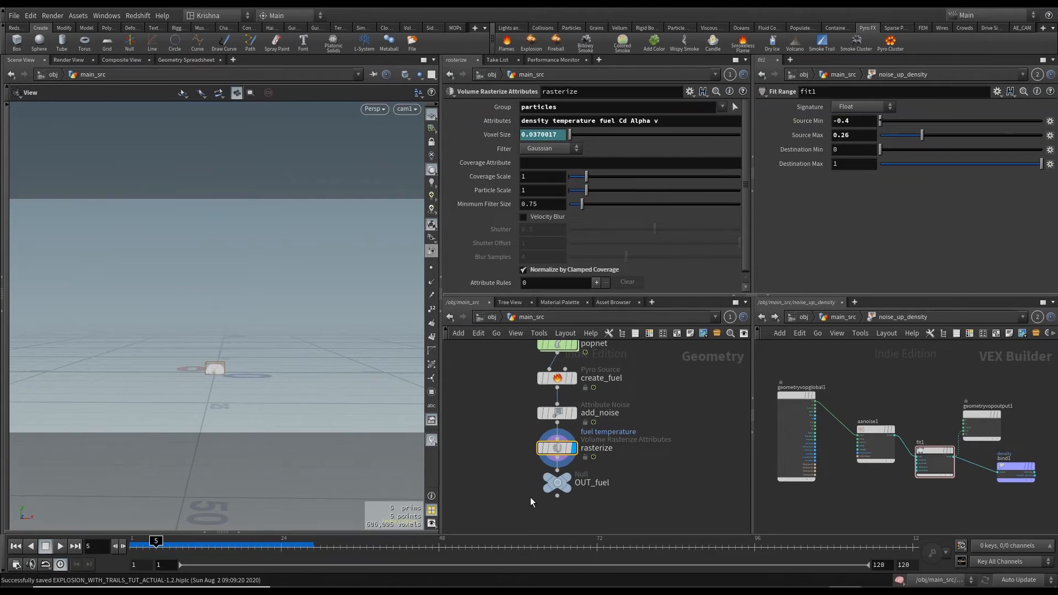
left_click(556, 482)
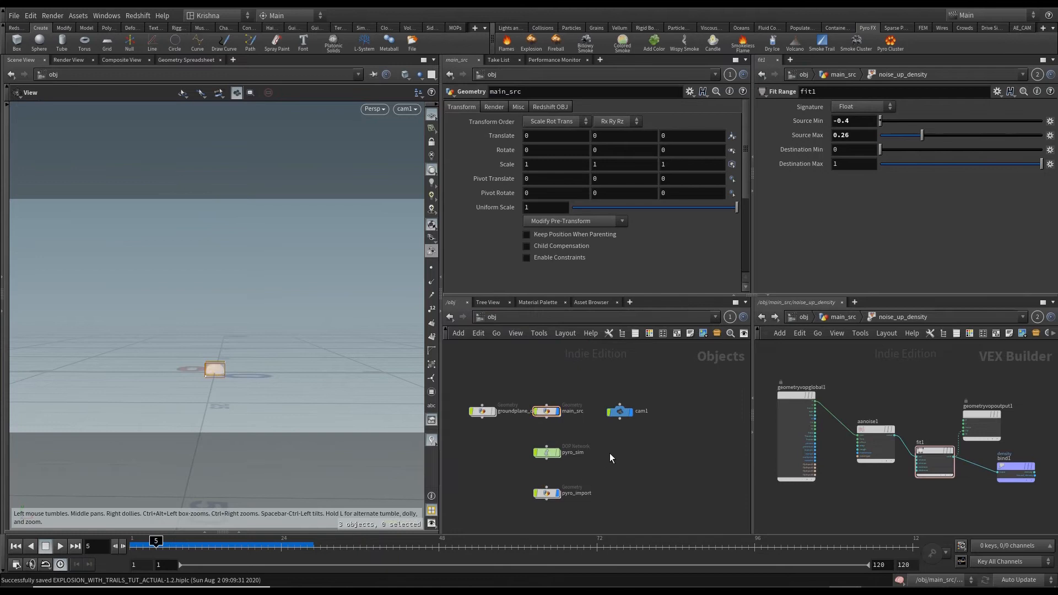
Step: Dive into pyro_sim, preview the smoke simulation, then reset to frame 1
double_click(544, 448)
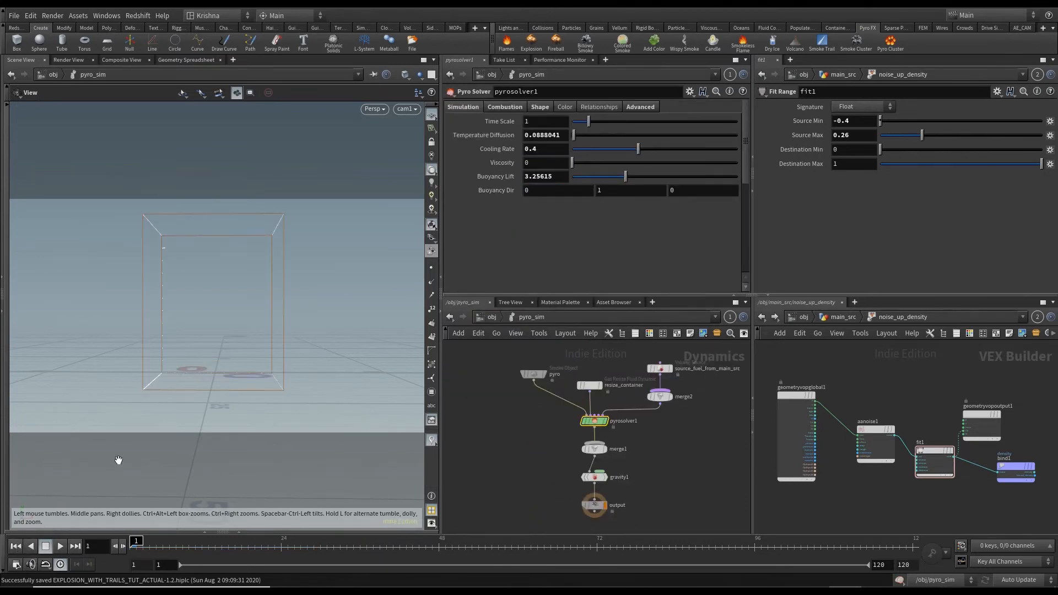
left_click(58, 546)
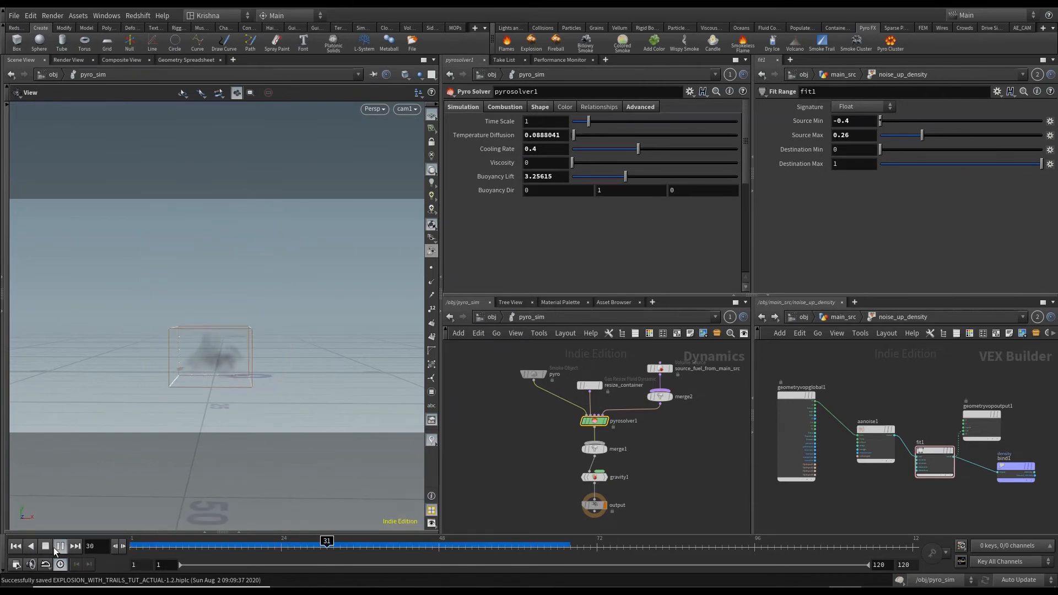
left_click(45, 547)
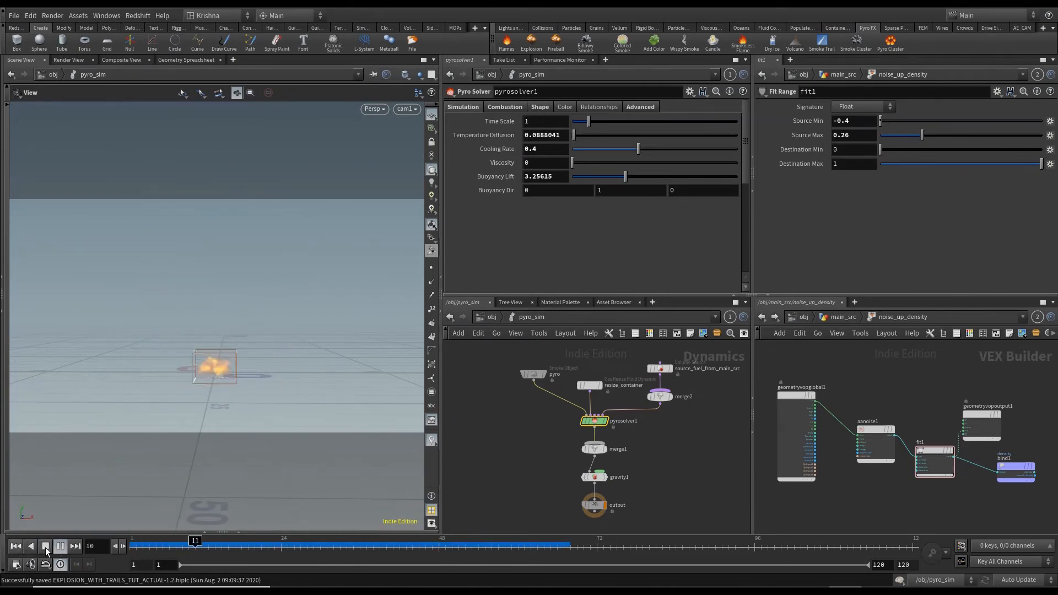
left_click(46, 546)
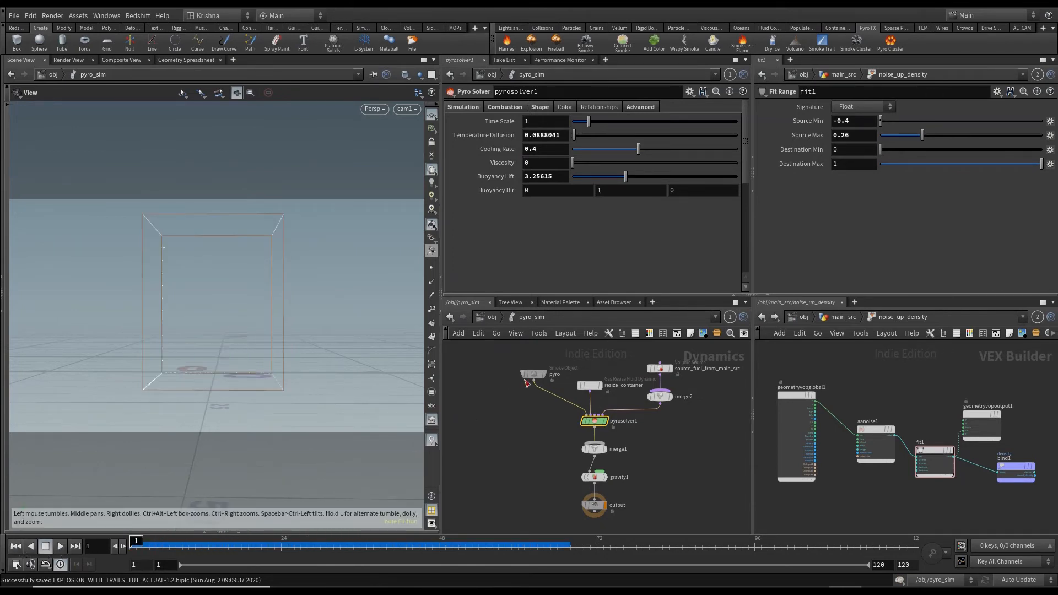
mouse_move(525, 411)
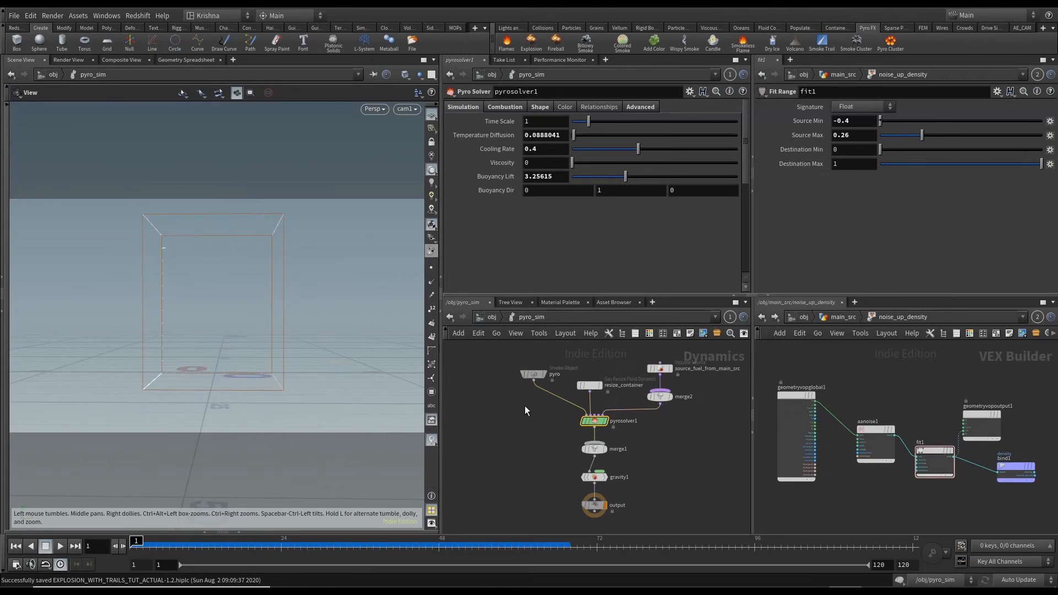
Step: Enable closed boundaries on the smoke object and set Center Y to ch("sizey")/2
left_click(532, 375)
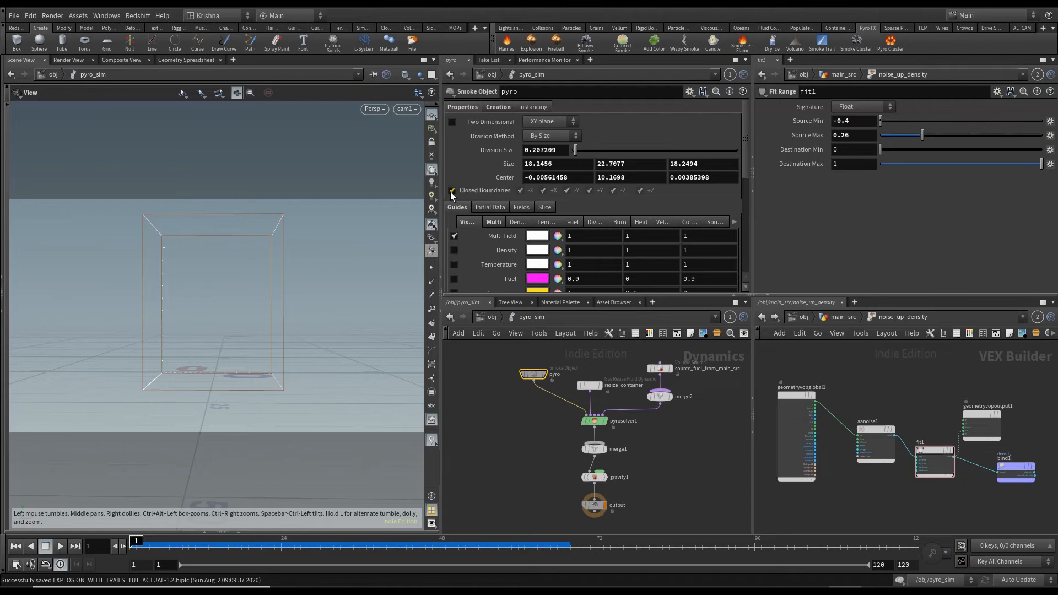
left_click(452, 190)
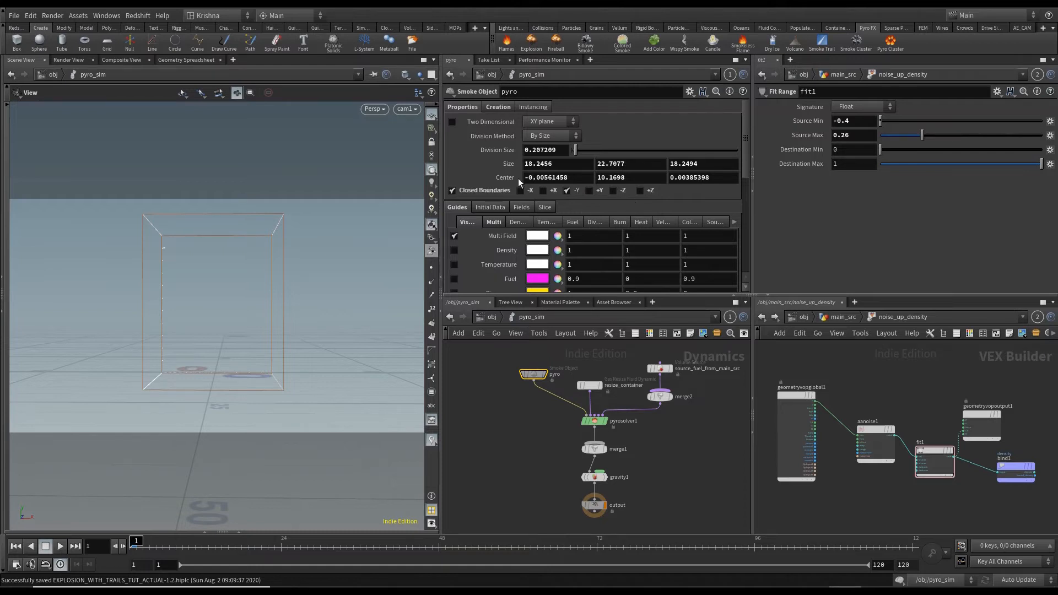
mouse_move(613, 190)
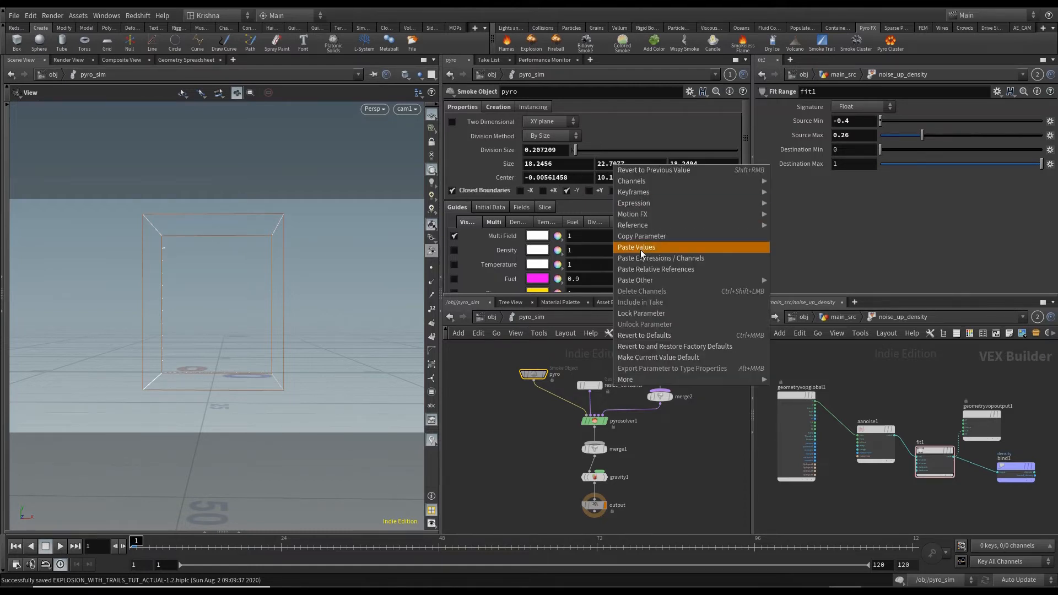
mouse_move(651, 283)
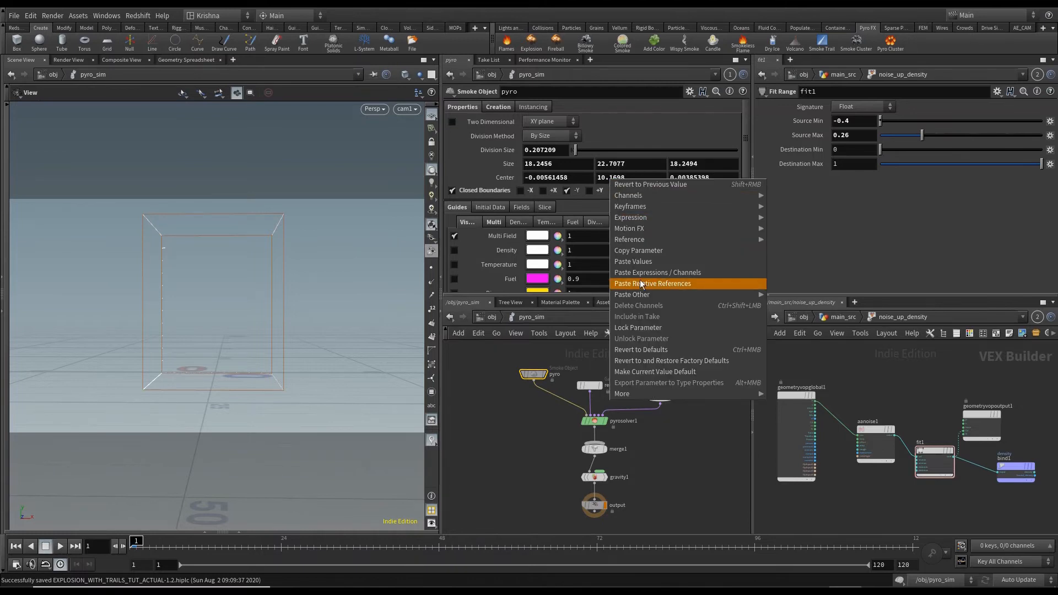
left_click(652, 283)
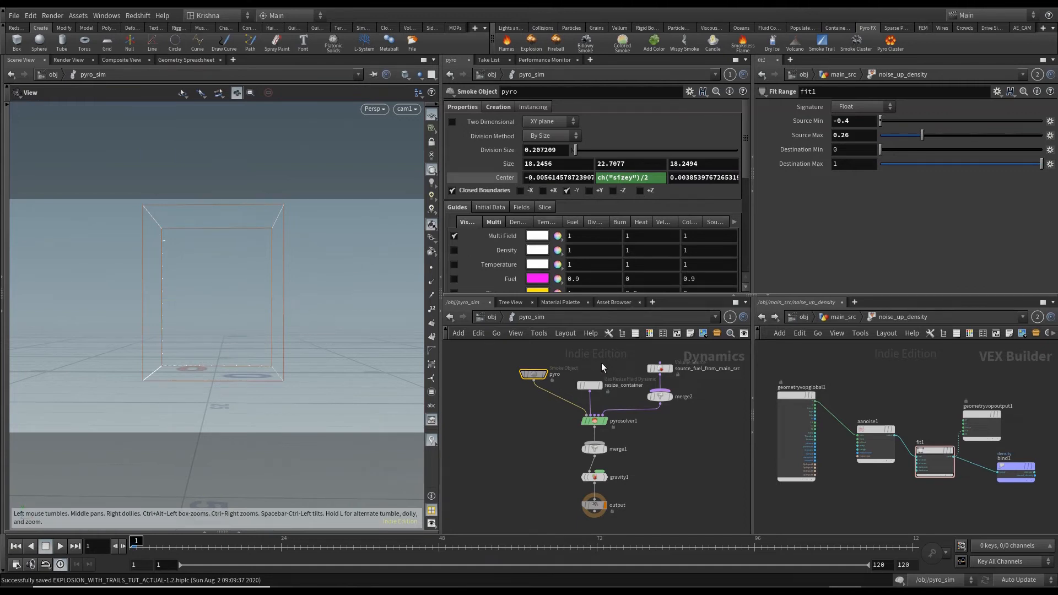
left_click(589, 385)
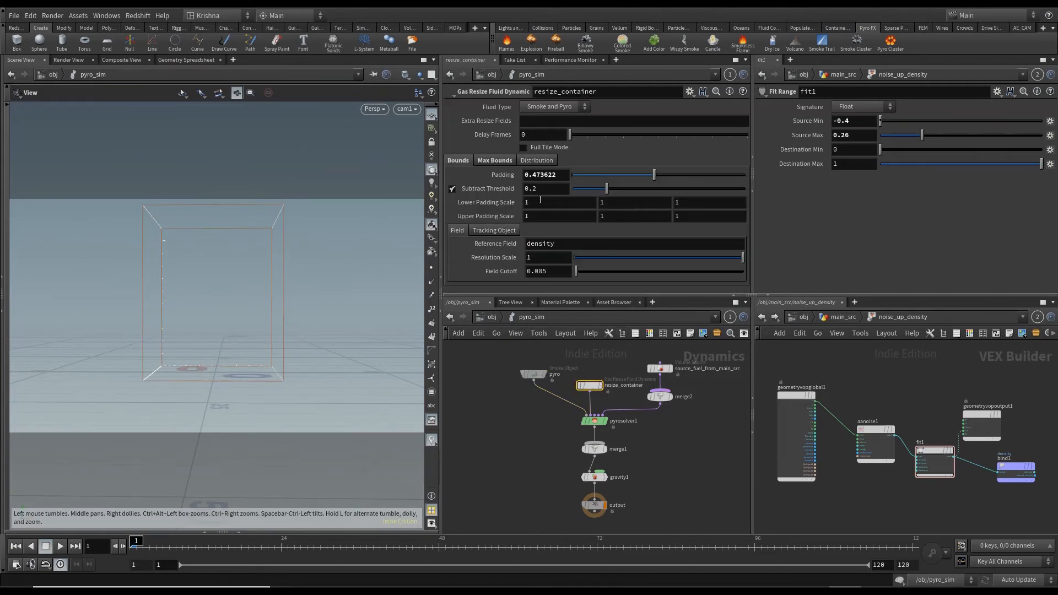
Step: Turn on Enforce Boundaries under the resize container's Max Bounds and toggle an axis
left_click(494, 160)
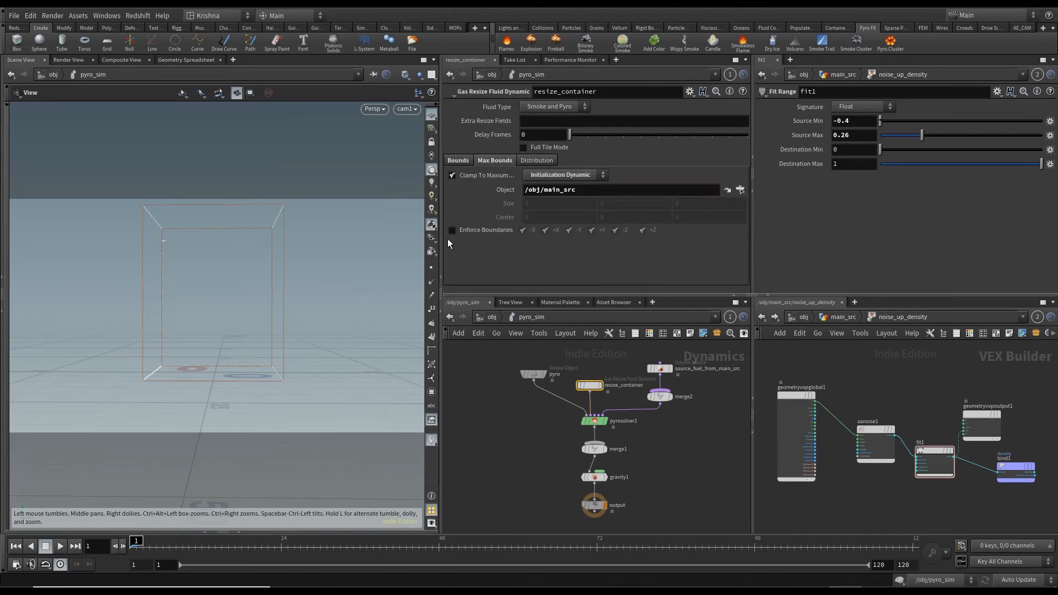
left_click(452, 230)
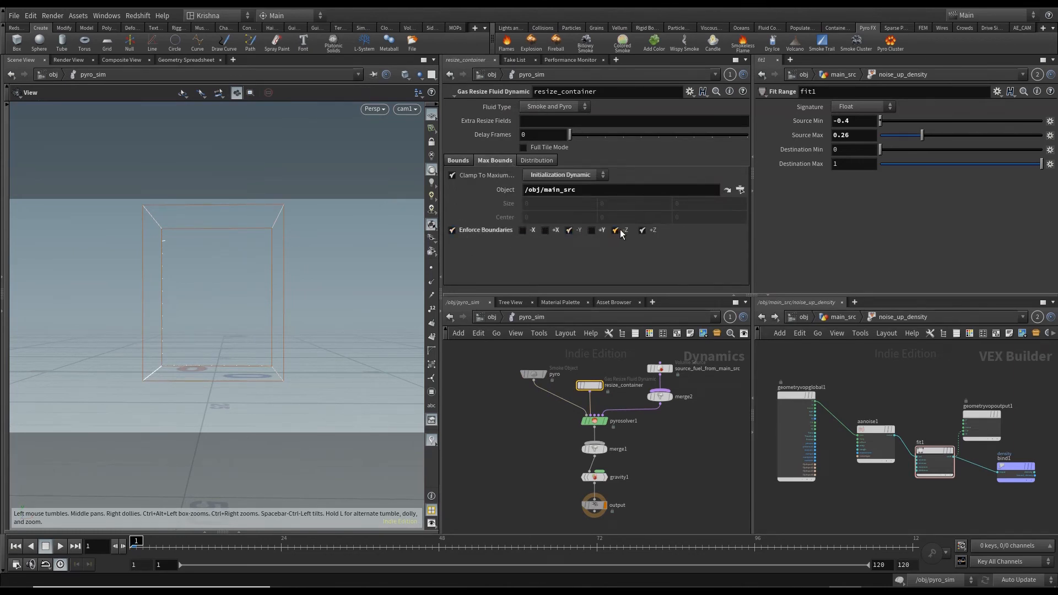
left_click(613, 230)
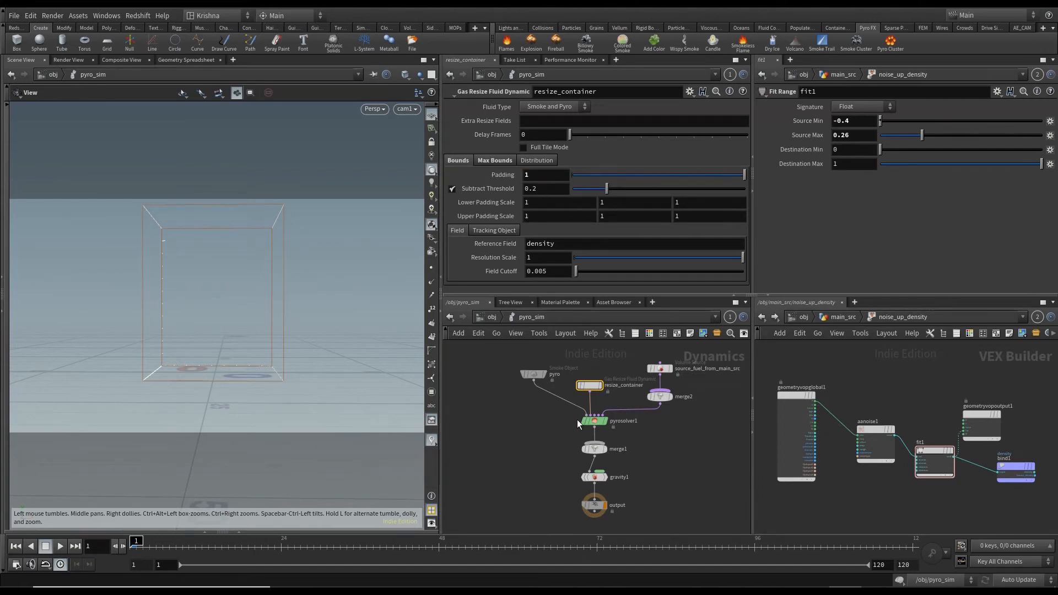
mouse_move(525, 420)
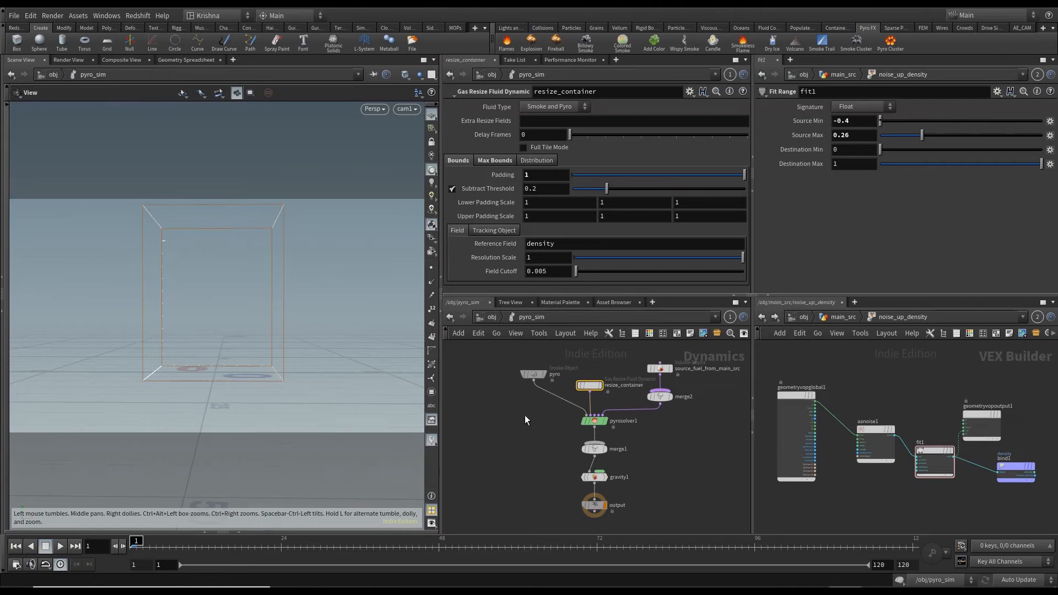
mouse_move(502, 174)
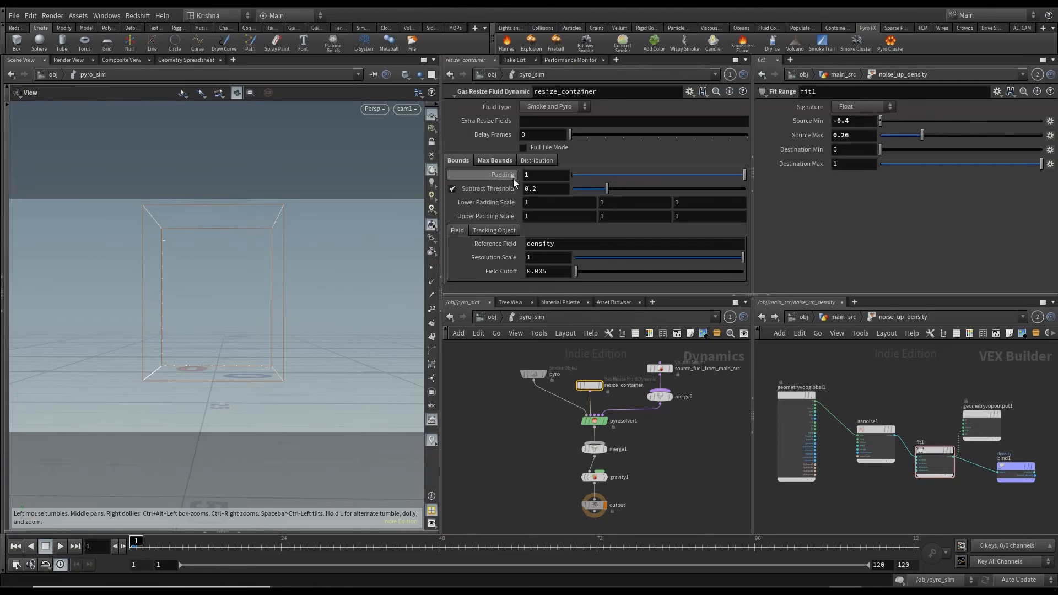
left_click(593, 420)
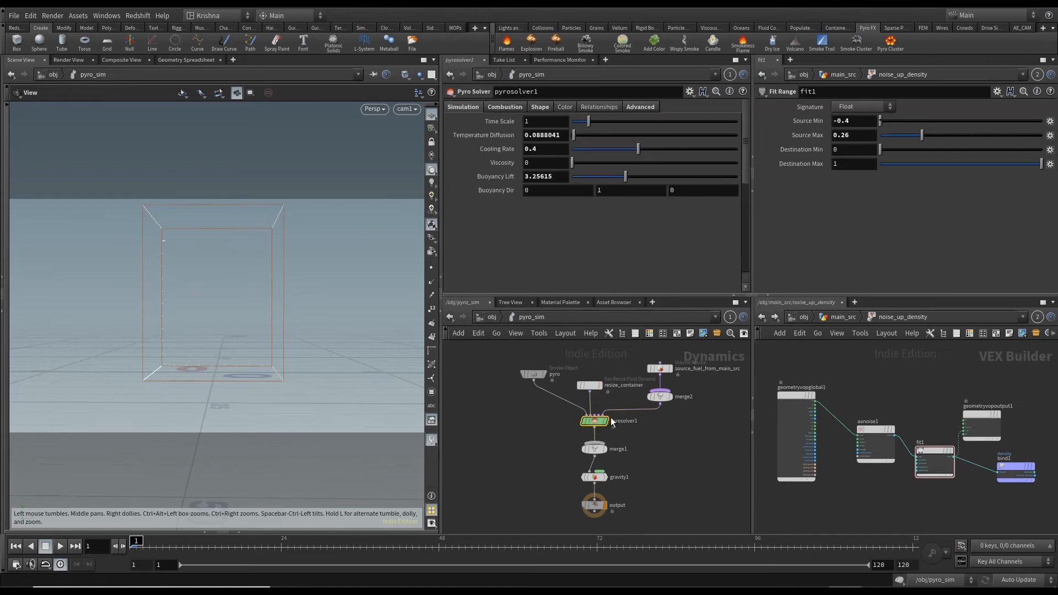
Step: Paste a relative reference onto source_fuel_from_main_src's temperature Scale
left_click(658, 368)
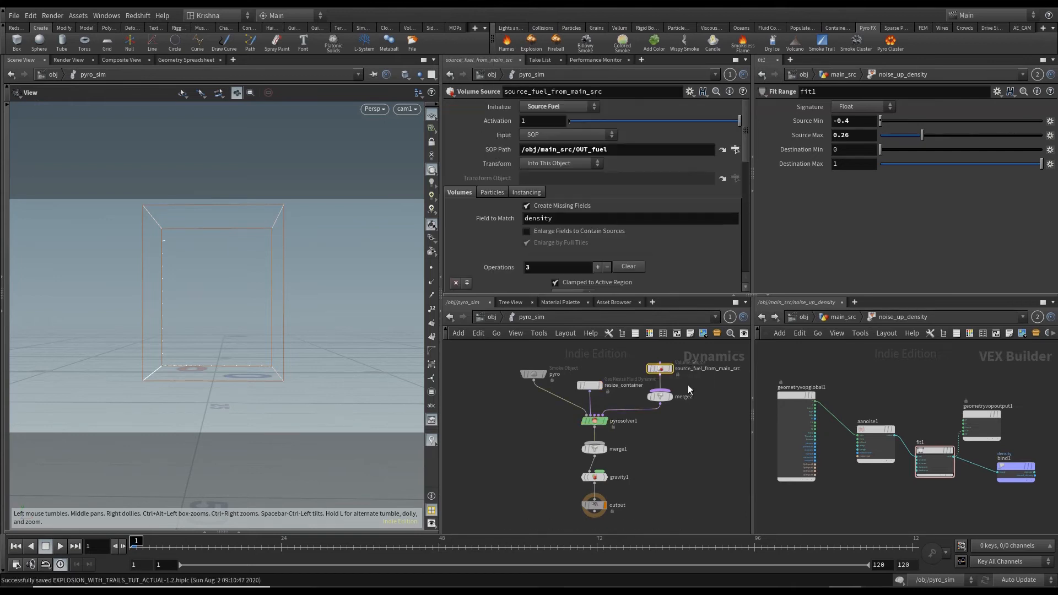
scroll("down", 3)
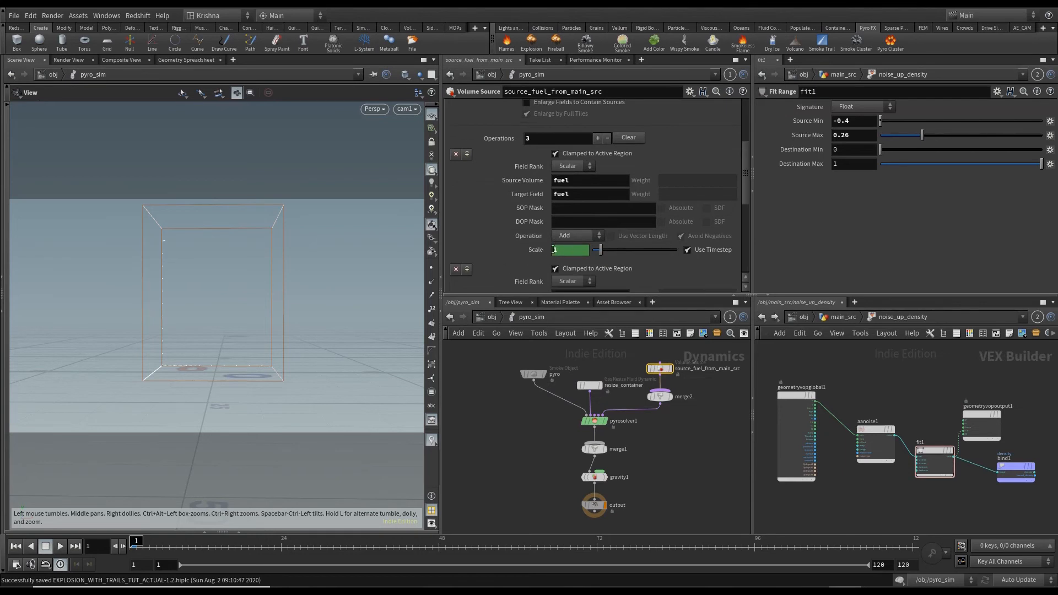
scroll("down", 3)
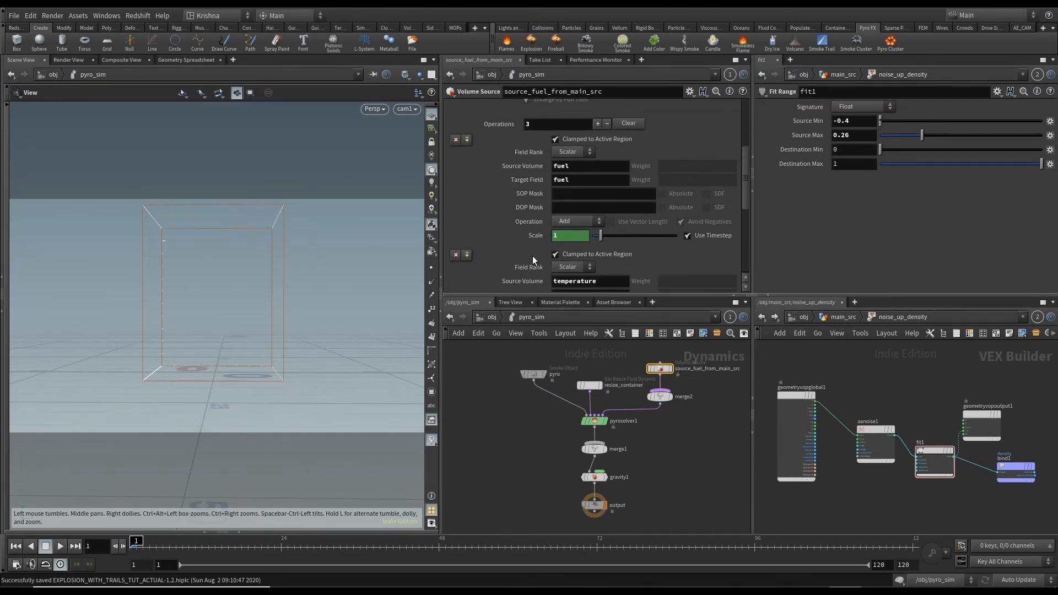
scroll("down", 3)
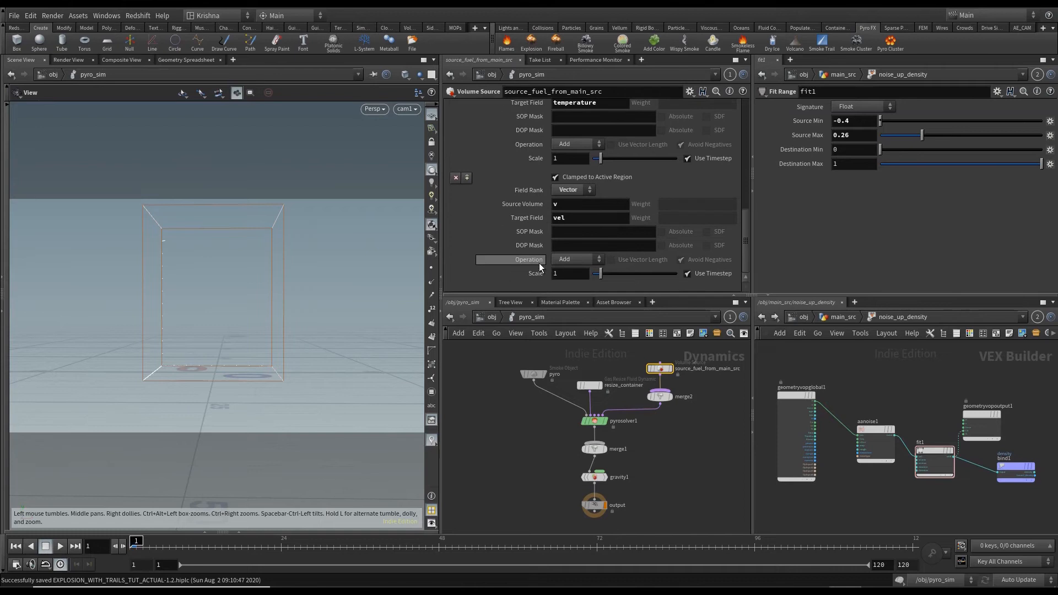
scroll("up", 3)
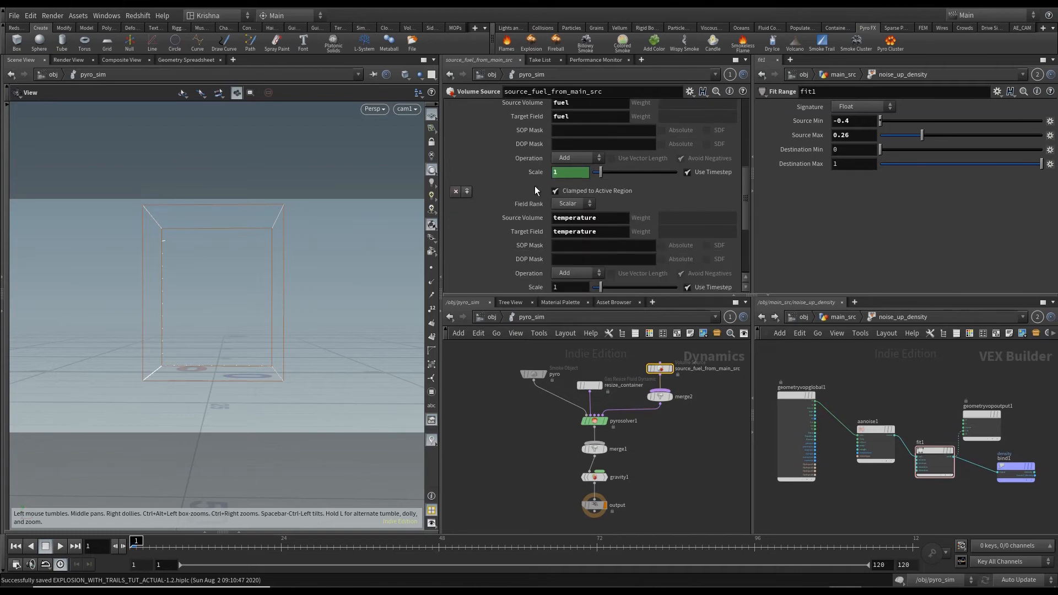
right_click(574, 172)
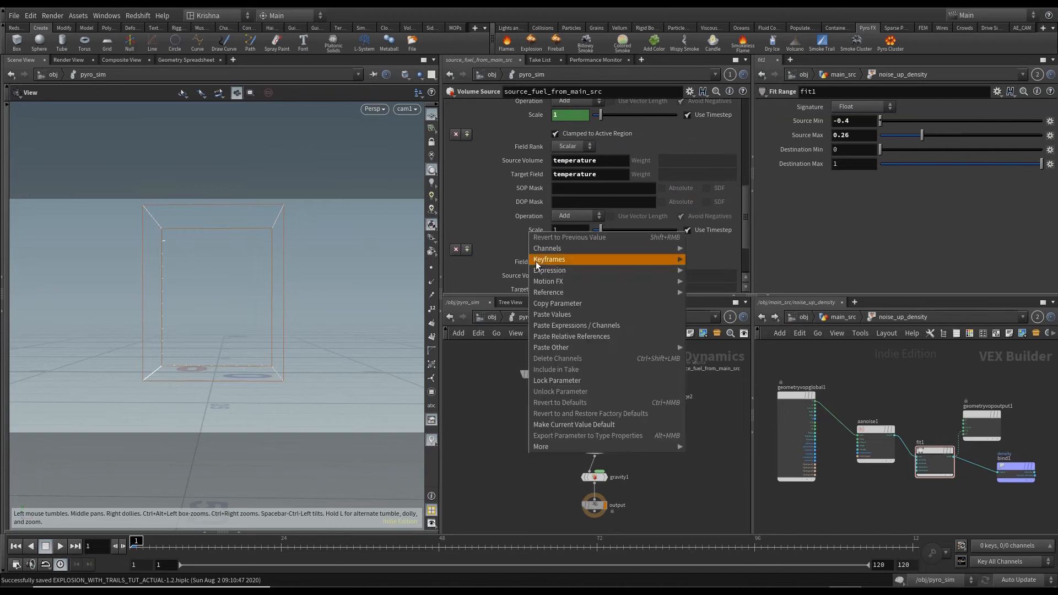
mouse_move(571, 336)
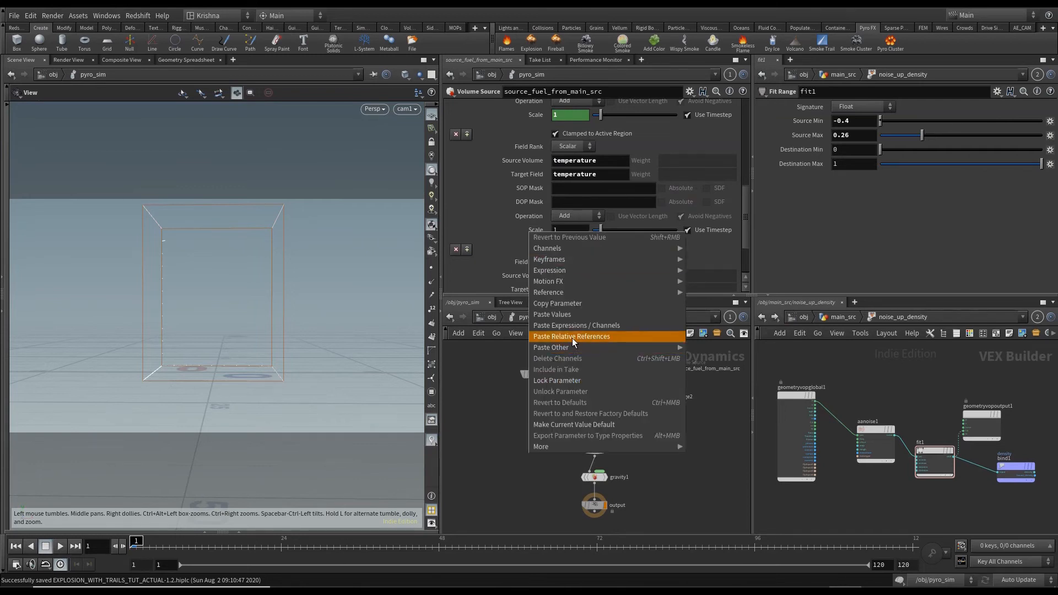
left_click(571, 336)
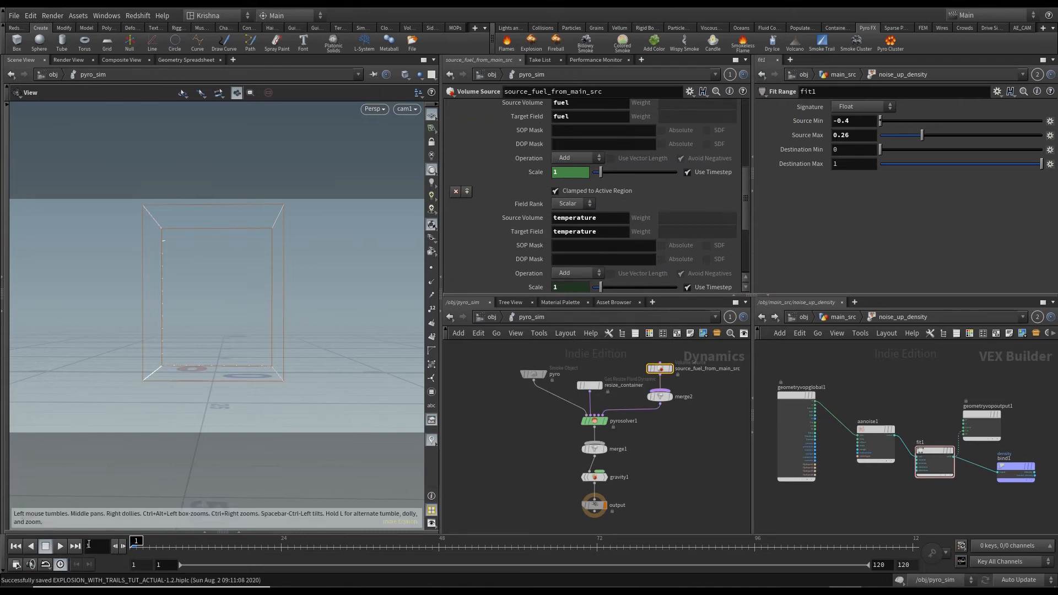
Step: Briefly play and stop the simulation to preview the small fuel burst
left_click(59, 546)
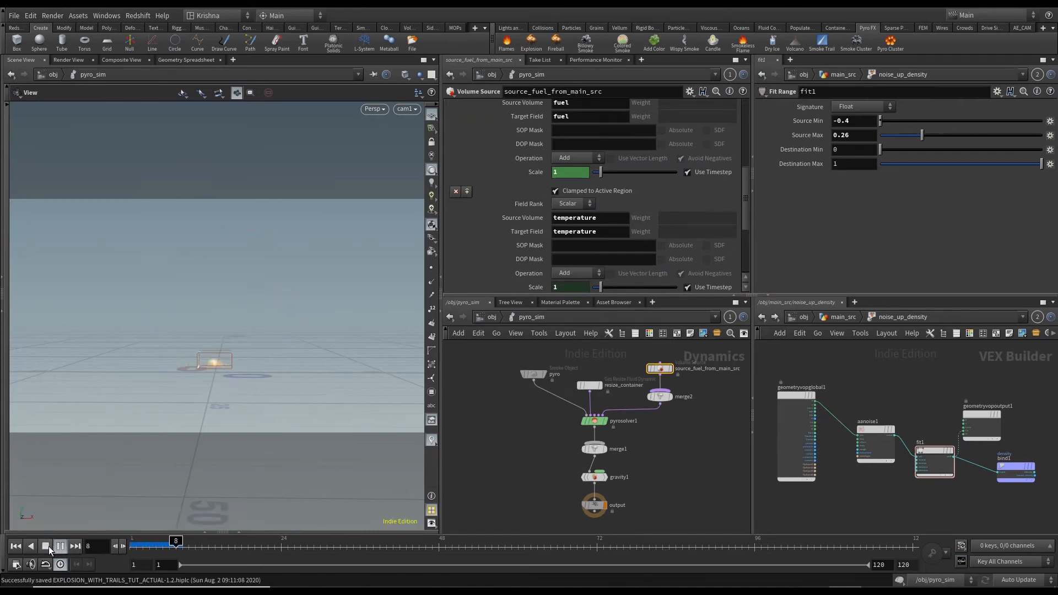
left_click(59, 547)
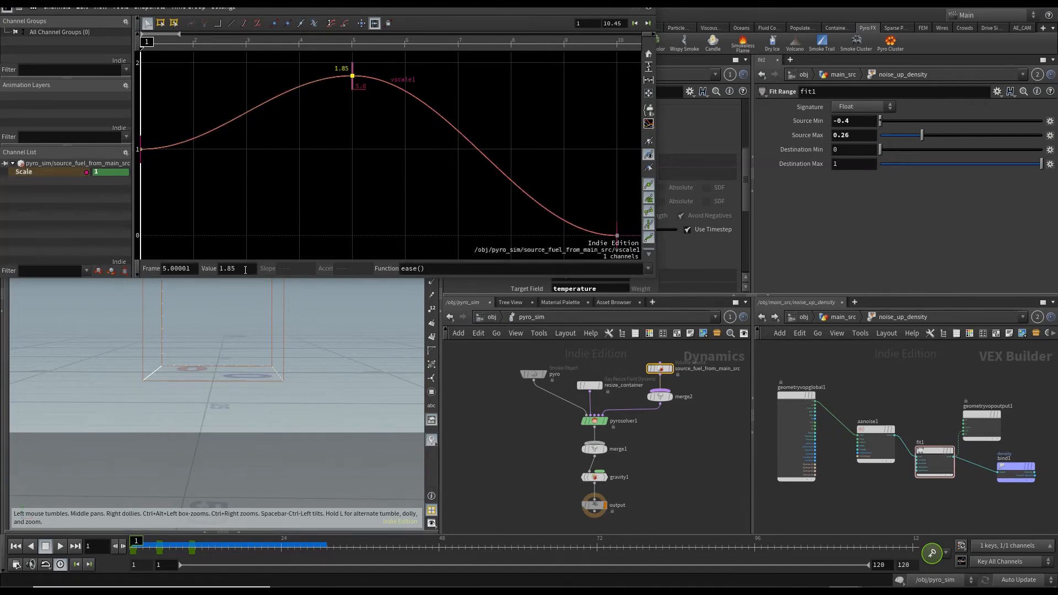
Step: Key vscale1 at 5 on frames 1 and 12, easing to 0 at frame 24
left_click(617, 235)
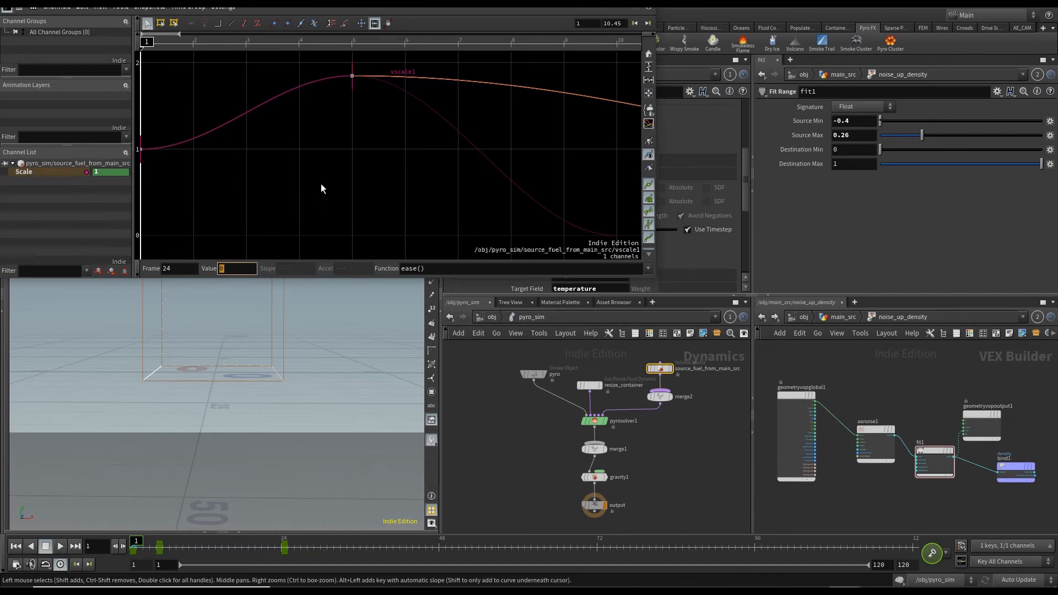
left_click(330, 193)
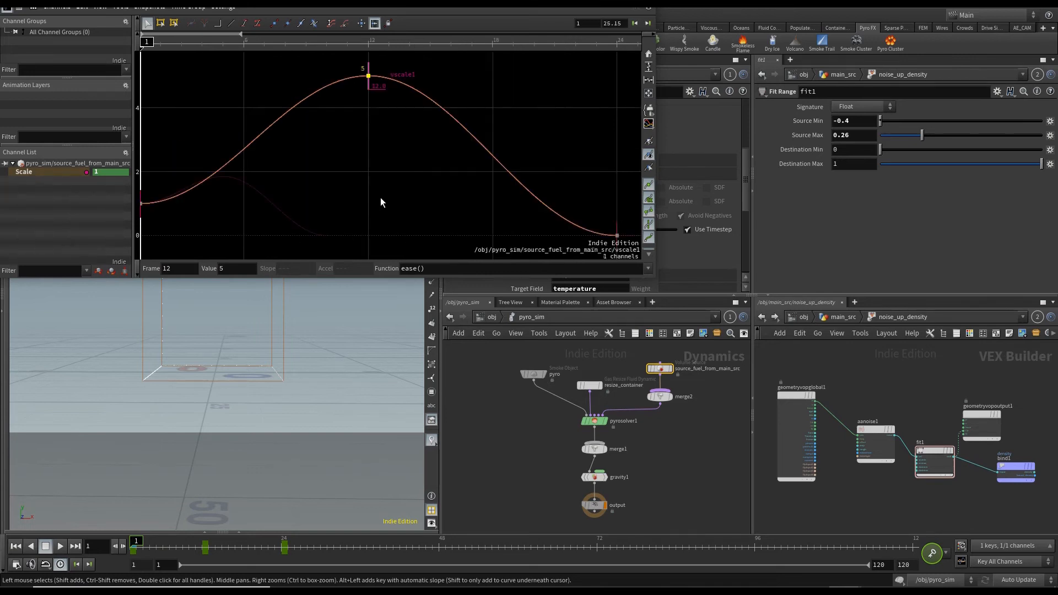
mouse_move(432, 195)
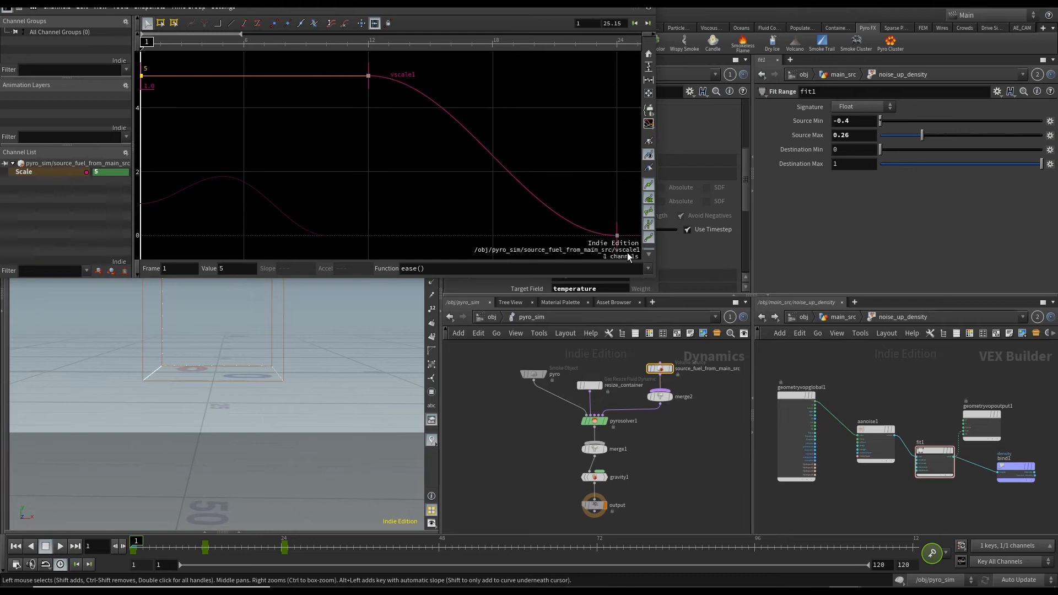
mouse_move(660, 295)
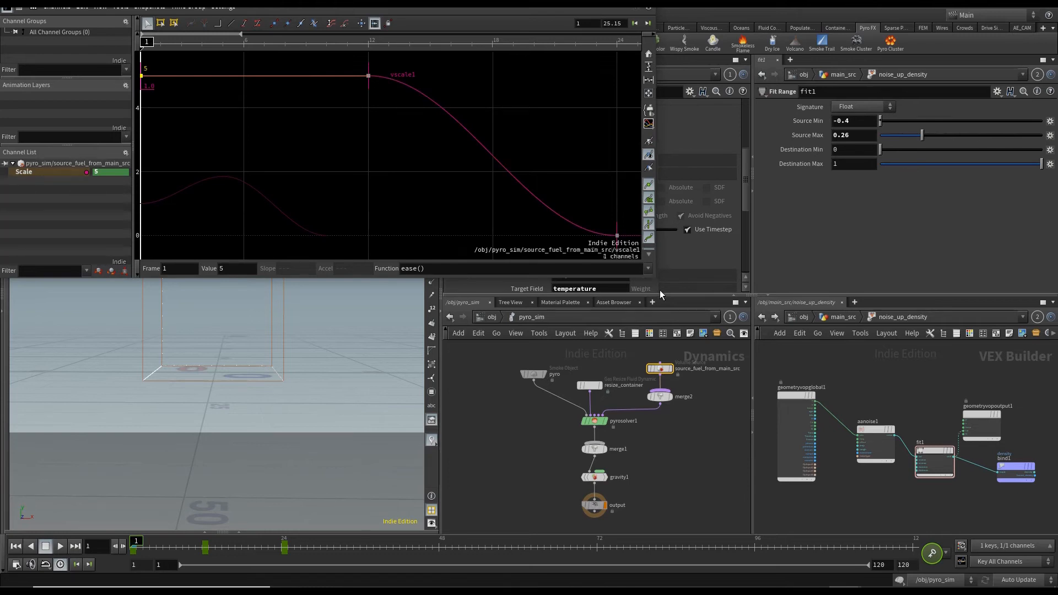
Step: Replay the simulation with the reshaped fuel scale to watch the taller flame, then stop
left_click(60, 545)
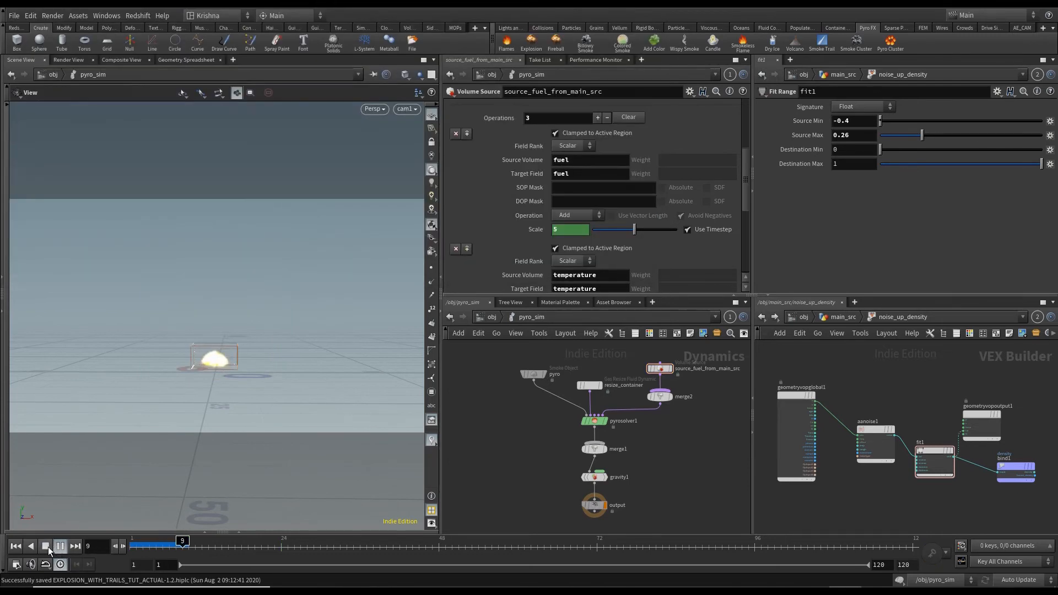
left_click(60, 546)
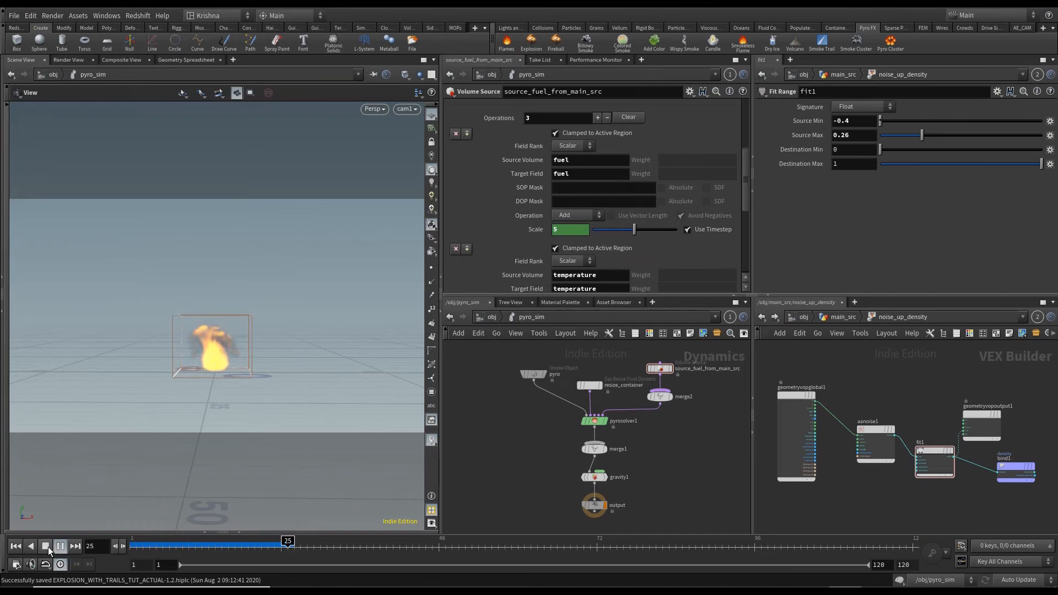
left_click(60, 546)
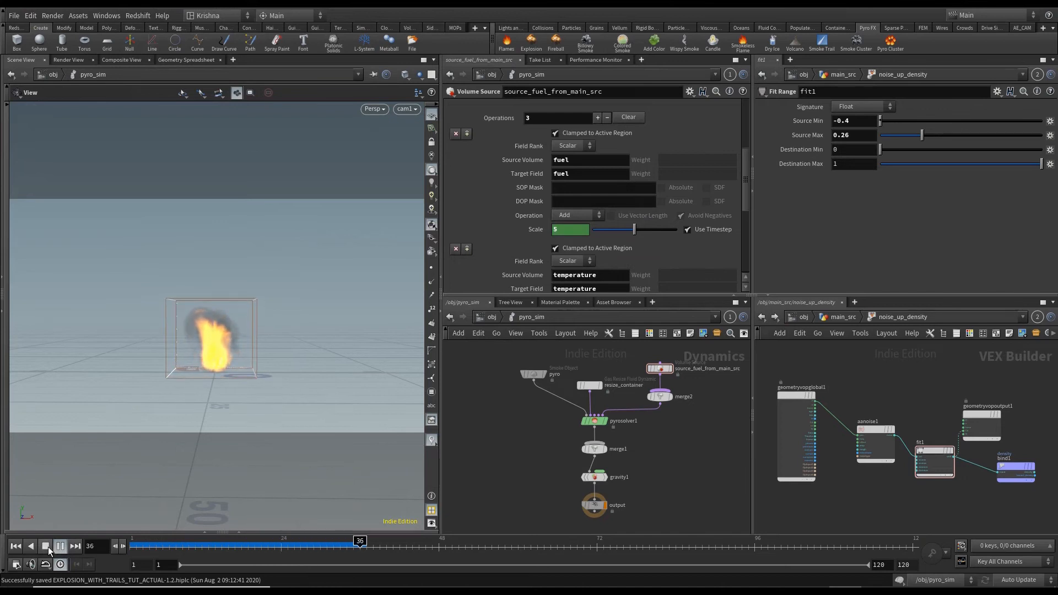
left_click(60, 546)
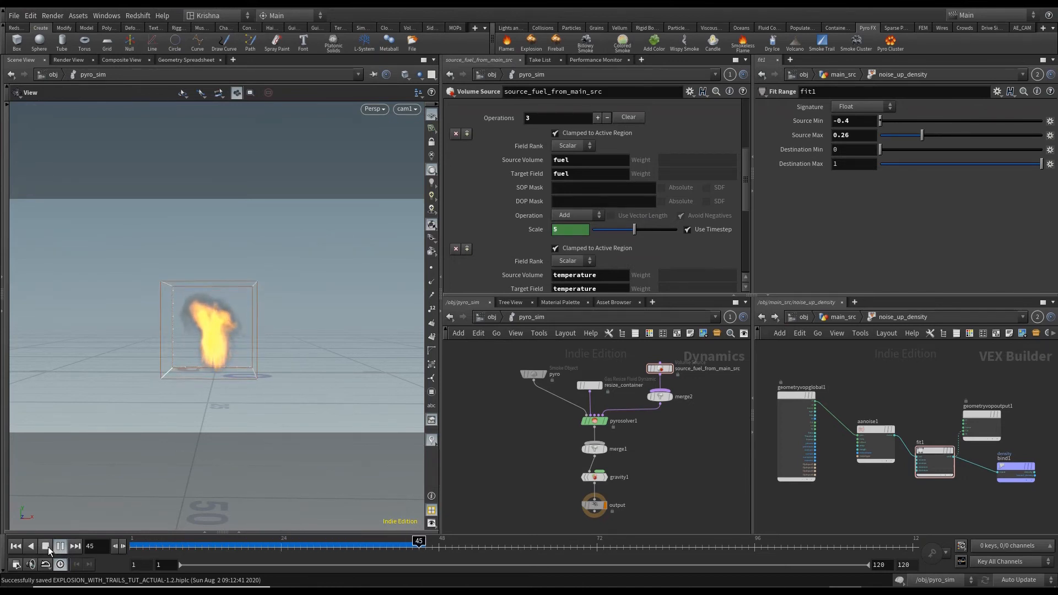
left_click(59, 546)
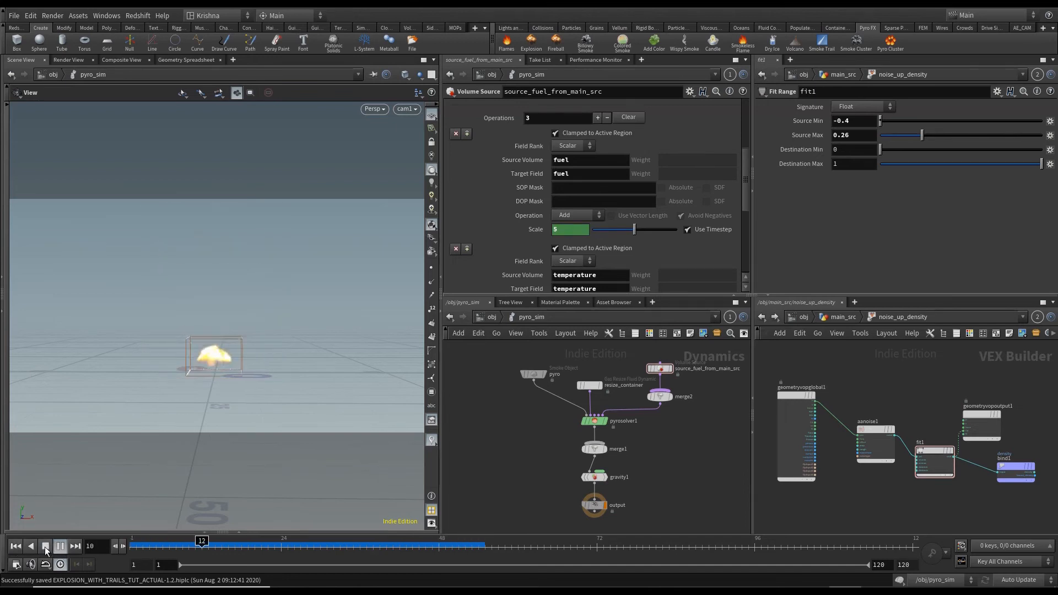
left_click(45, 547)
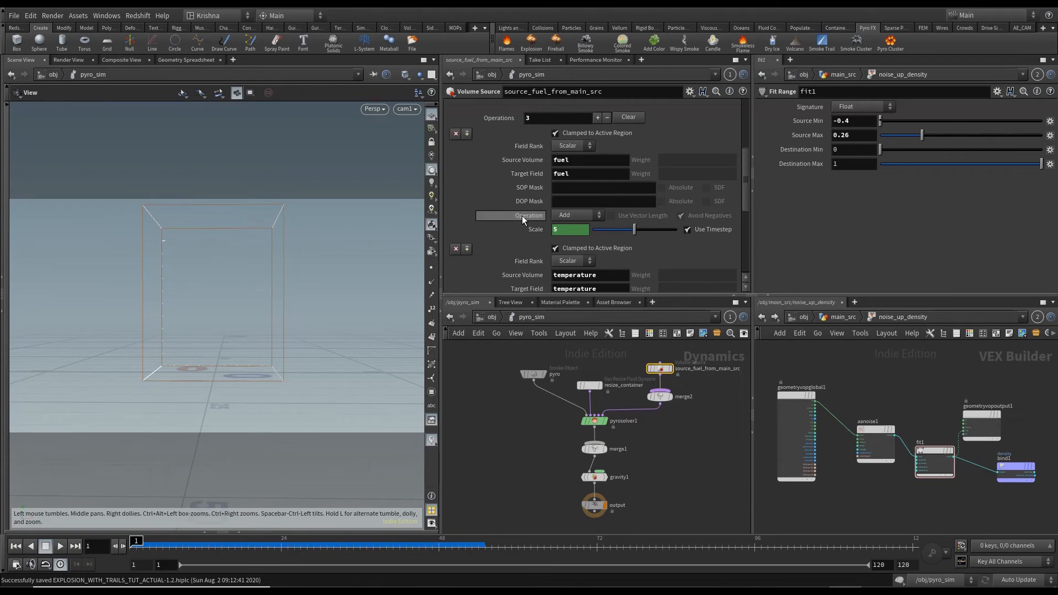
mouse_move(575, 216)
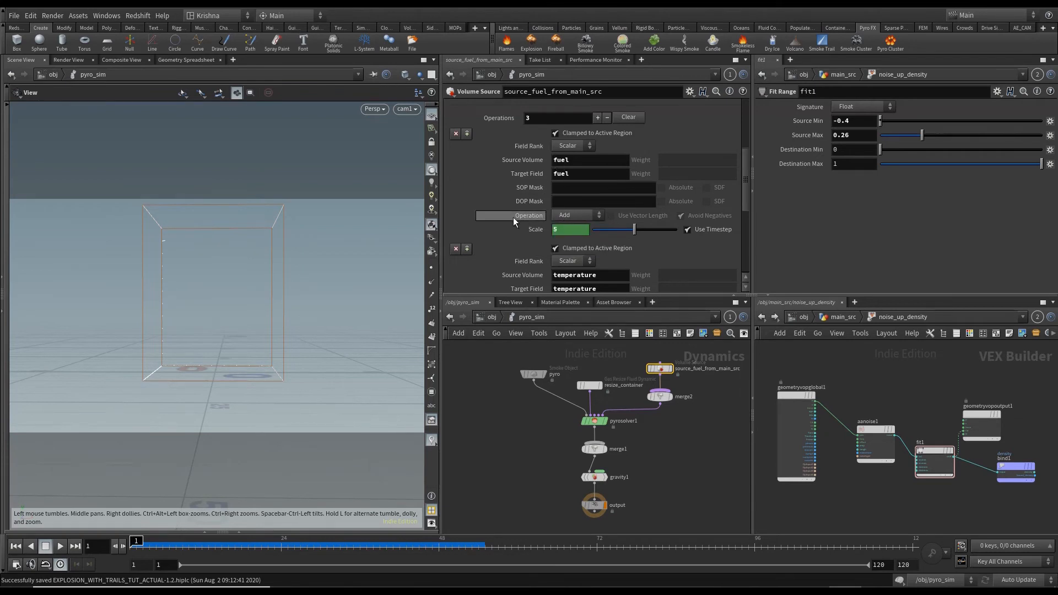
mouse_move(562, 270)
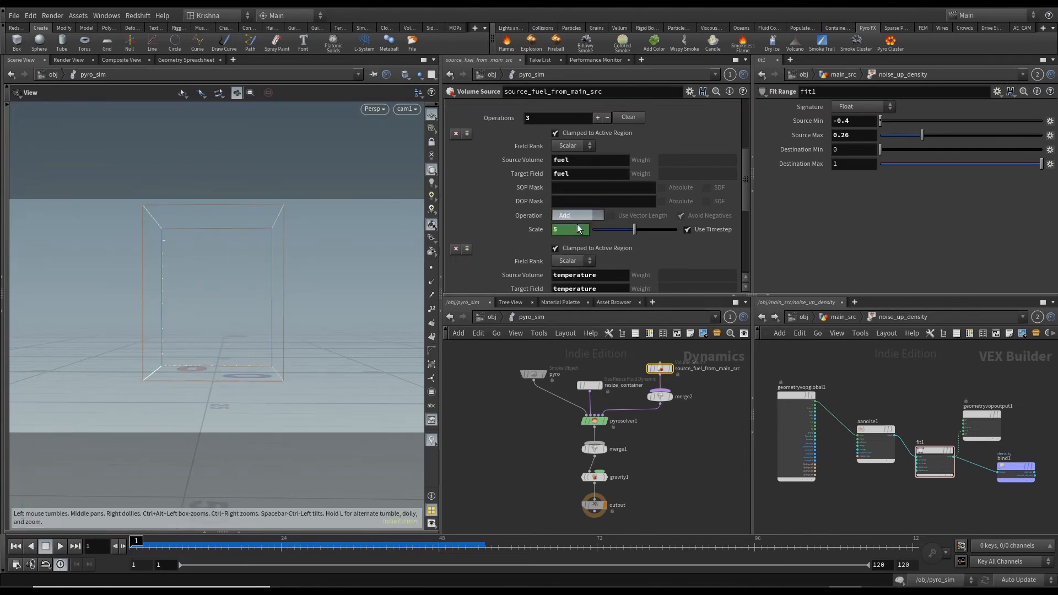
Step: Set the vel entry's Operation in source_fuel_from_main_src to None
scroll("down", 3)
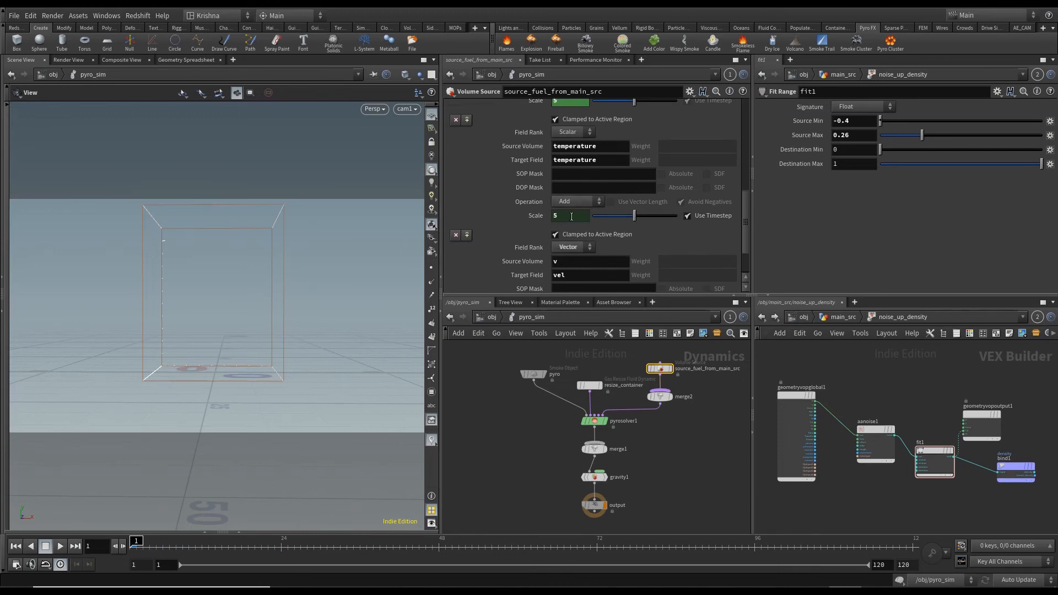
scroll("down", 3)
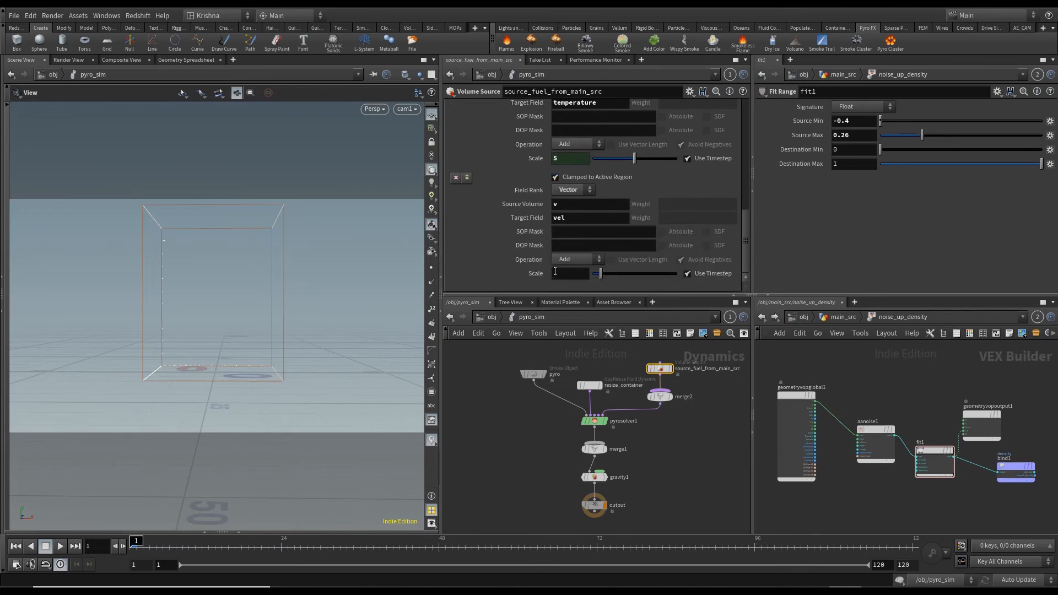
left_click(574, 259)
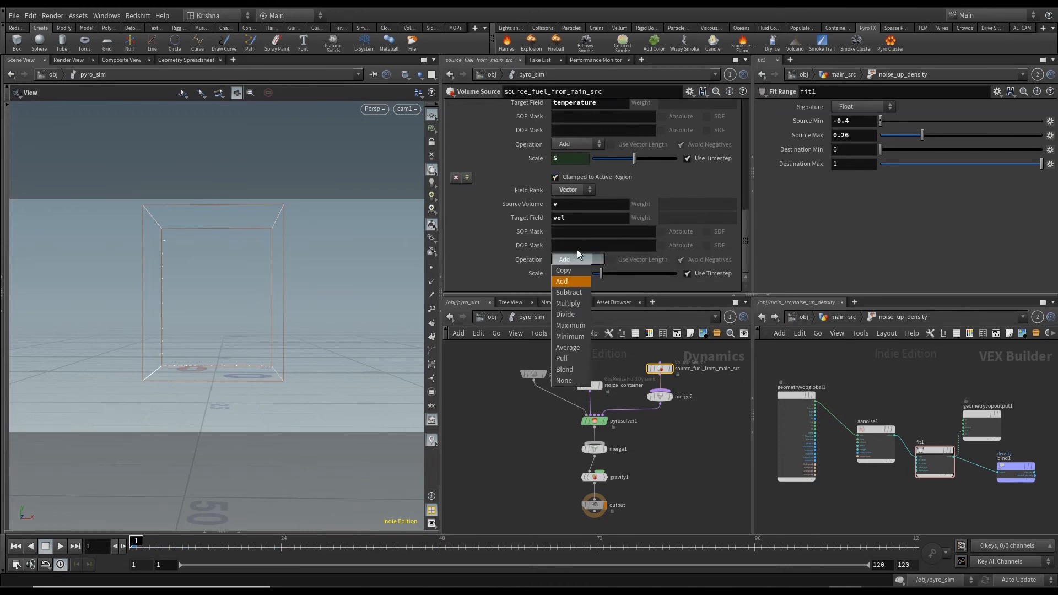
left_click(563, 380)
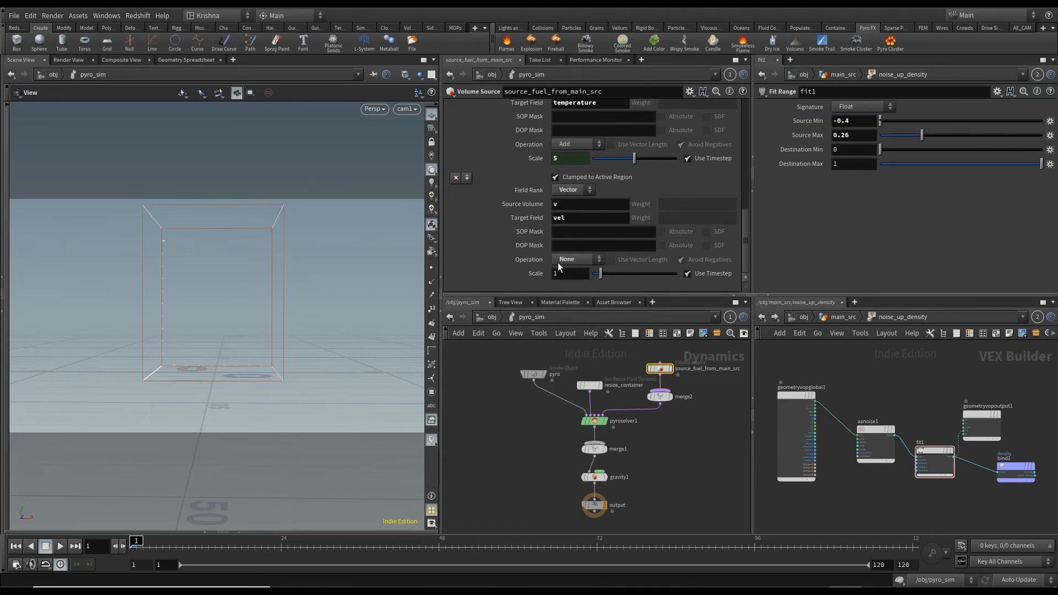
mouse_move(535, 273)
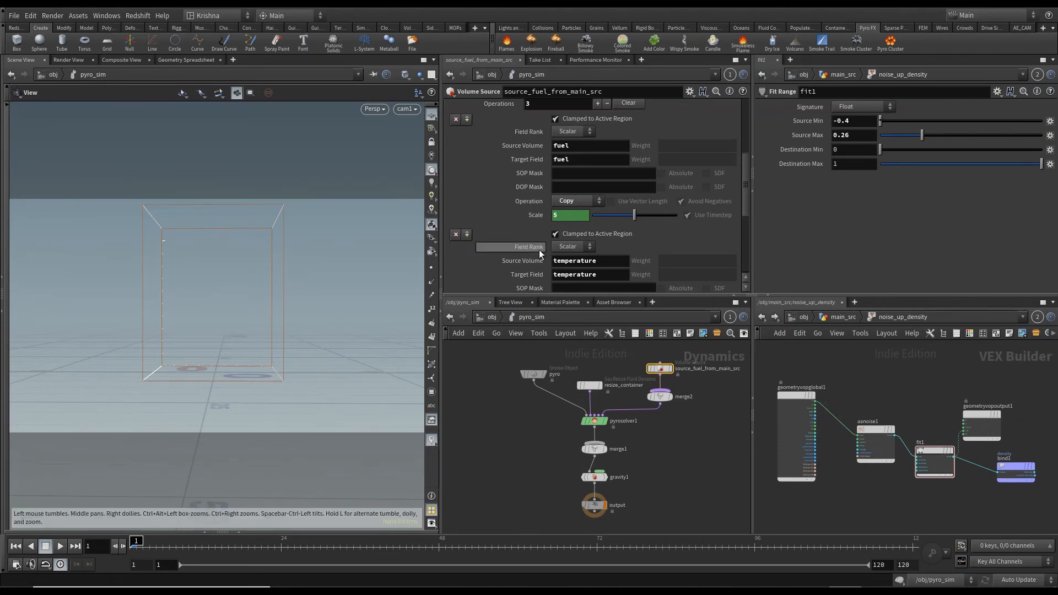
Step: Preview the smoky plume, rewind to frame 1, and bring up the pyro solver
left_click(59, 546)
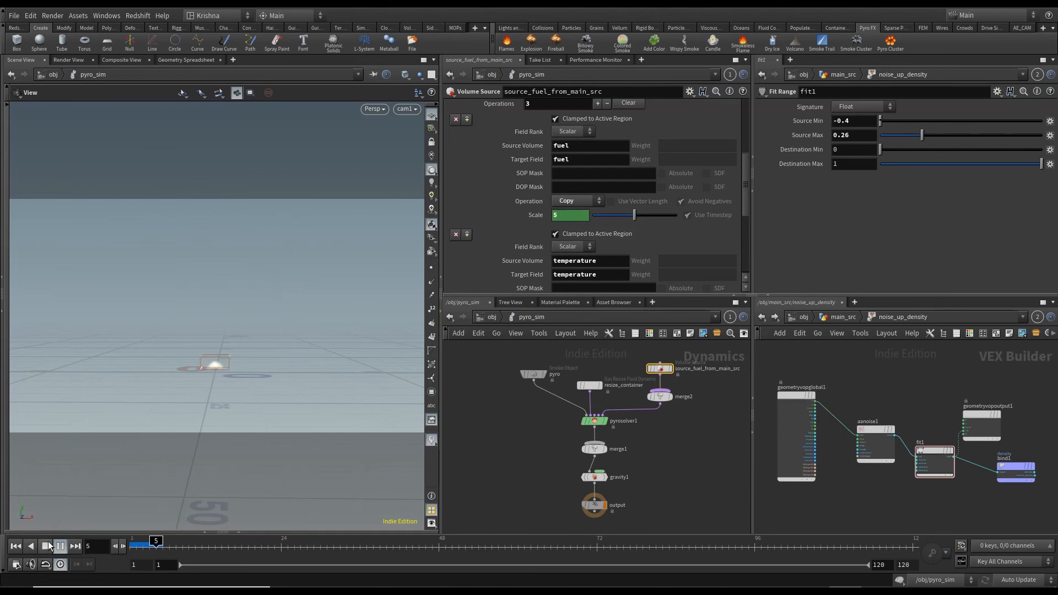
left_click(60, 546)
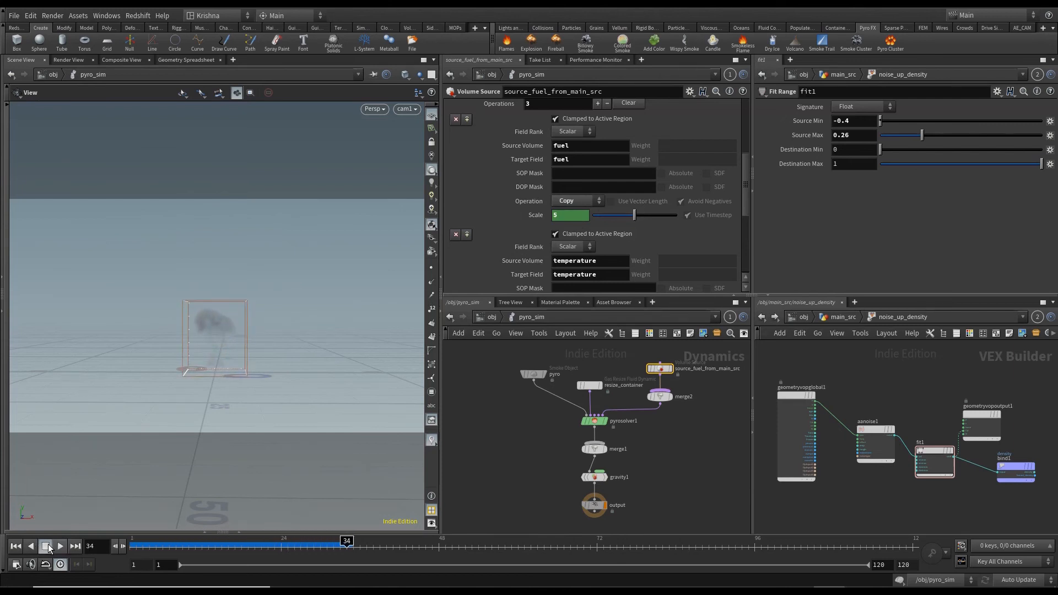
left_click(15, 546)
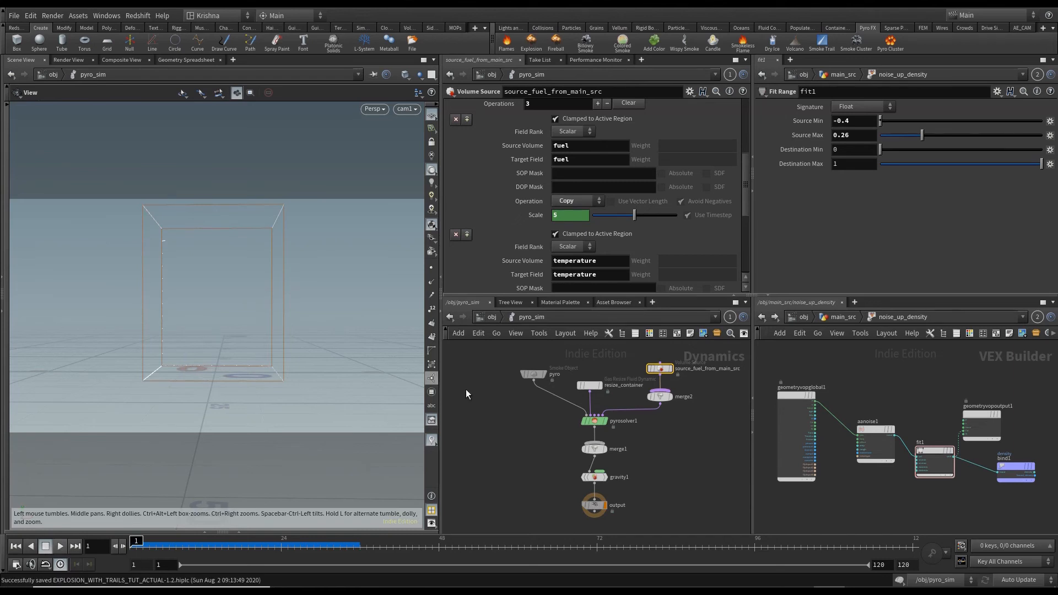
left_click(593, 420)
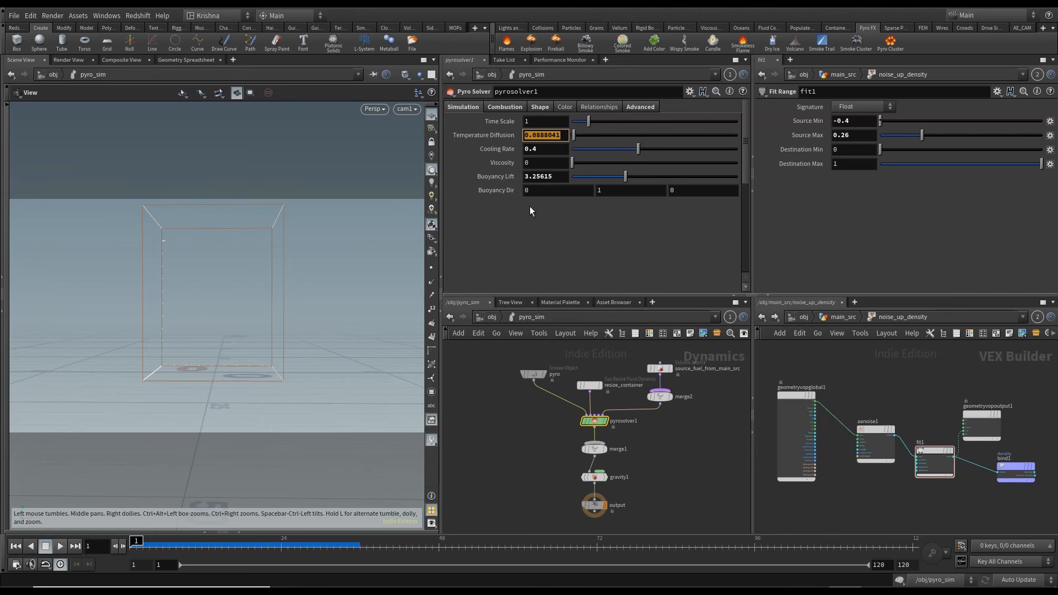
mouse_move(528, 236)
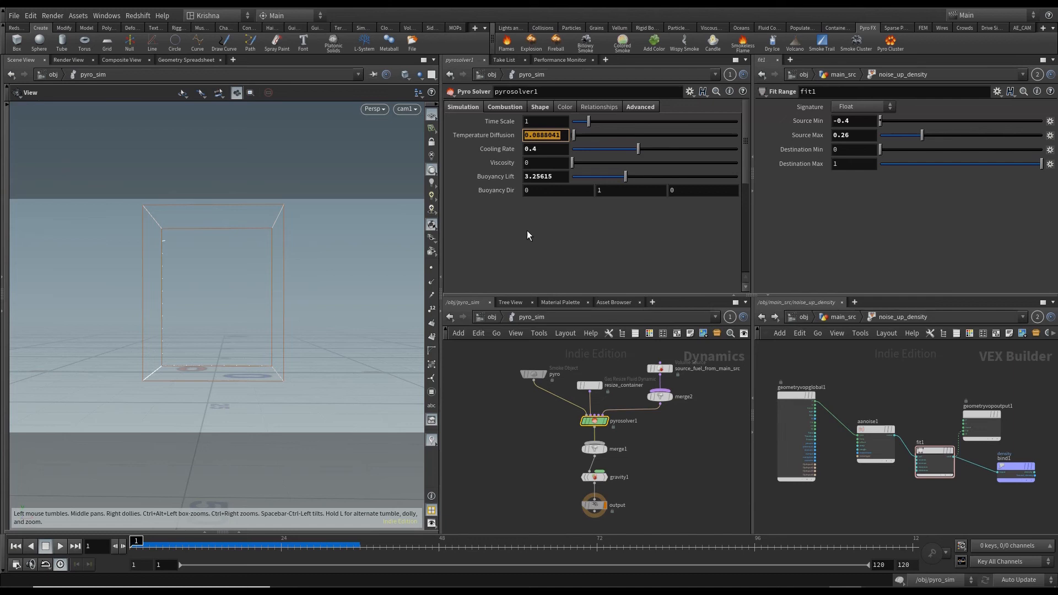
Step: Set pyrosolver1 temperature diffusion 1.5, cooling rate 0.5 and buoyancy lift 5
type("1.5")
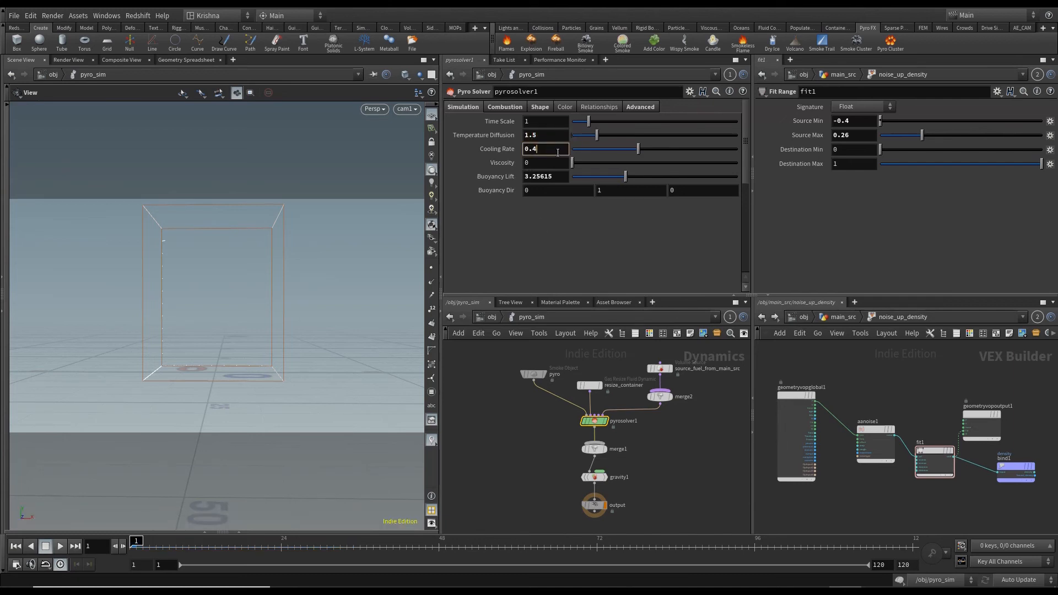
type("0.5")
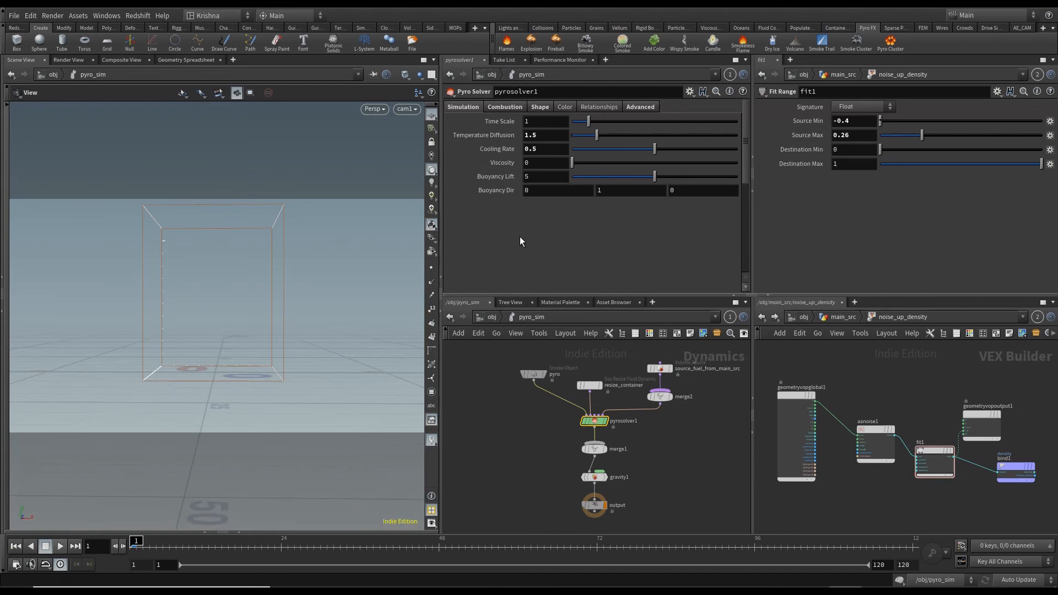
mouse_move(509, 116)
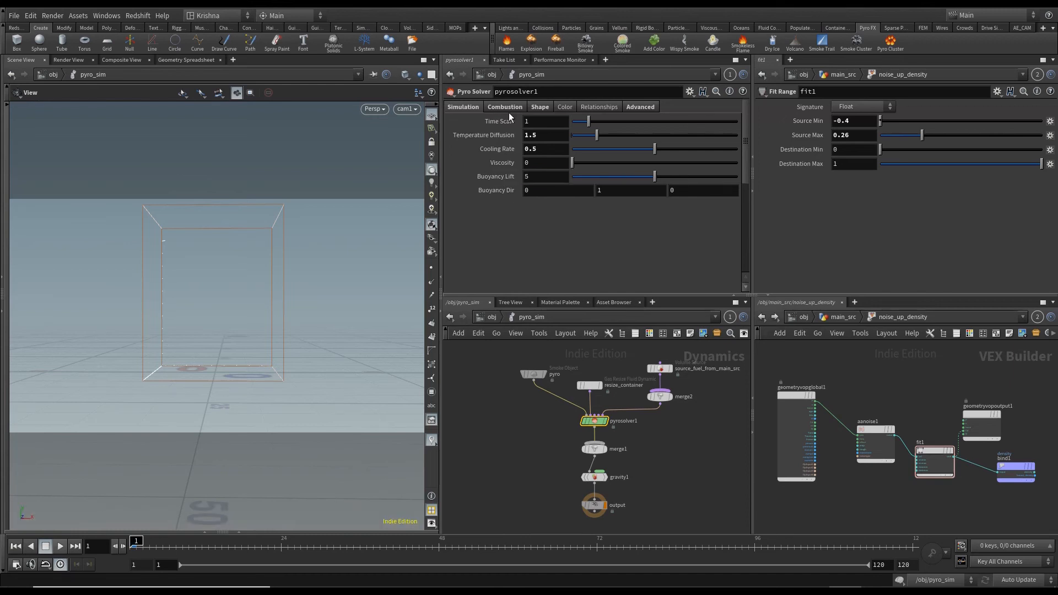
Step: Set Fuel Inefficiency to 0.1 and delete the Gas Released channel, leaving 100
left_click(503, 107)
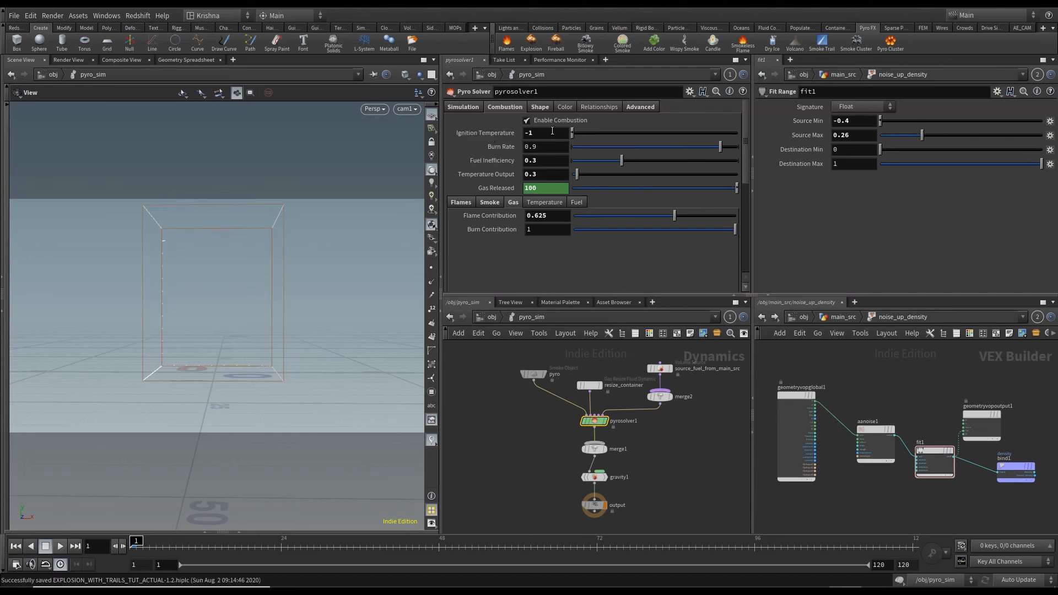
left_click(545, 146)
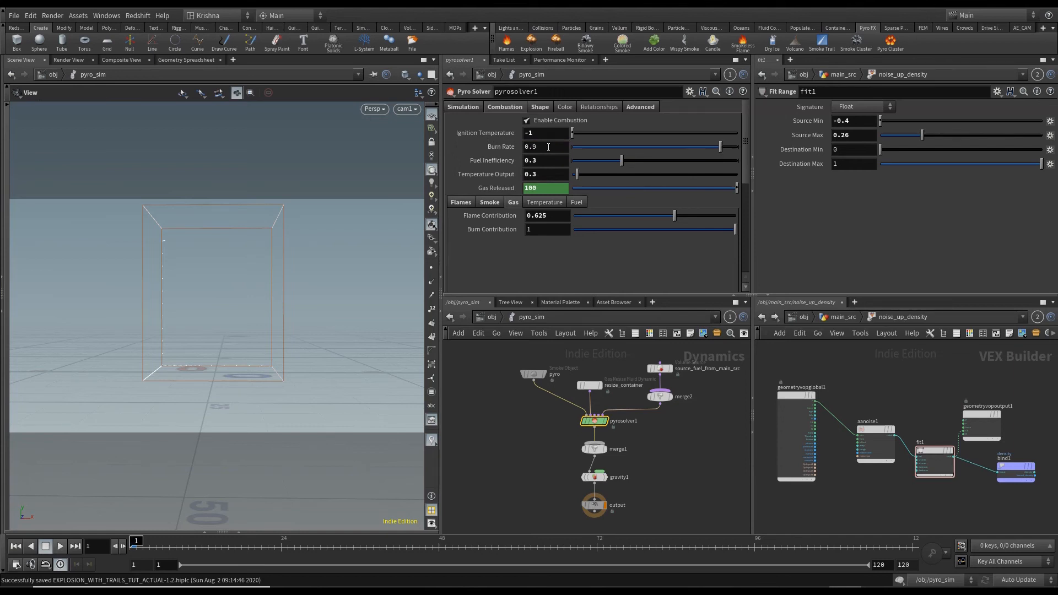
left_click(545, 160)
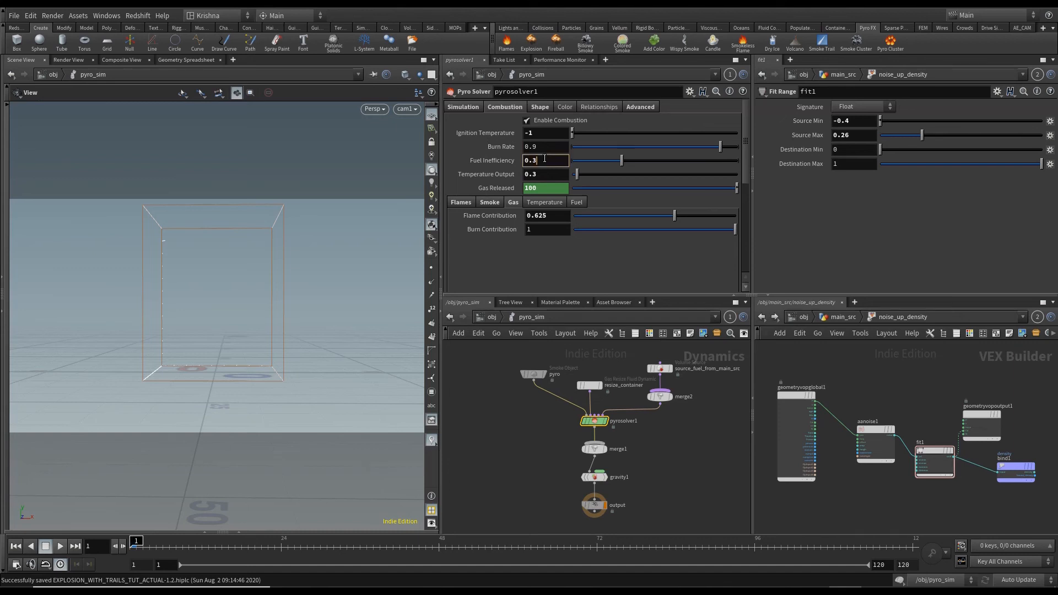
type("0.1")
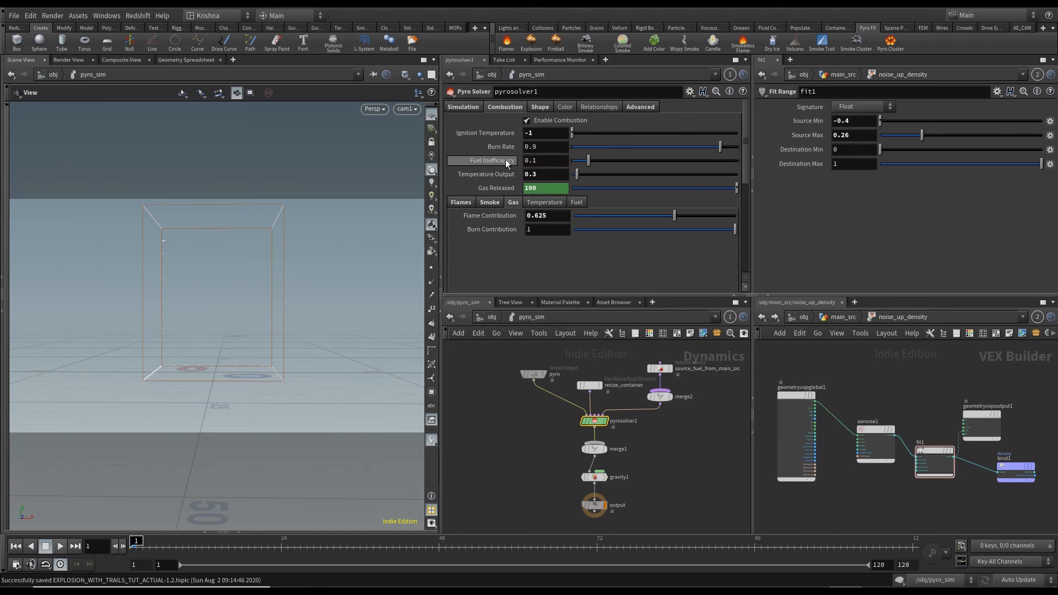
mouse_move(505, 163)
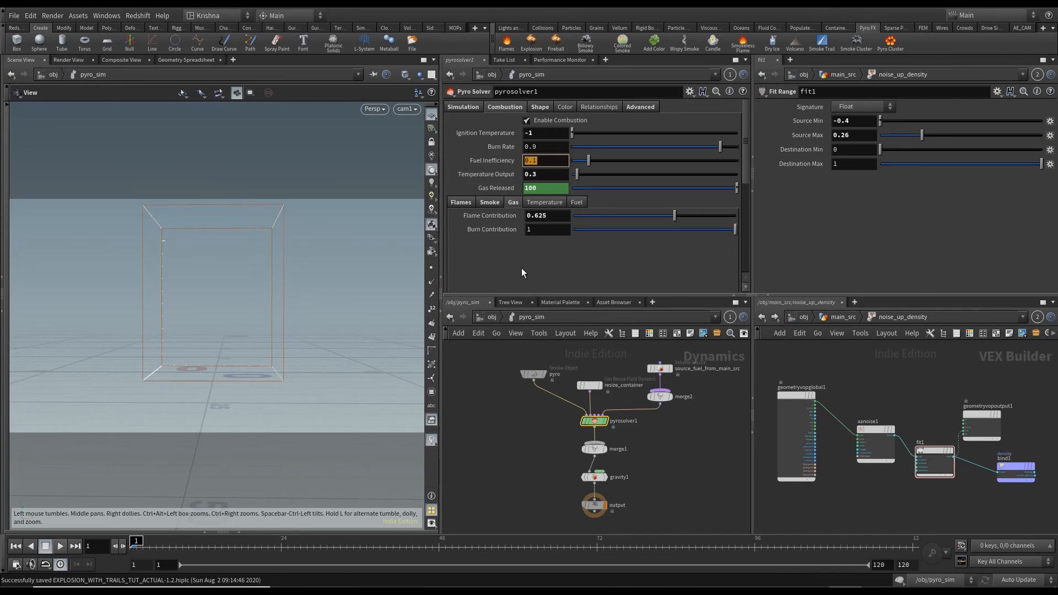
mouse_move(270, 132)
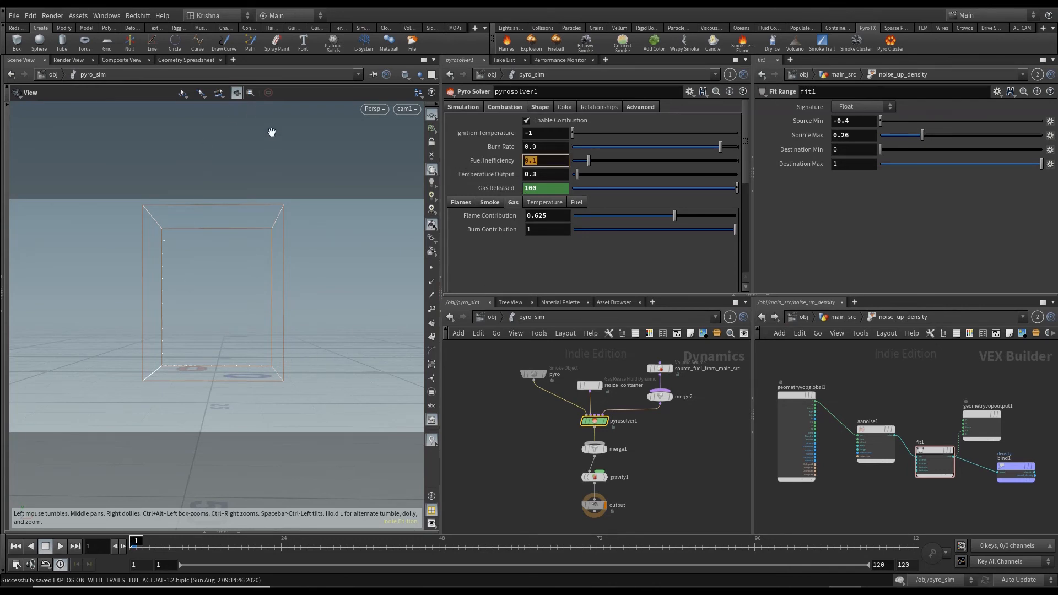
mouse_move(517, 148)
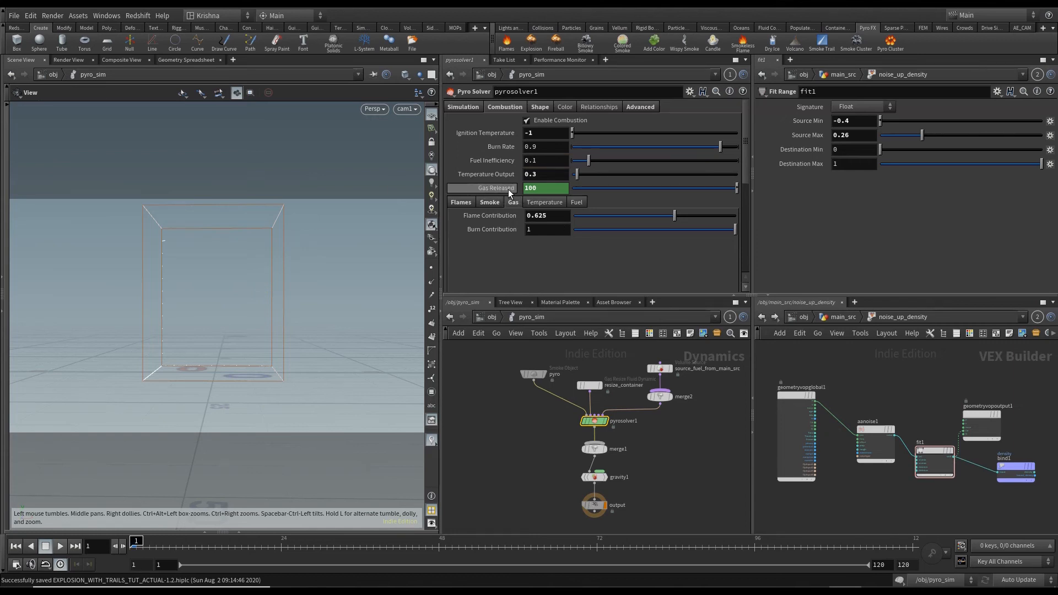
right_click(530, 187)
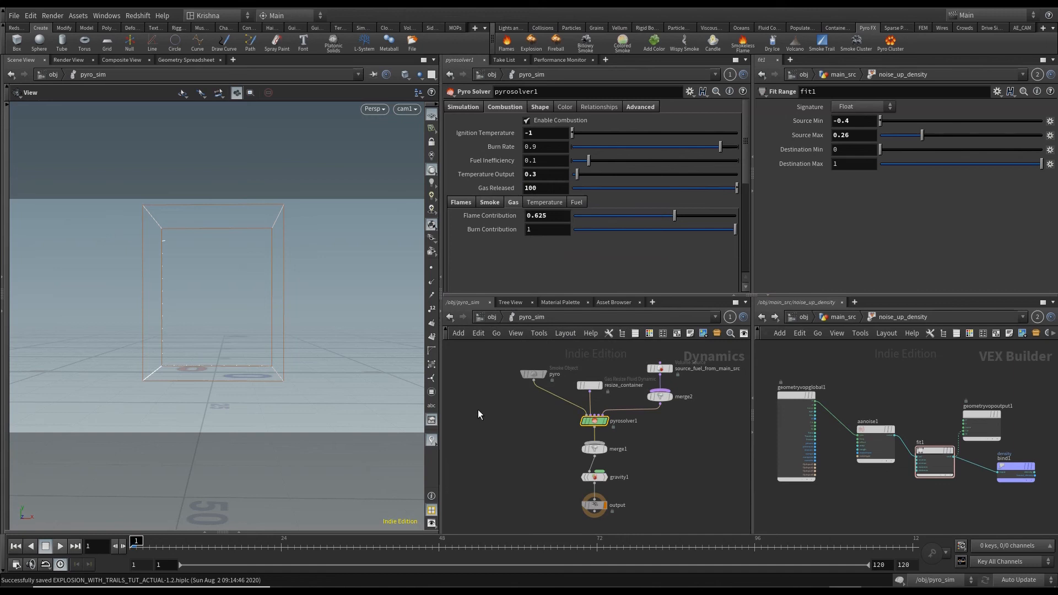
mouse_move(387, 422)
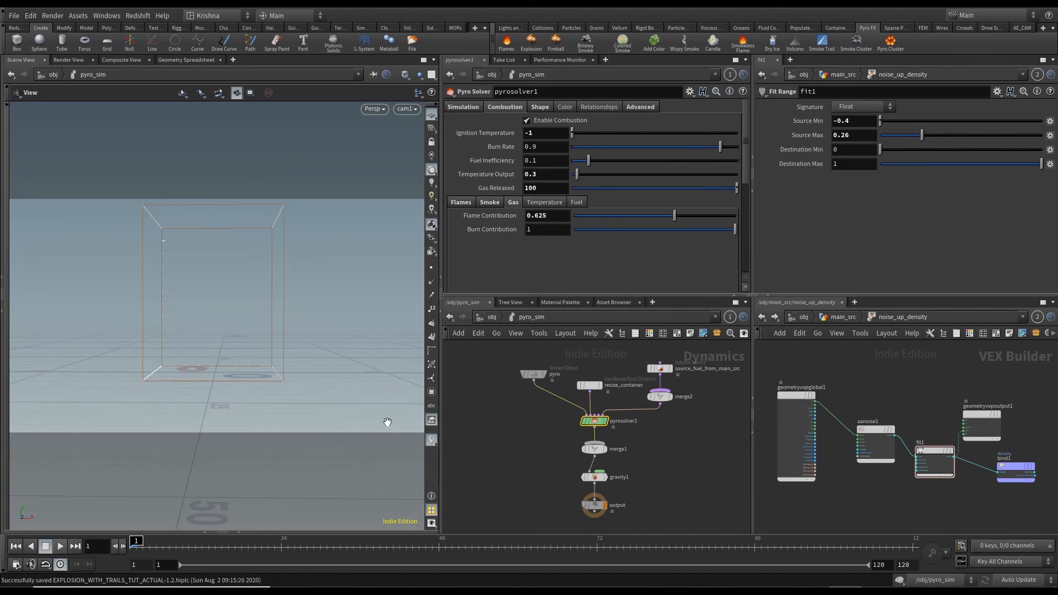
Step: Preview the fireball simulation and rewind to frame 1
left_click(59, 545)
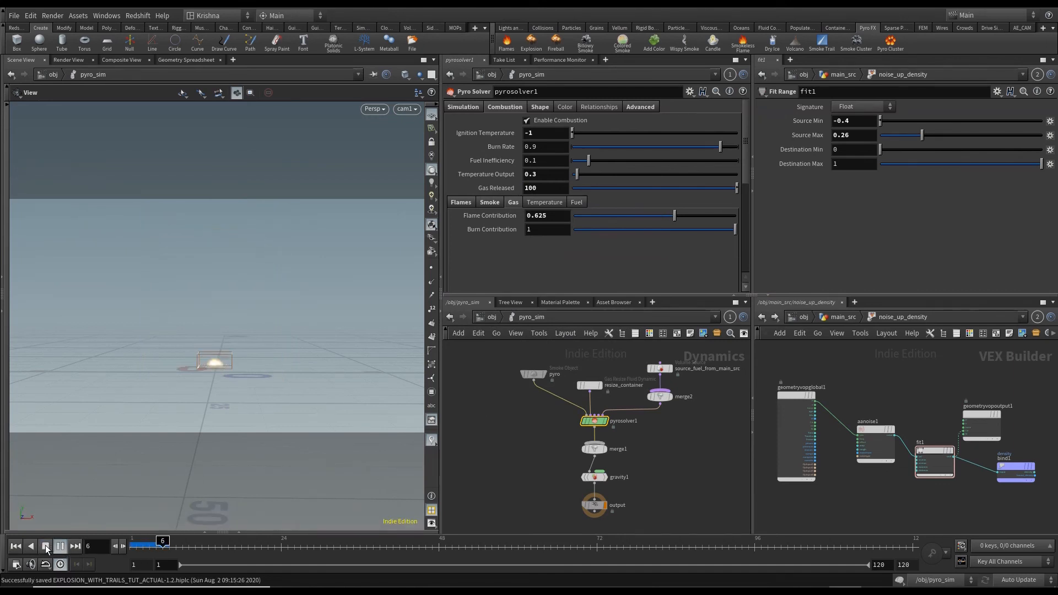
left_click(60, 546)
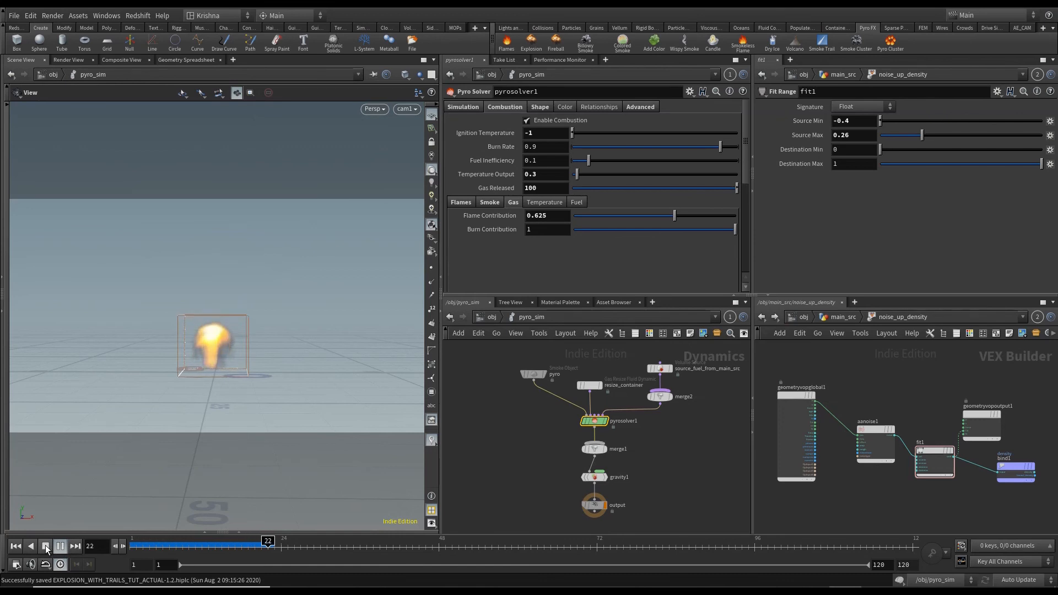
left_click(45, 546)
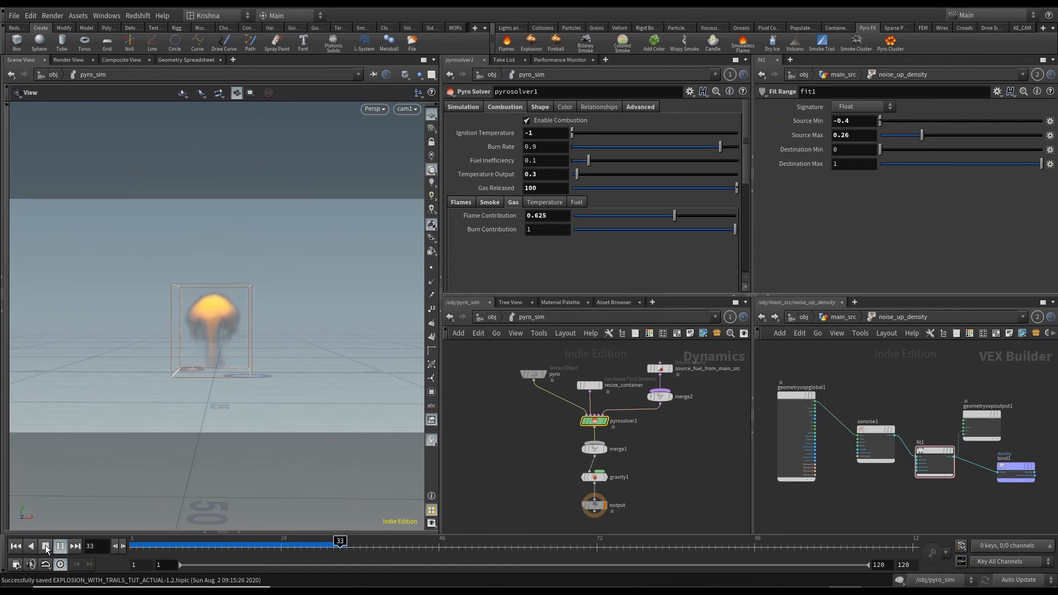
left_click(45, 546)
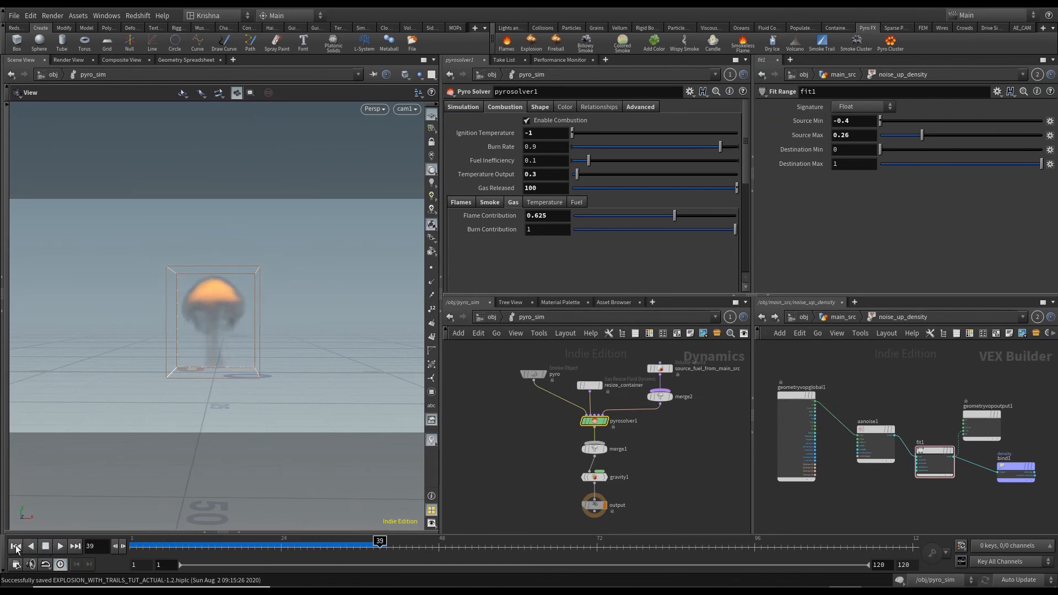
left_click(15, 546)
type("9")
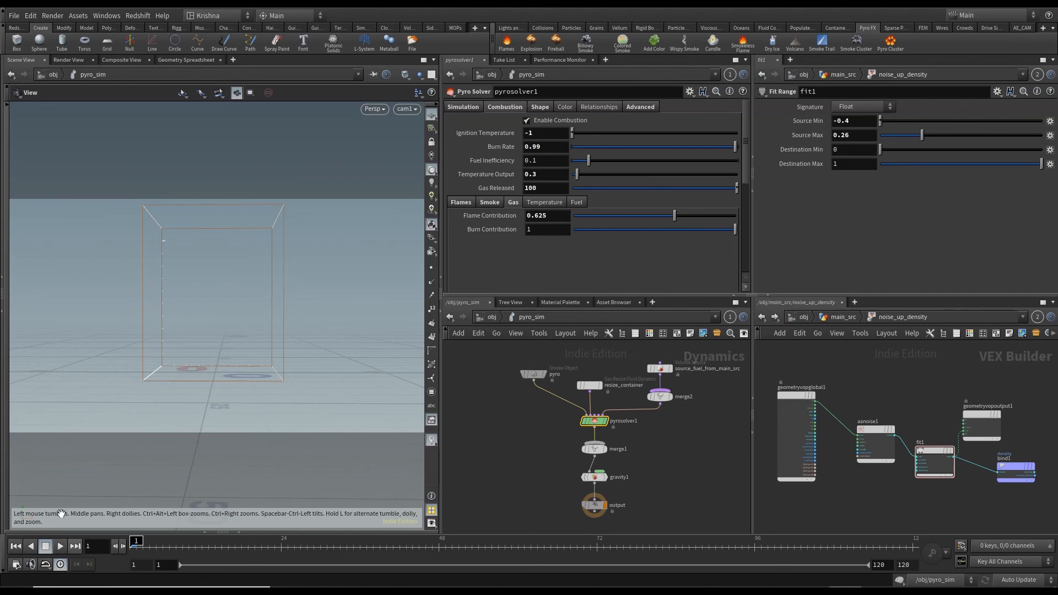
Step: Replay the simulation testing burn rate 0.99, then gas released 10
left_click(59, 546)
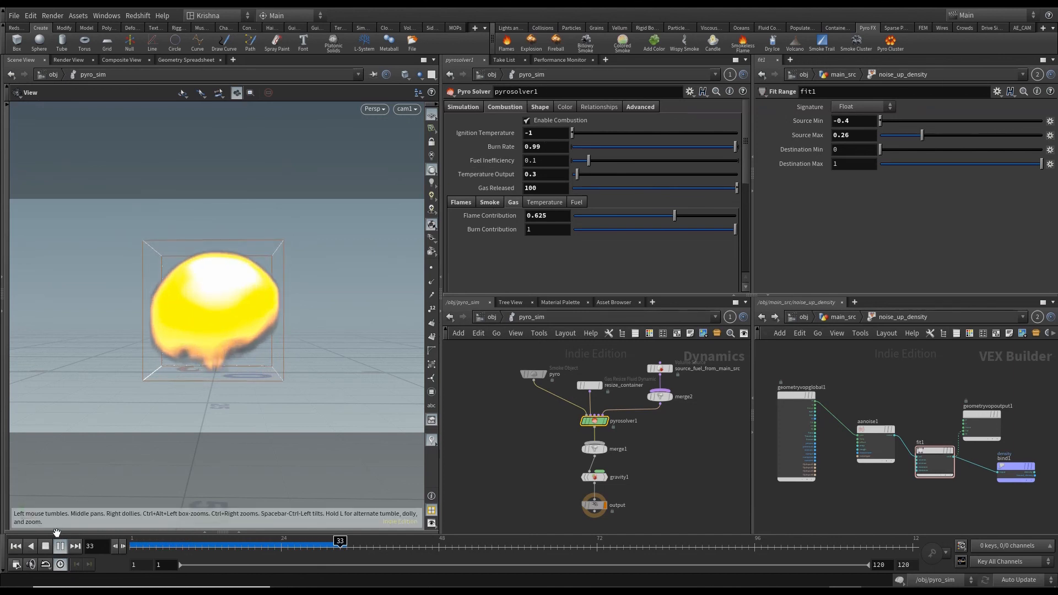
left_click(15, 546)
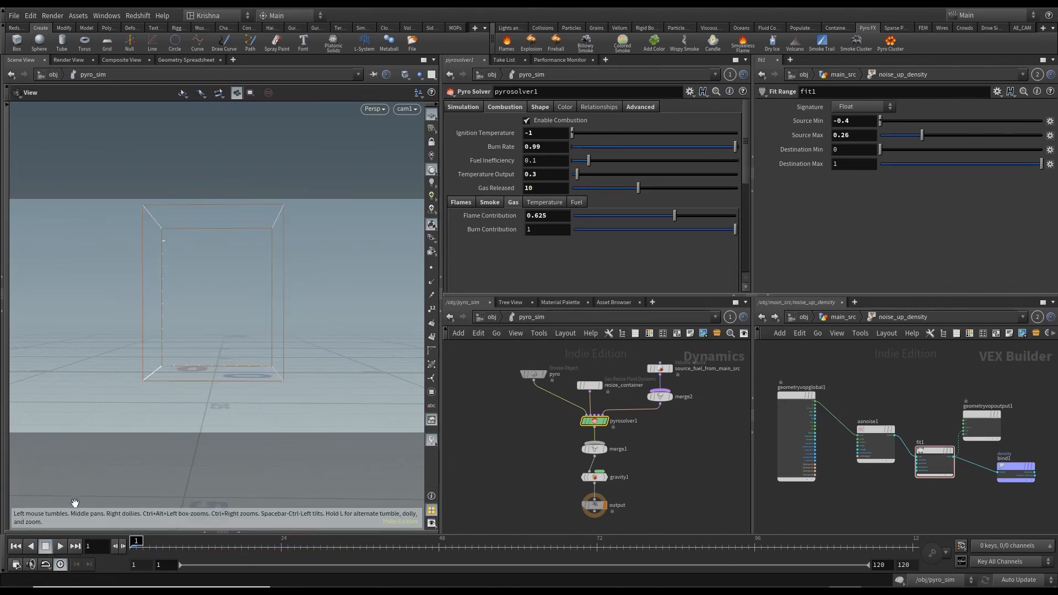
left_click(59, 546)
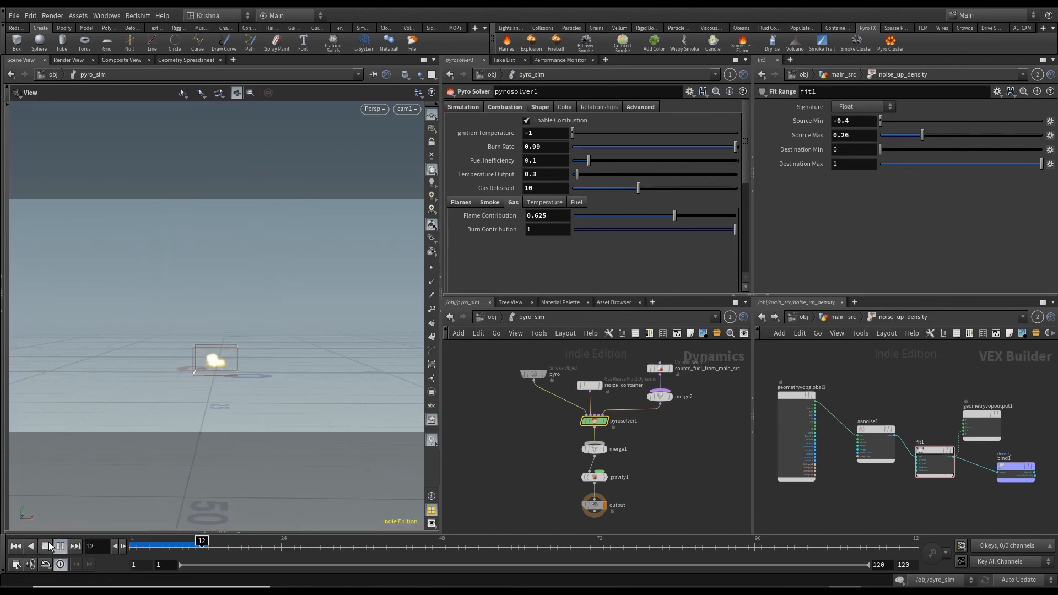
left_click(60, 546)
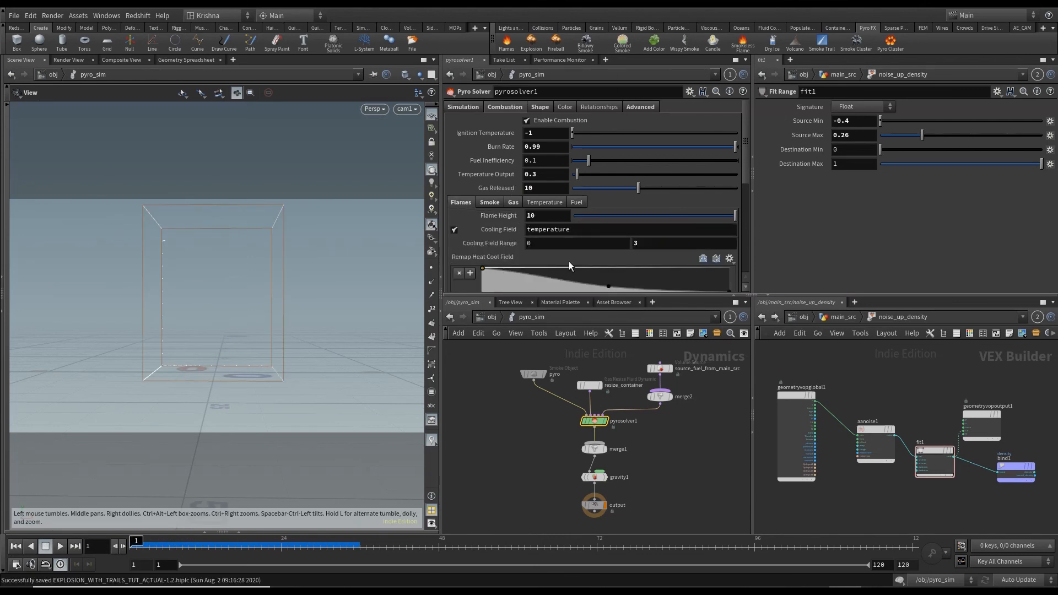
mouse_move(472, 202)
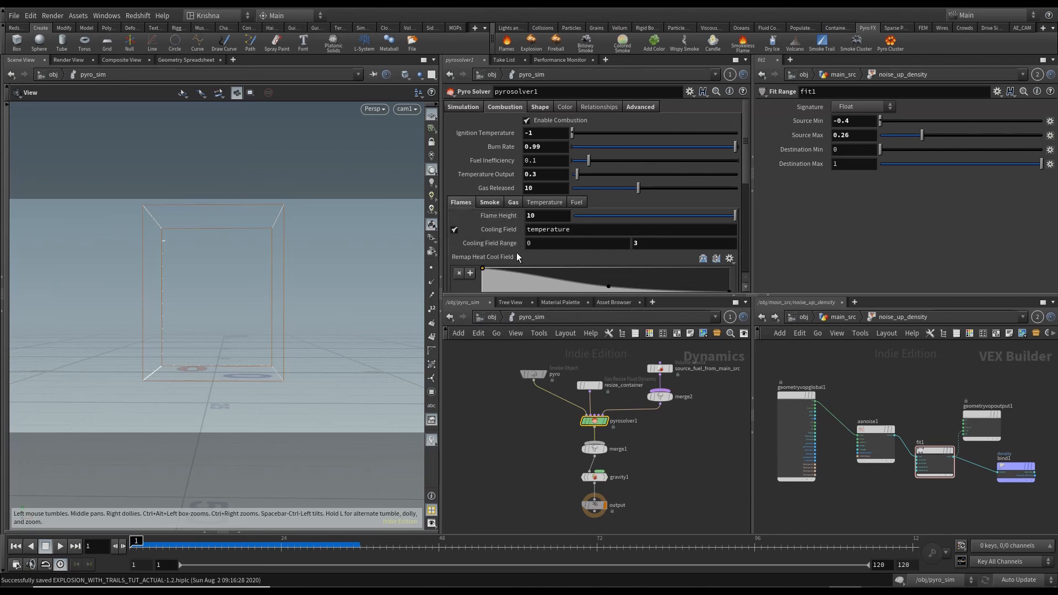
Step: Review the Smoke, Gas, Temperature and Fuel combustion subtabs and set Fuel Speed to 1
left_click(489, 201)
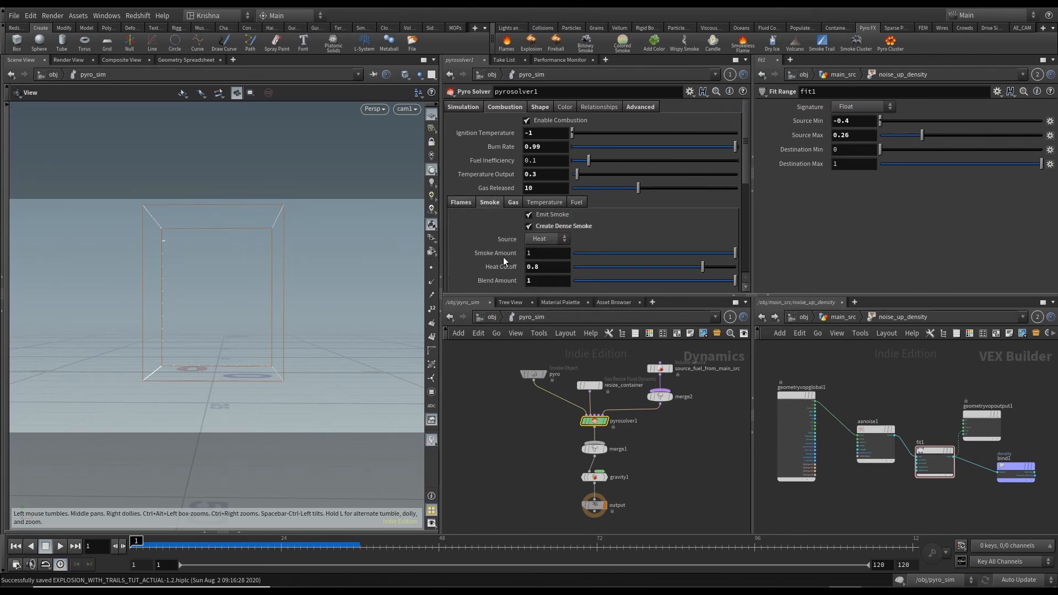
left_click(460, 202)
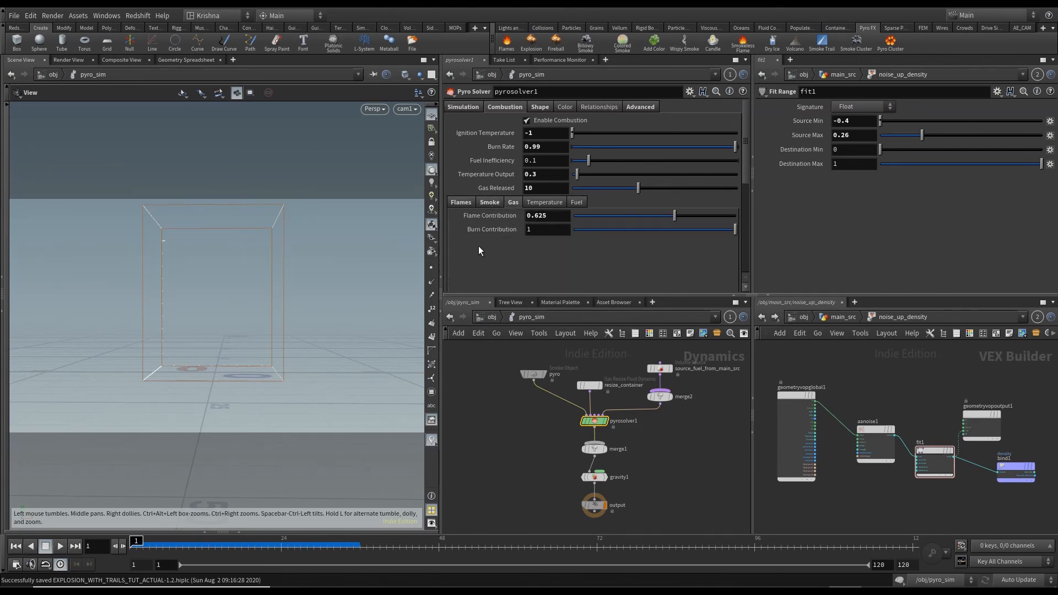
mouse_move(547, 255)
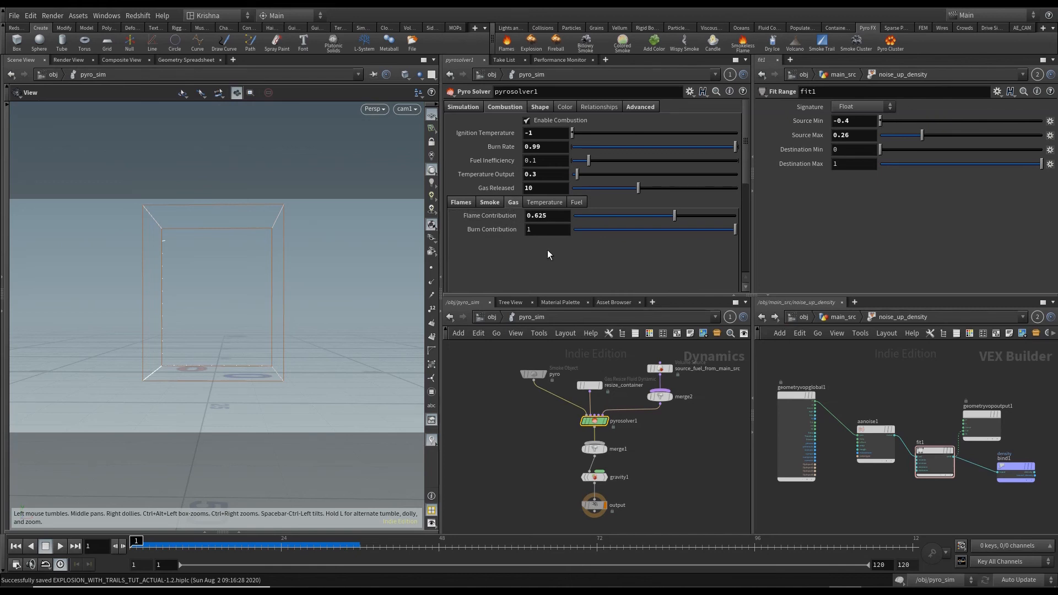
mouse_move(548, 209)
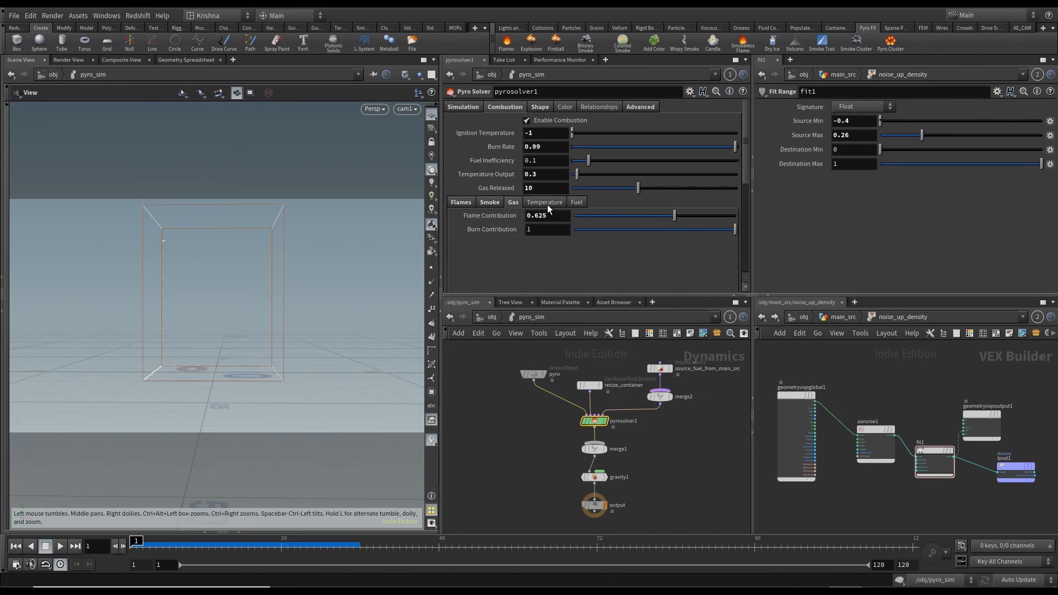
left_click(575, 202)
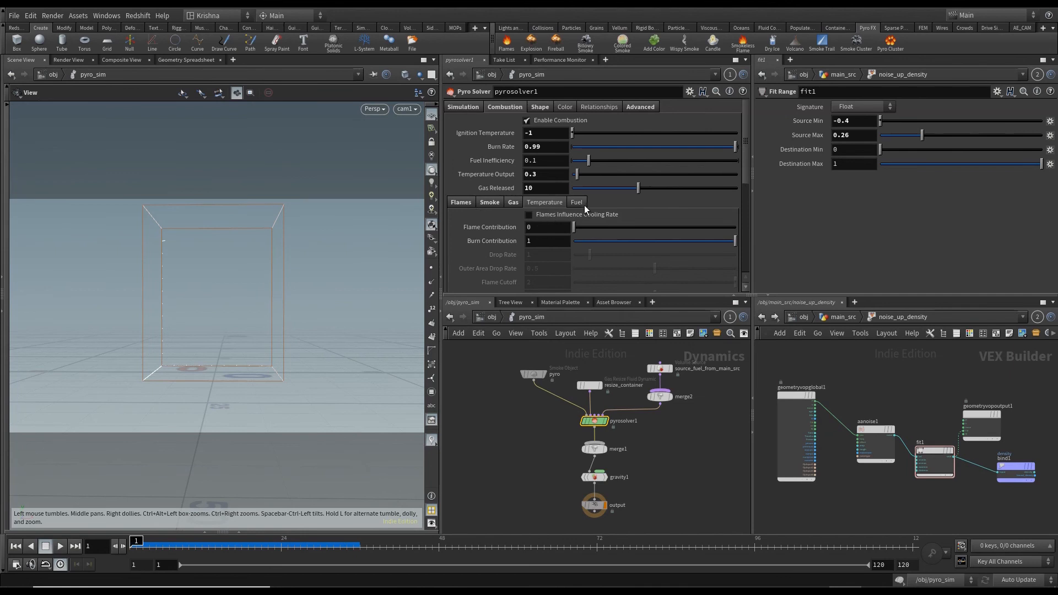
left_click(577, 201)
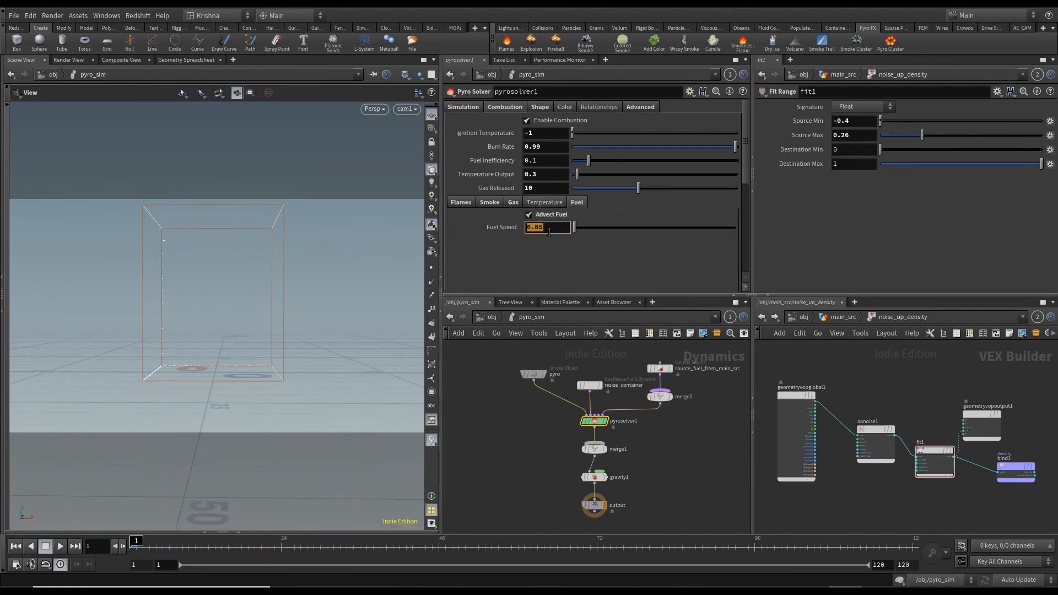
type("1")
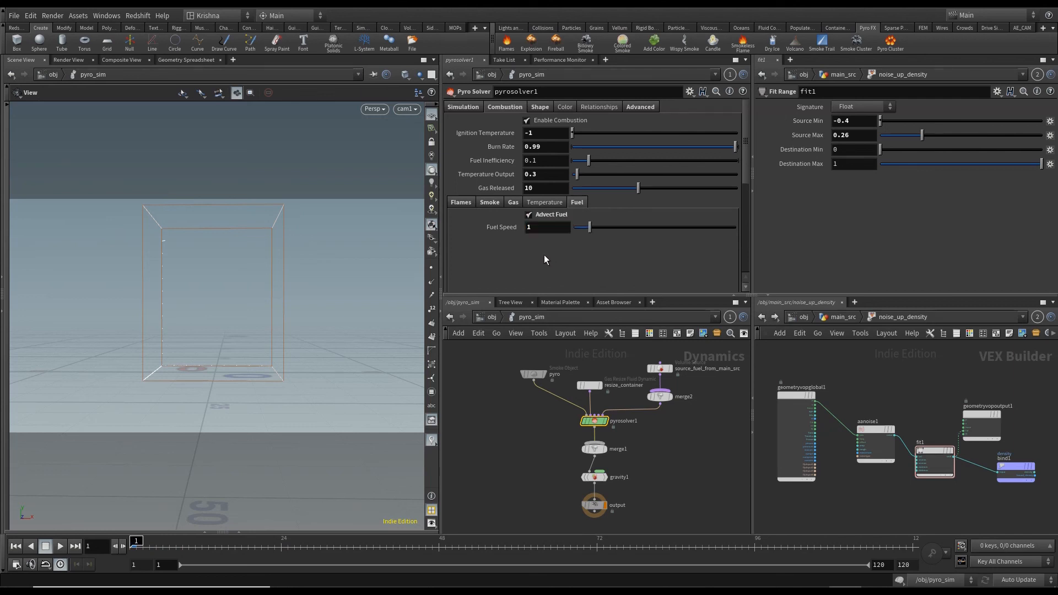
mouse_move(535, 238)
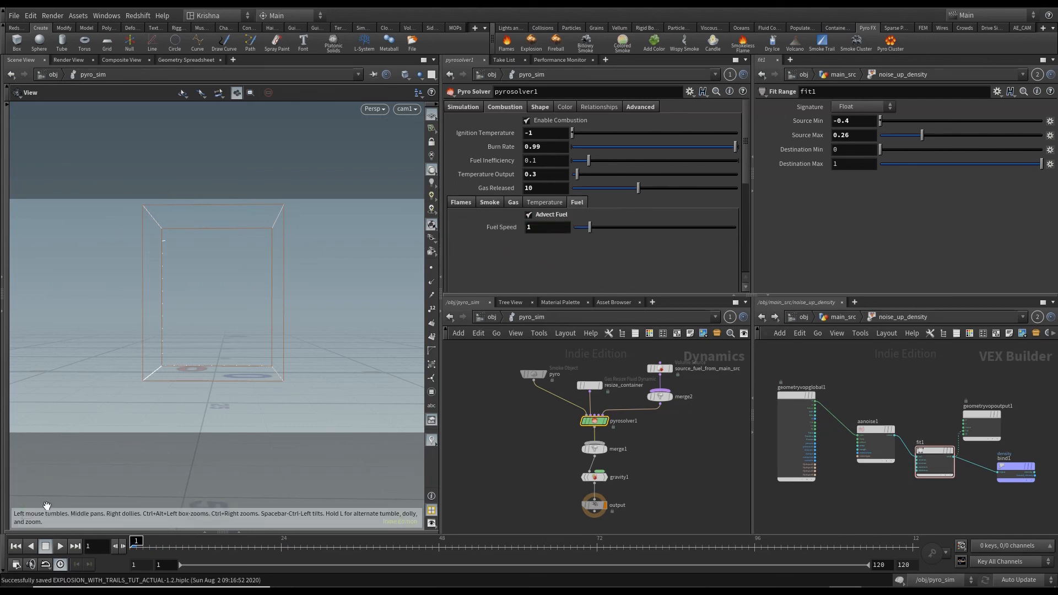
Step: Play the fireball simulation twice, returning to frame 1 after each run
left_click(45, 545)
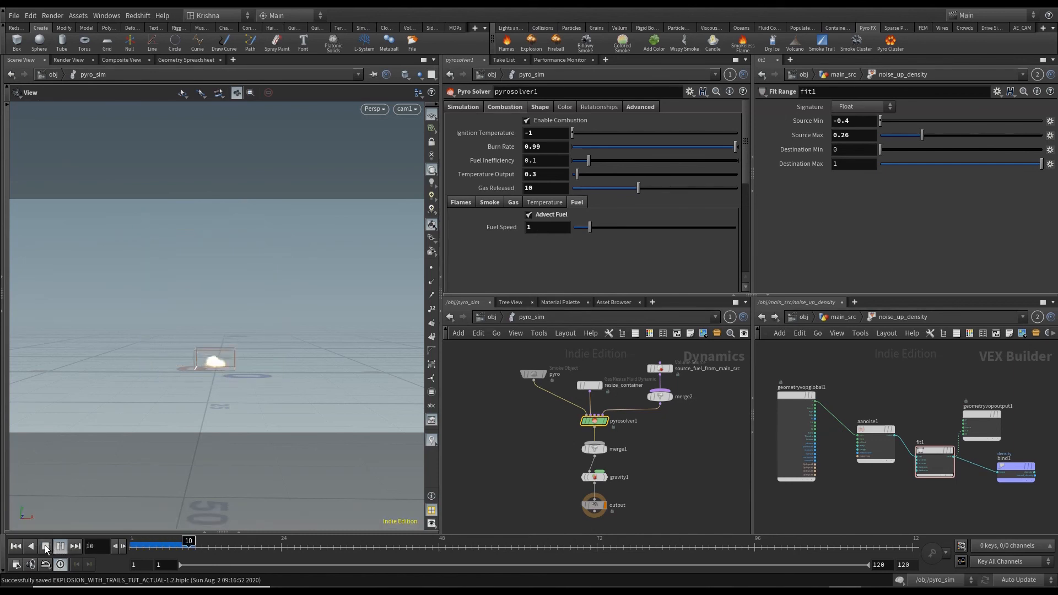
left_click(46, 547)
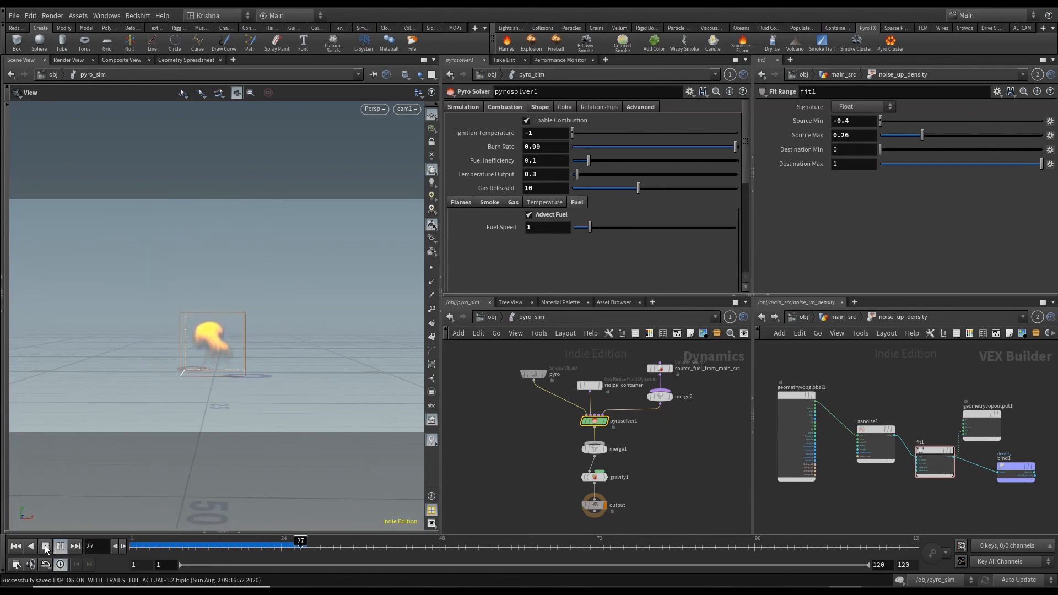
left_click(45, 547)
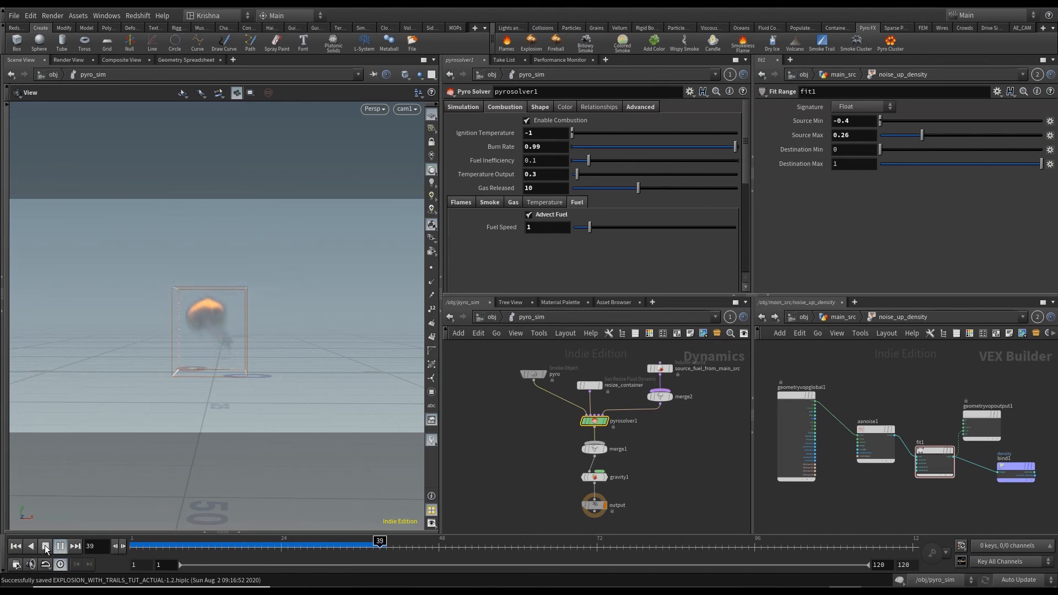
left_click(45, 546)
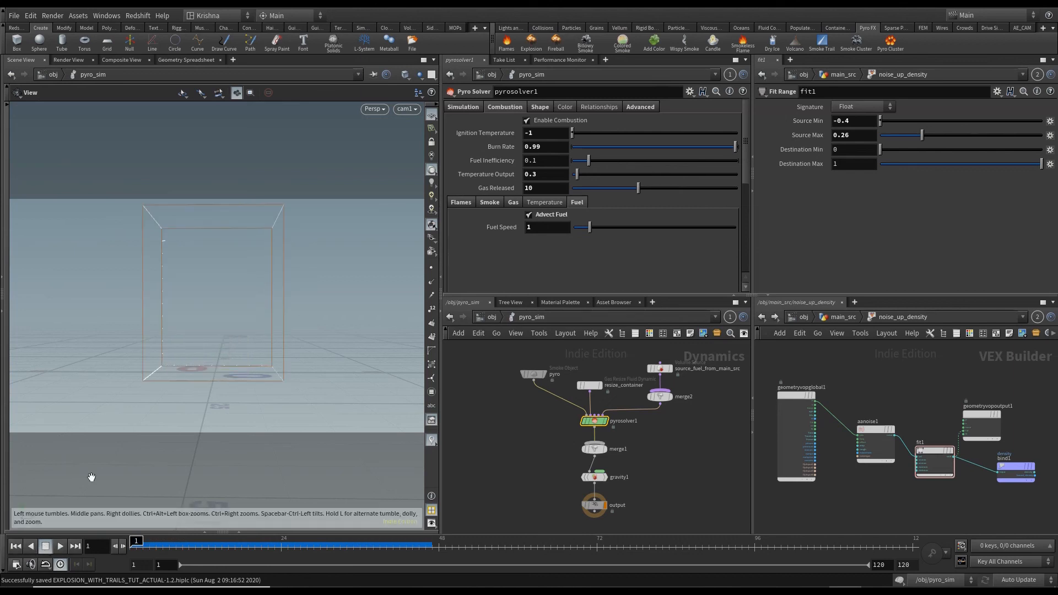
left_click(59, 546)
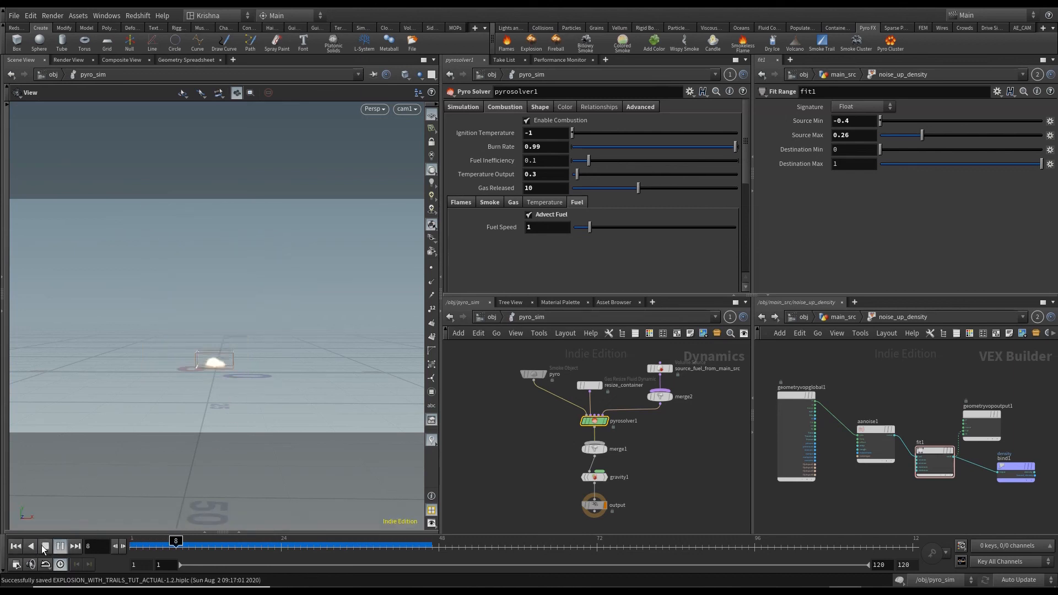
left_click(59, 546)
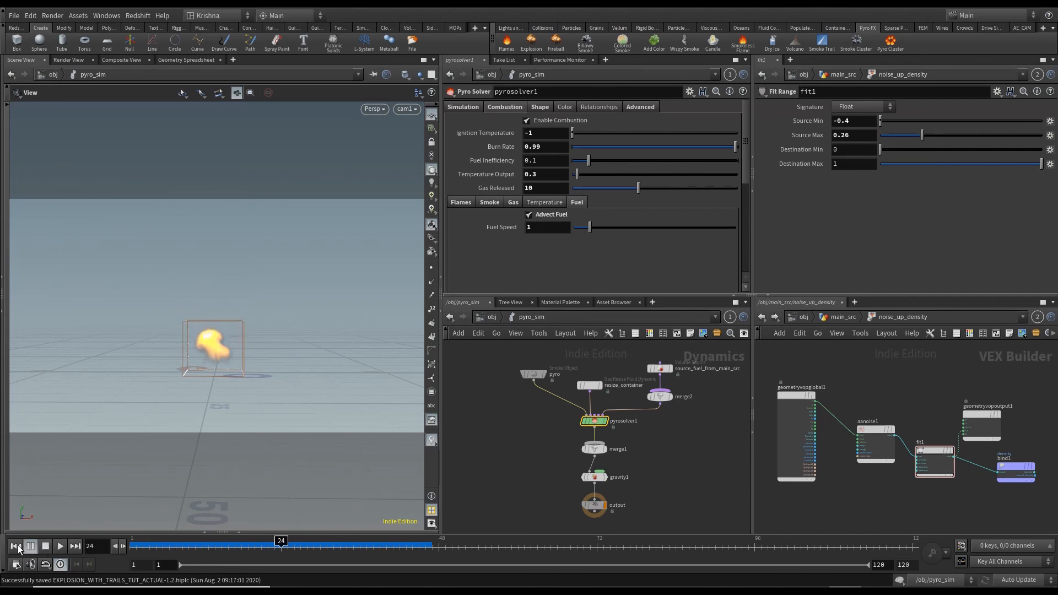
left_click(45, 546)
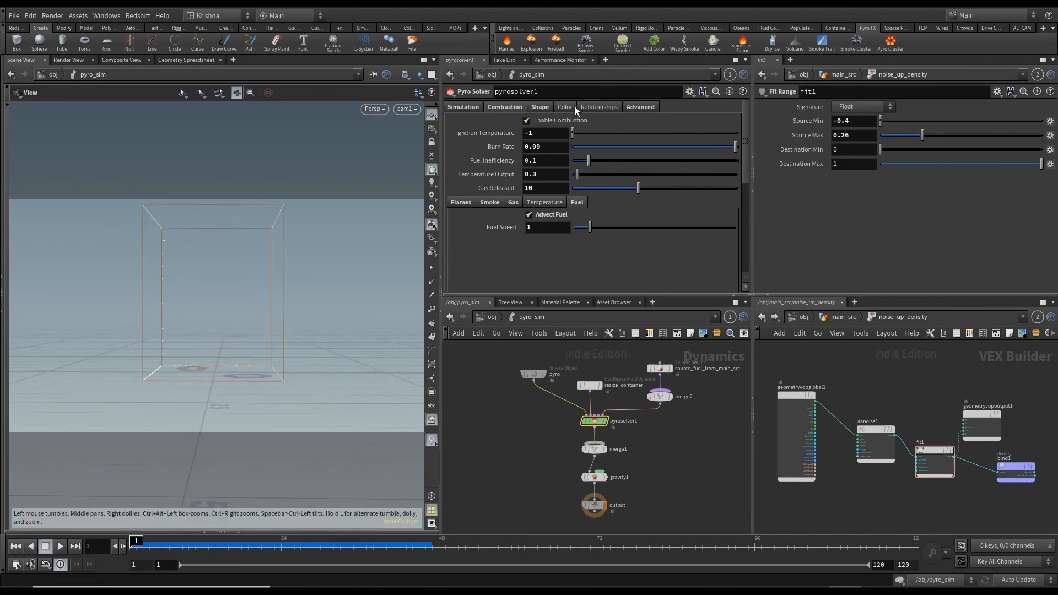
Step: Enable rest fields in the pyro solver's Advanced settings
left_click(639, 106)
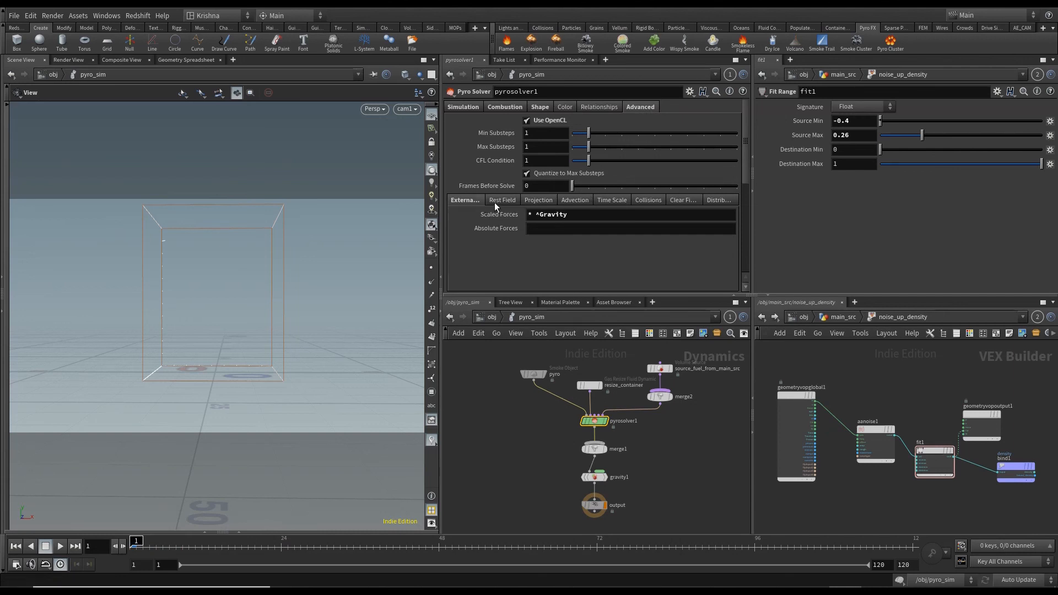
left_click(502, 199)
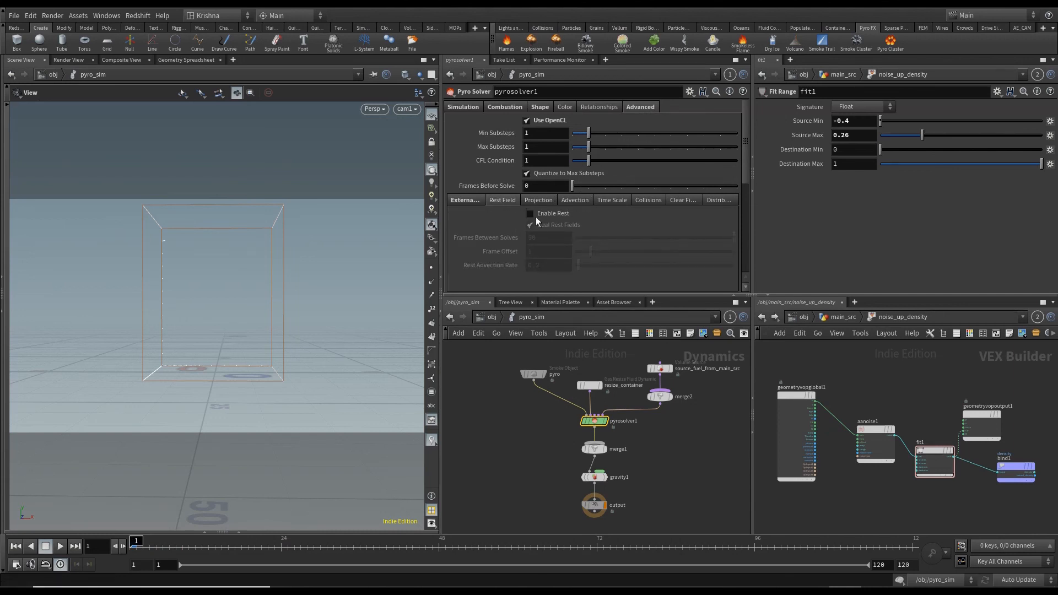
left_click(530, 213)
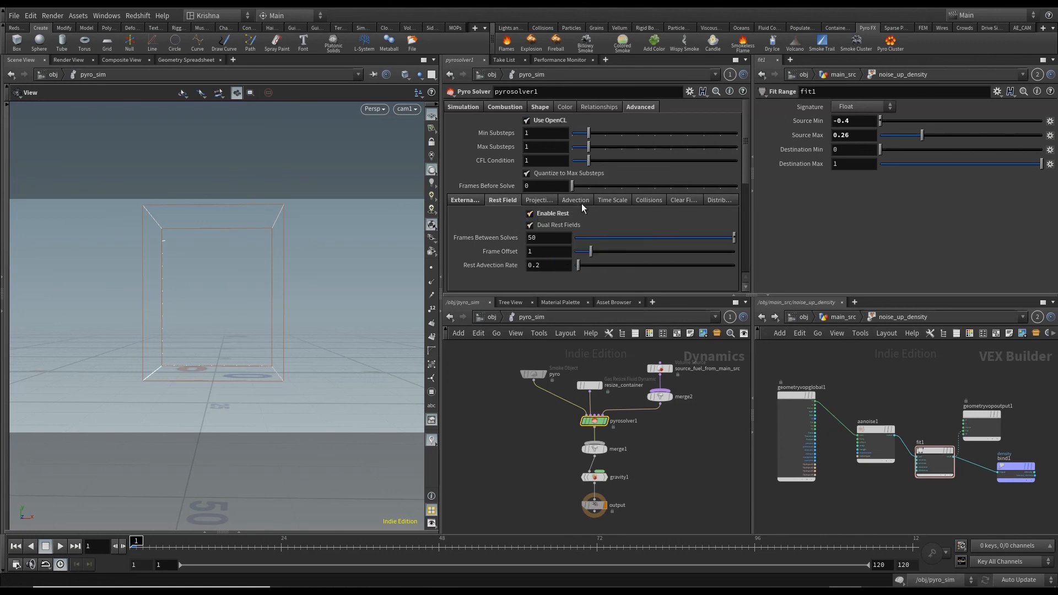
Step: Set both Advection Type and Vel Advection Type to BFECC
left_click(573, 200)
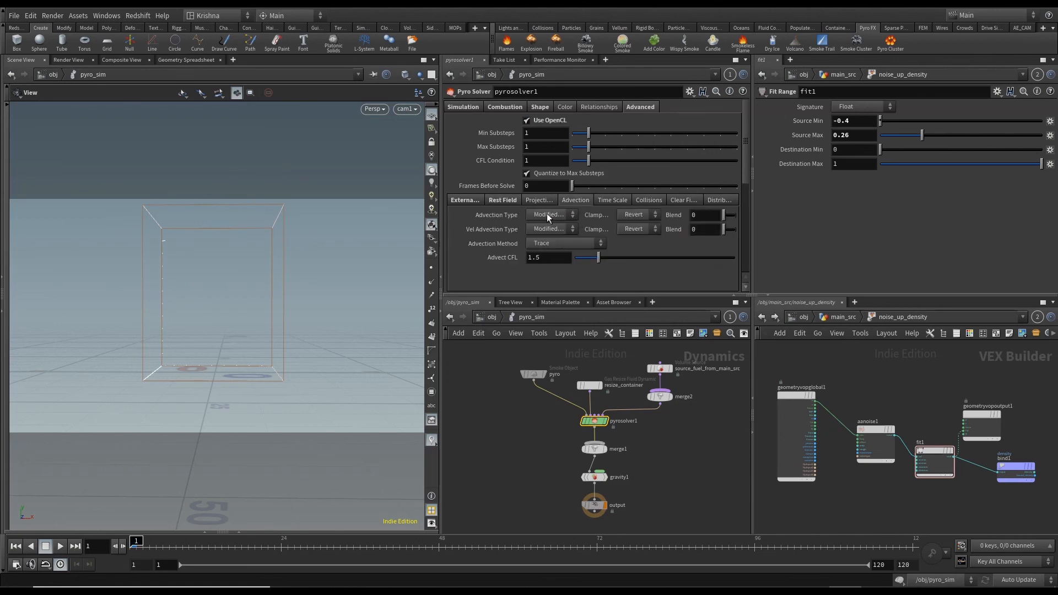
left_click(549, 214)
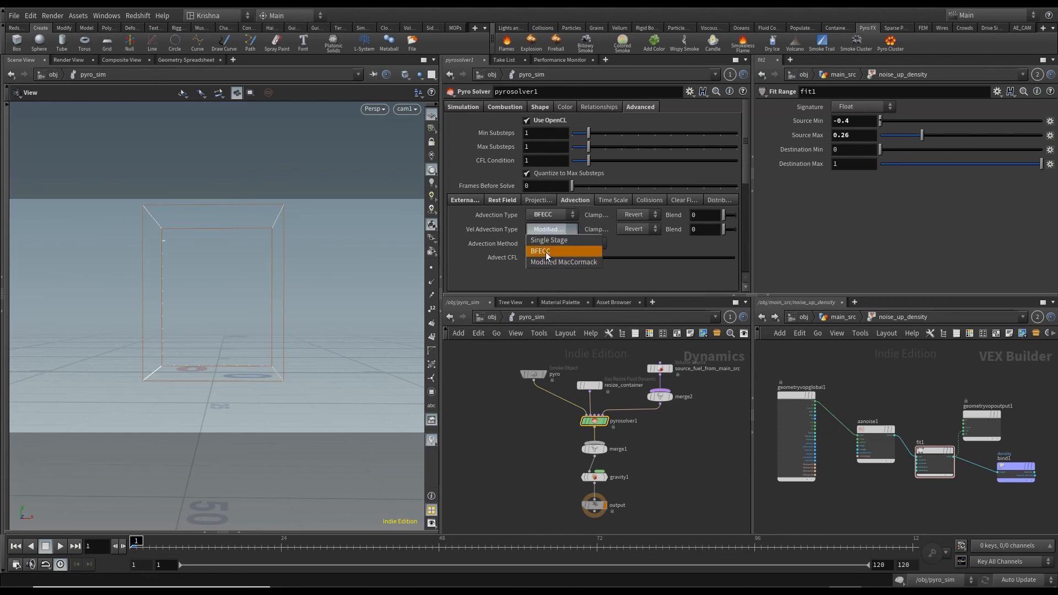
left_click(541, 250)
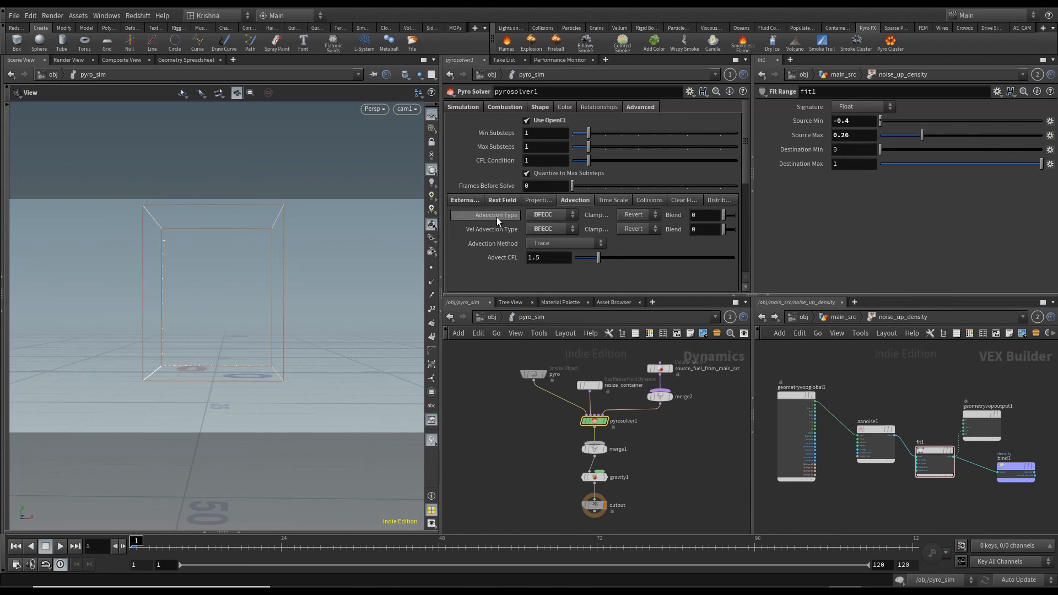
left_click(464, 200)
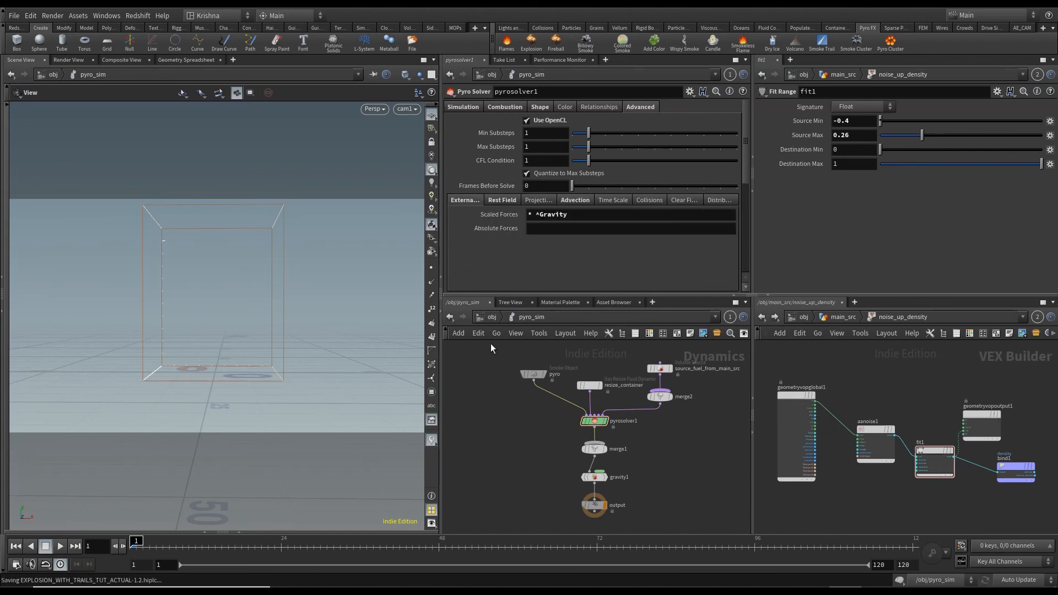
Step: Enable sharpening, turbulence and confinement in the solver's Shape settings with dissipation 0.01
left_click(504, 106)
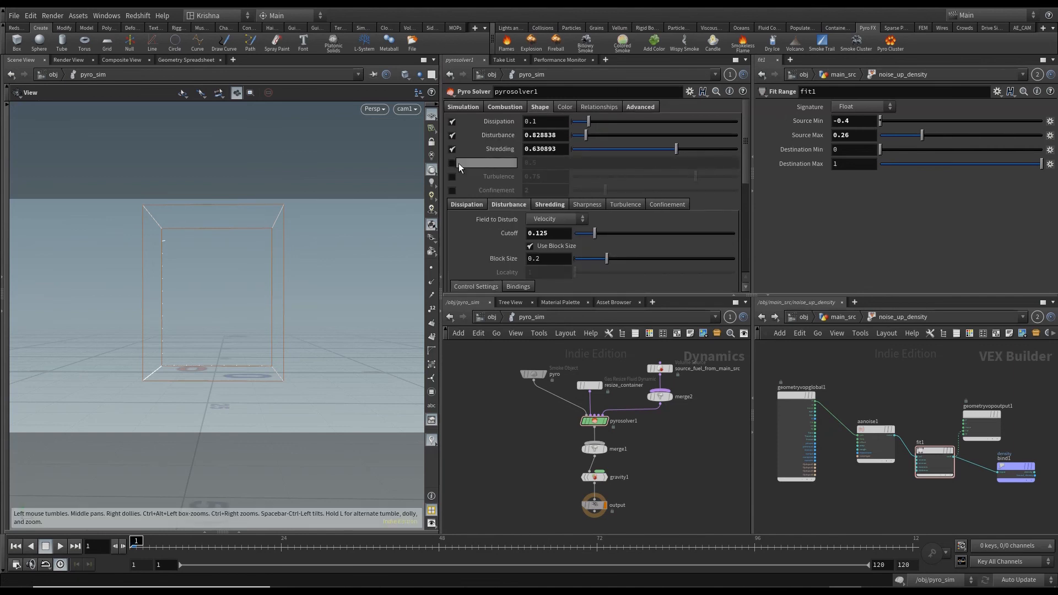
left_click(451, 162)
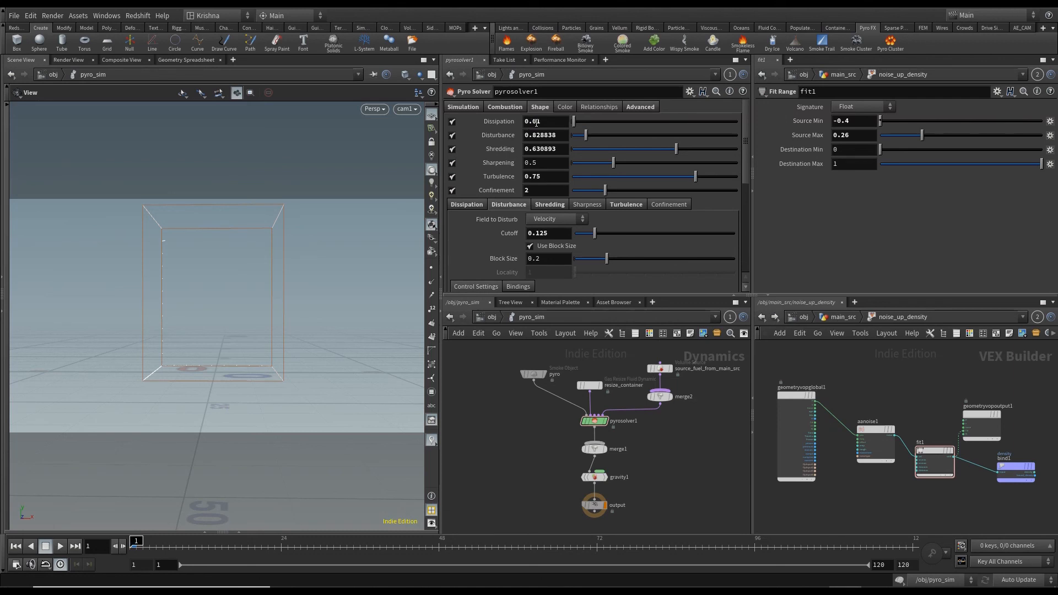
type("0.01")
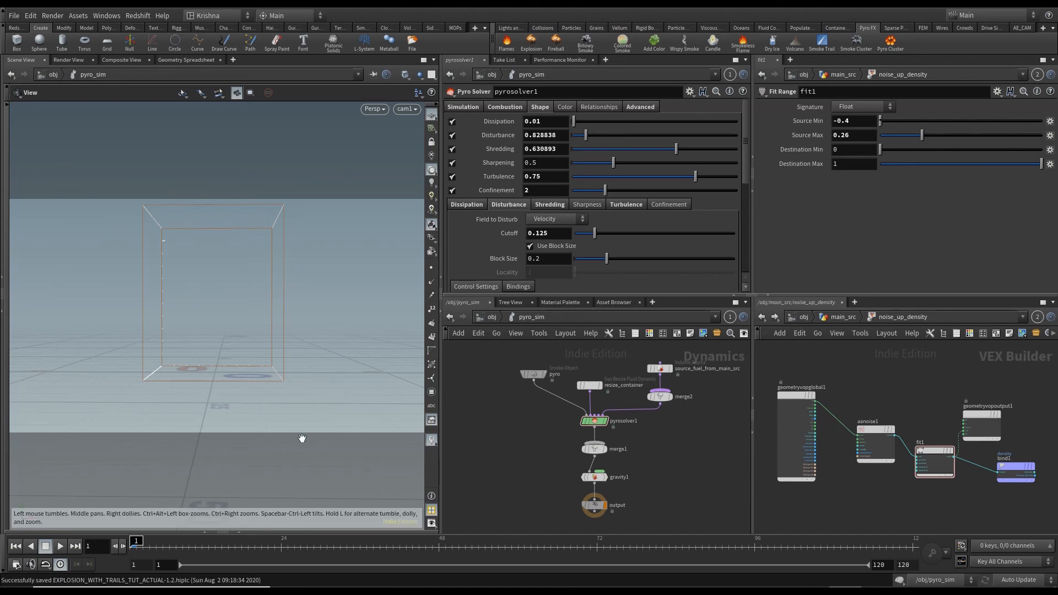
Step: Play the simulation to preview the fireball trailing dark smoke
left_click(59, 546)
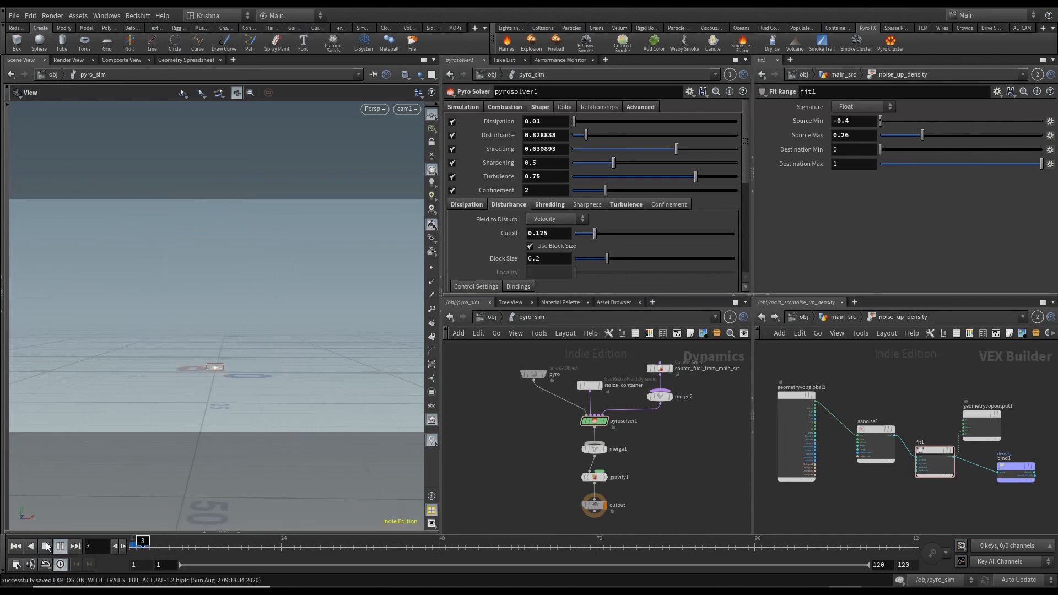
left_click(59, 546)
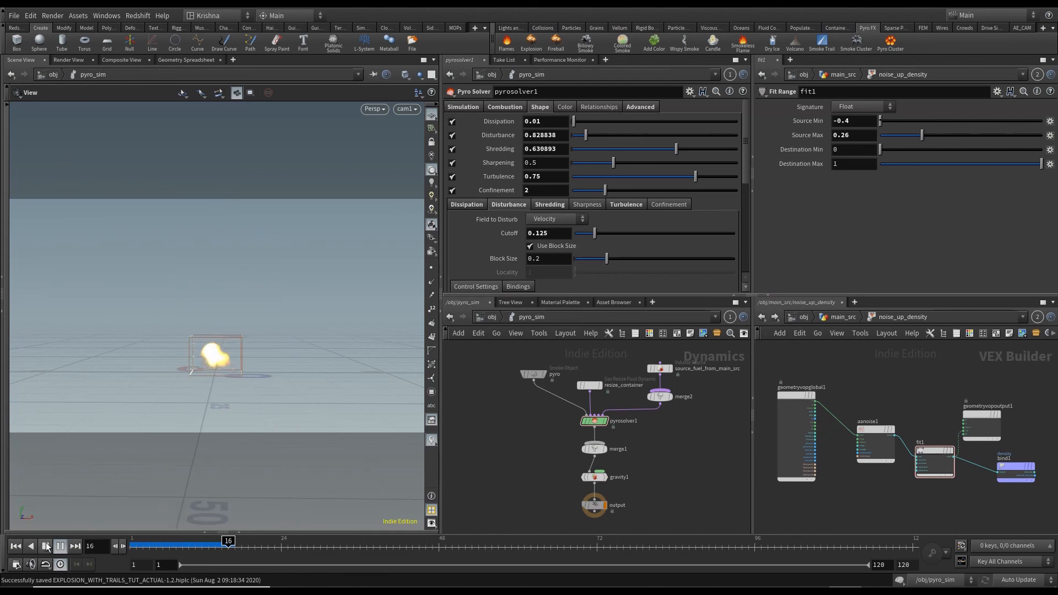
left_click(60, 546)
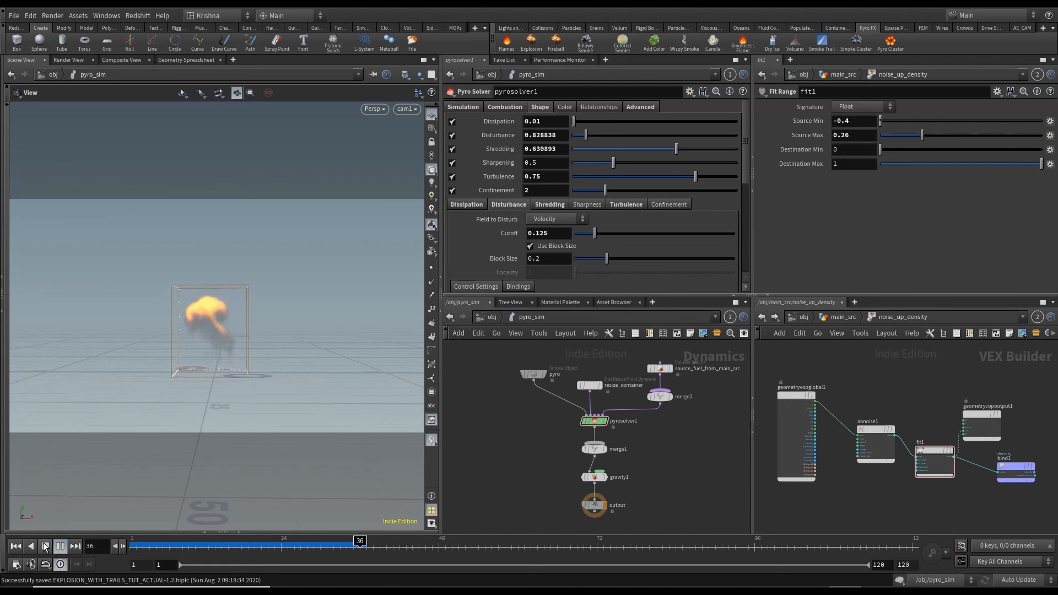
left_click(59, 546)
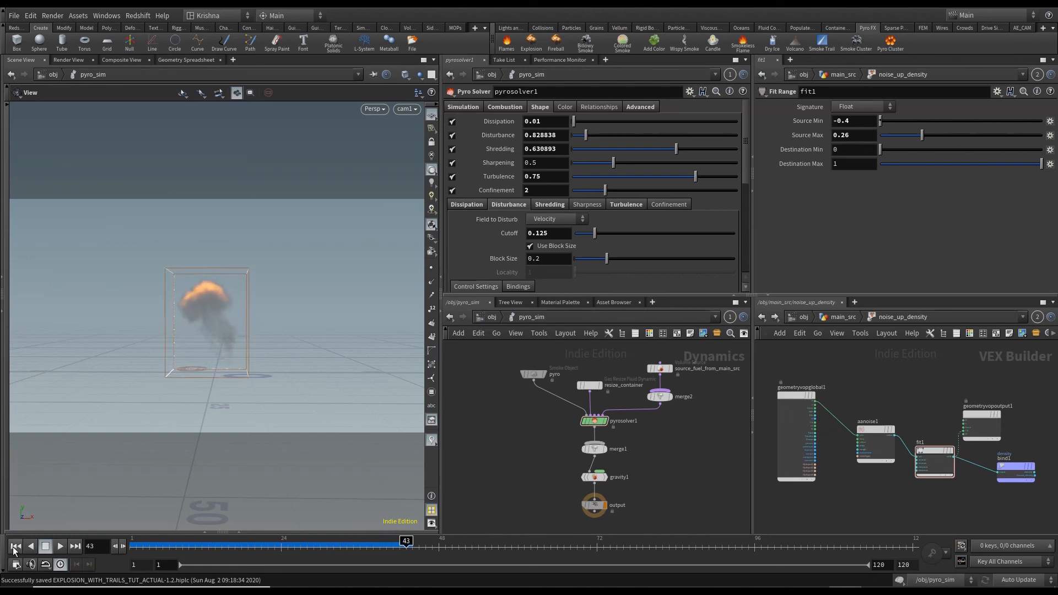